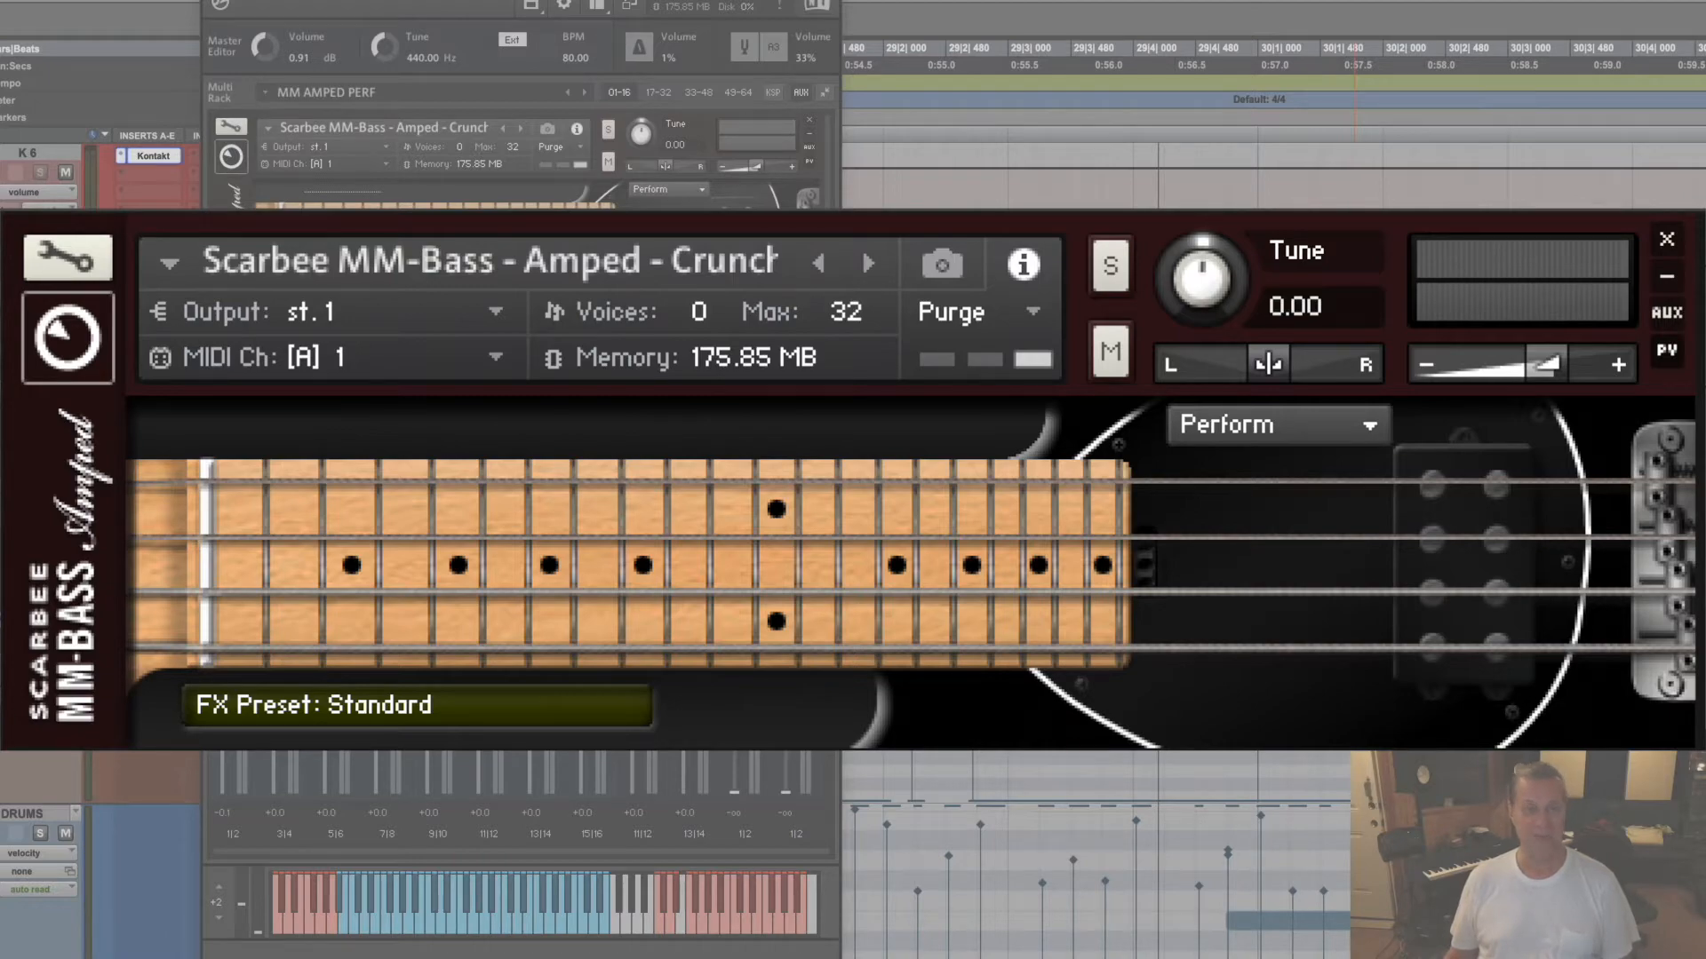
Show the Outputs mixer with the aux 3 and aux 4 channel strips and their inserts
click(1665, 240)
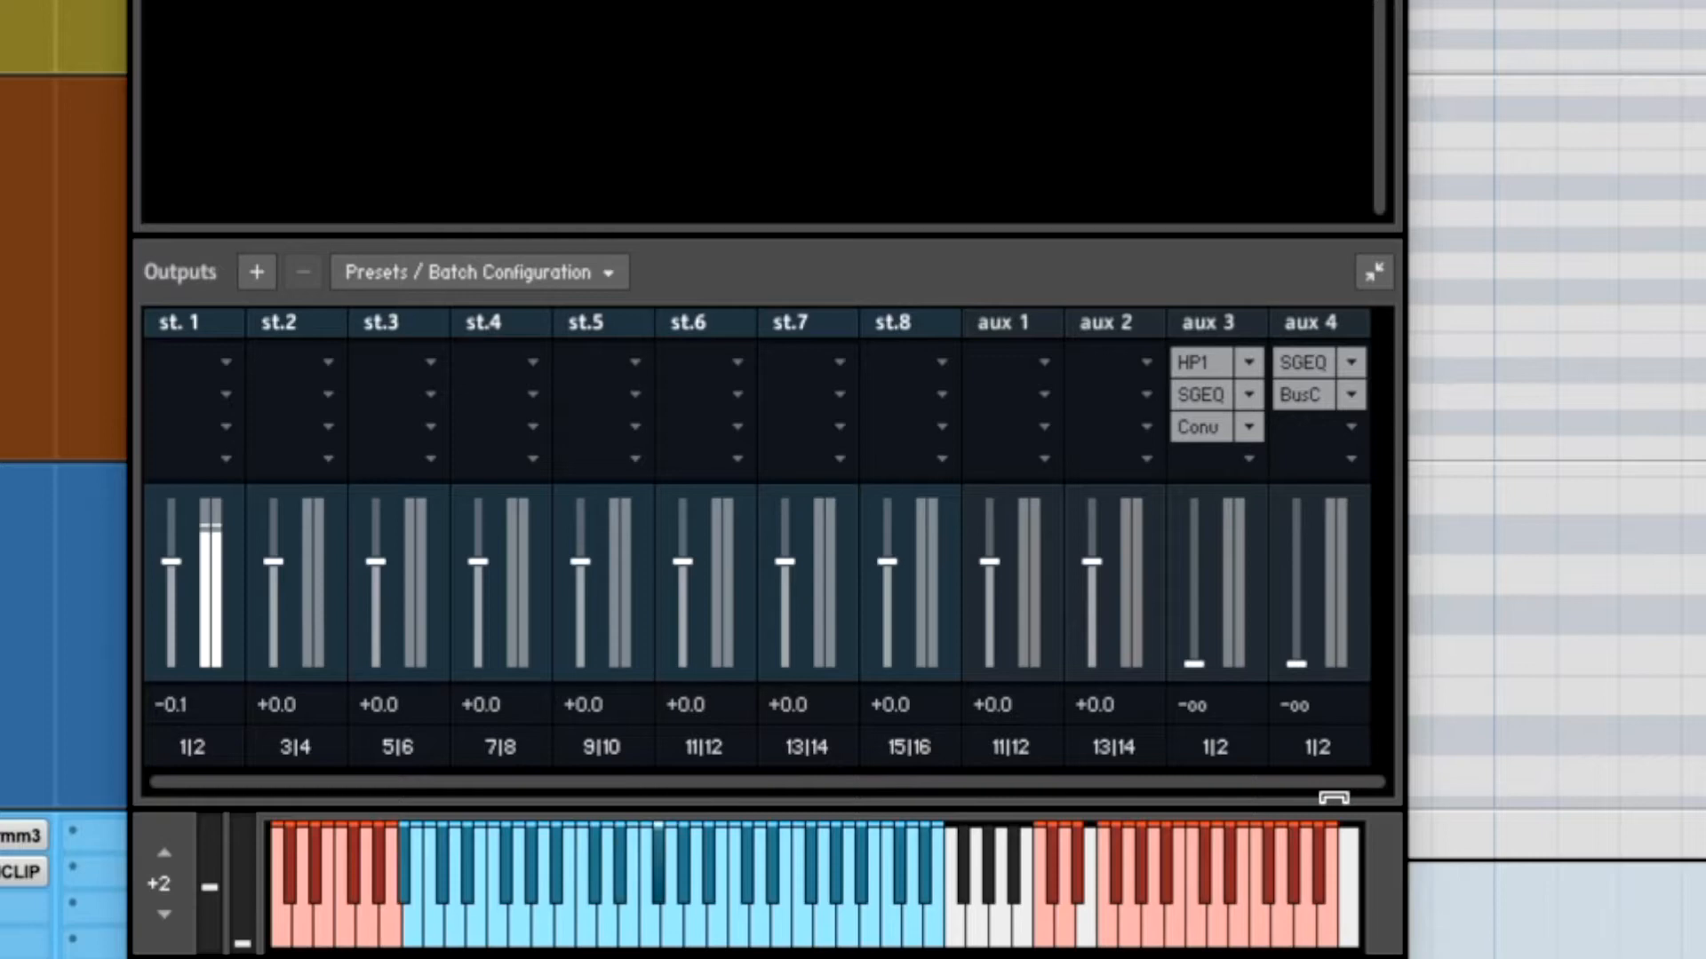
Put the Scarbee MM-Bass Amped instrument into edit mode with its Group Editor showing
drag(208, 521, 208, 658)
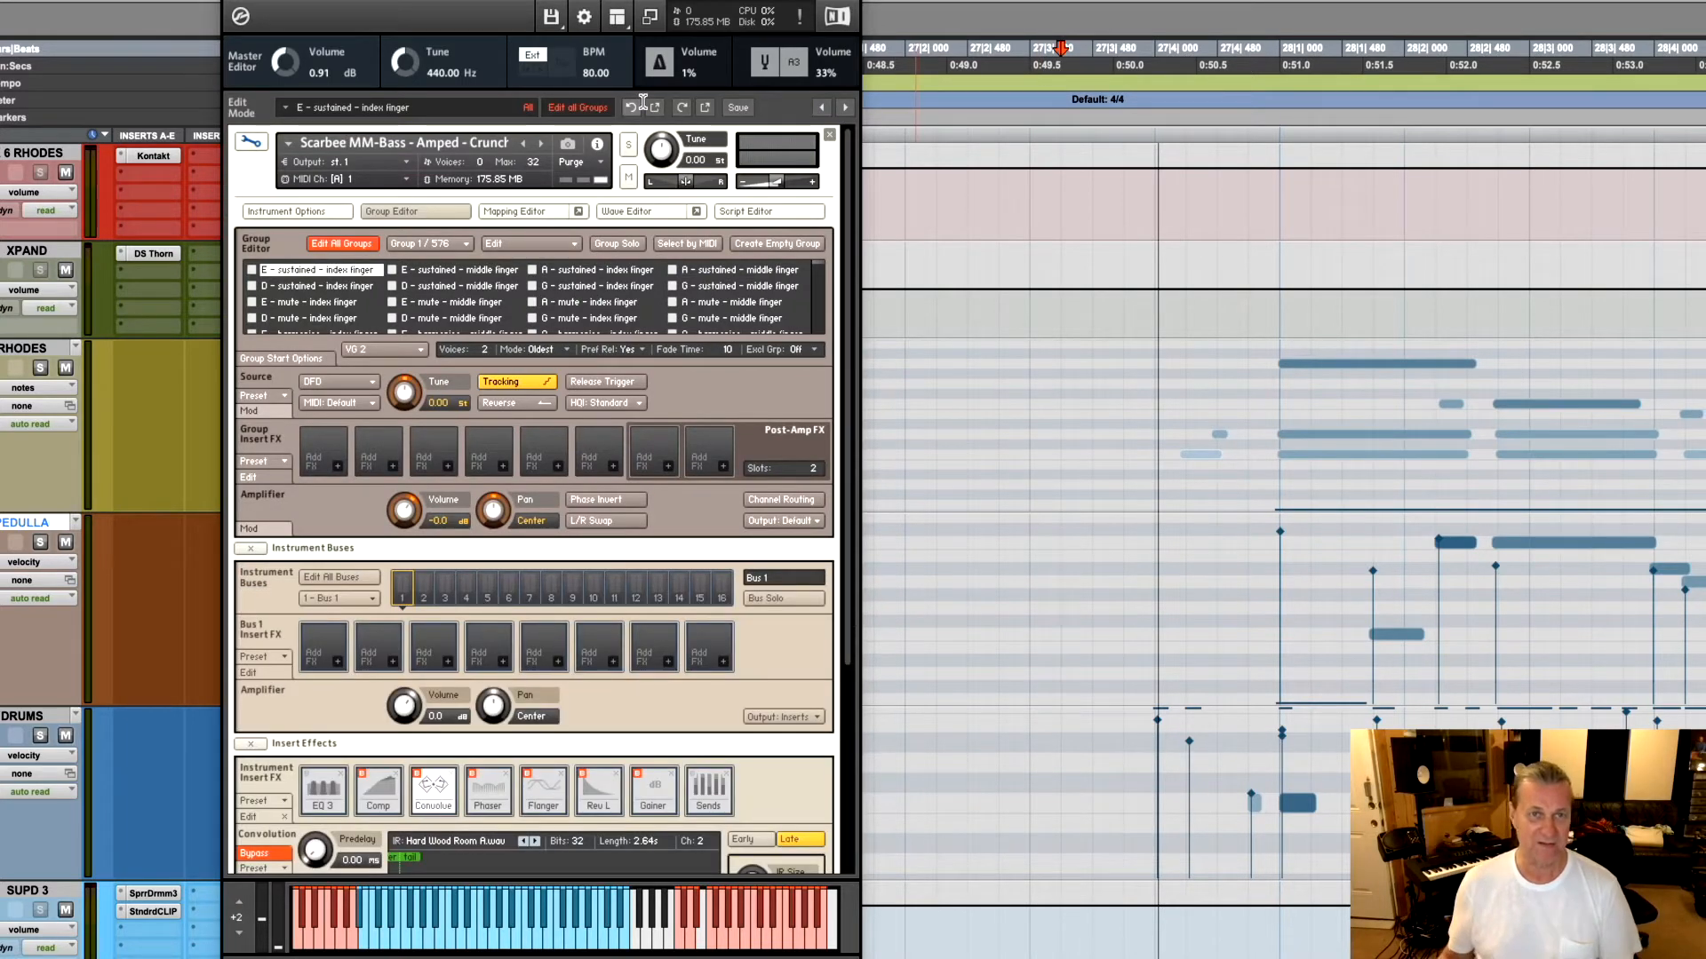
click(341, 244)
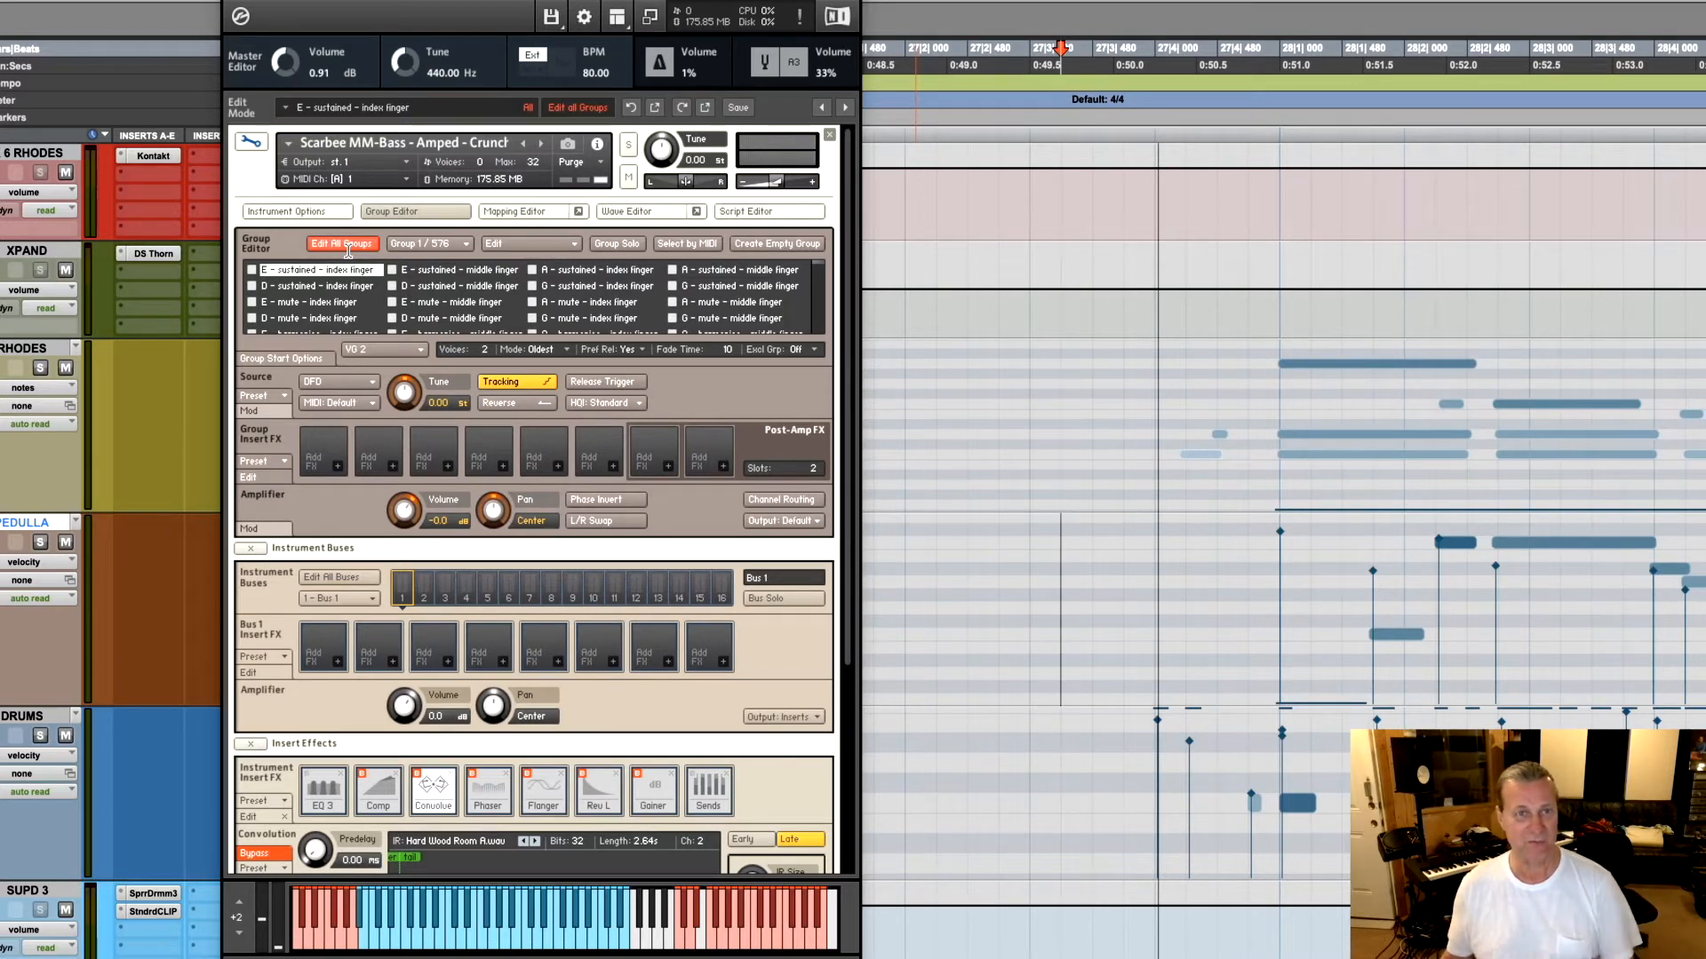
click(341, 244)
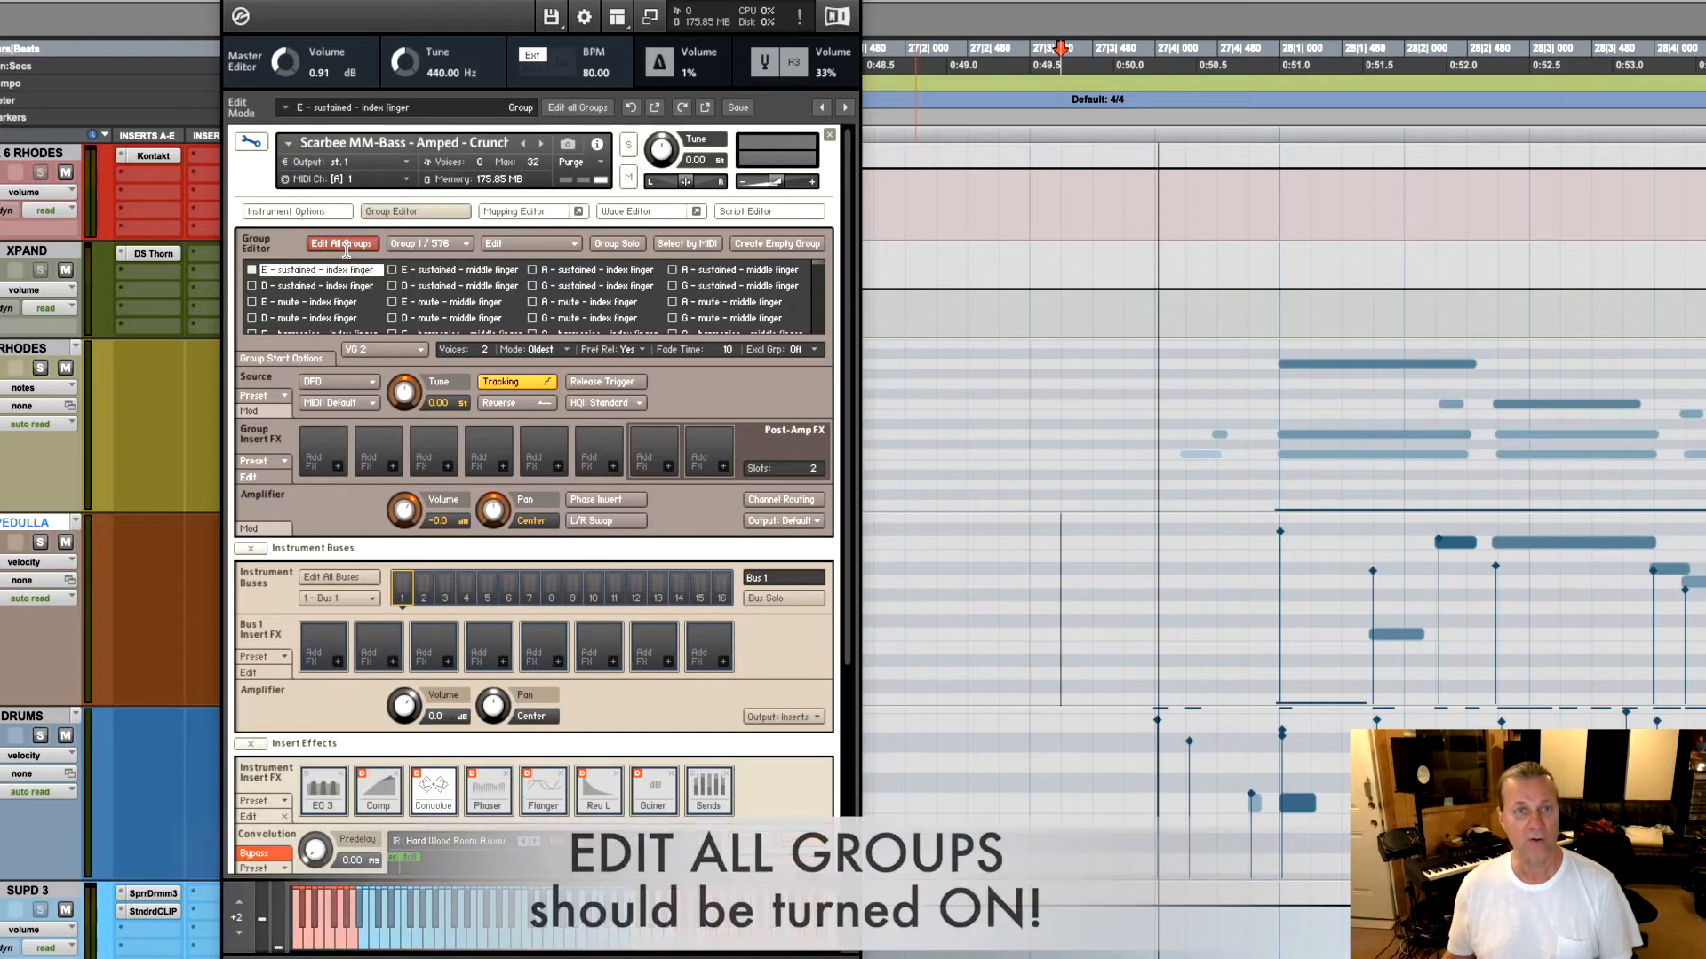
click(342, 244)
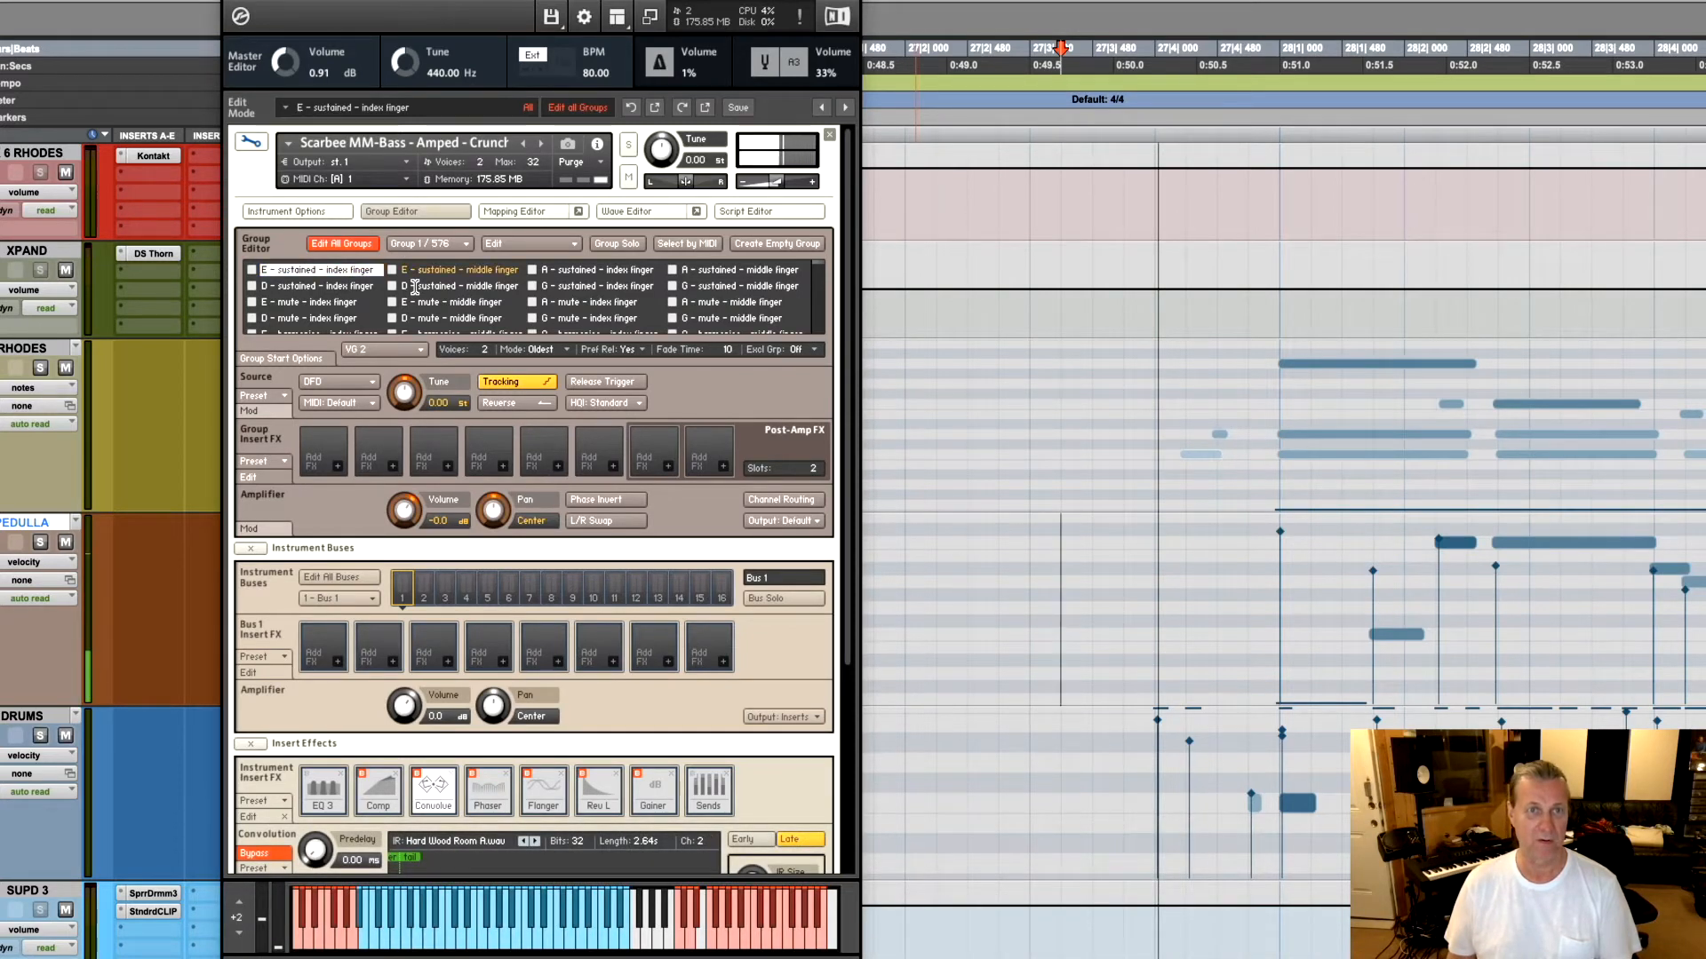
click(316, 268)
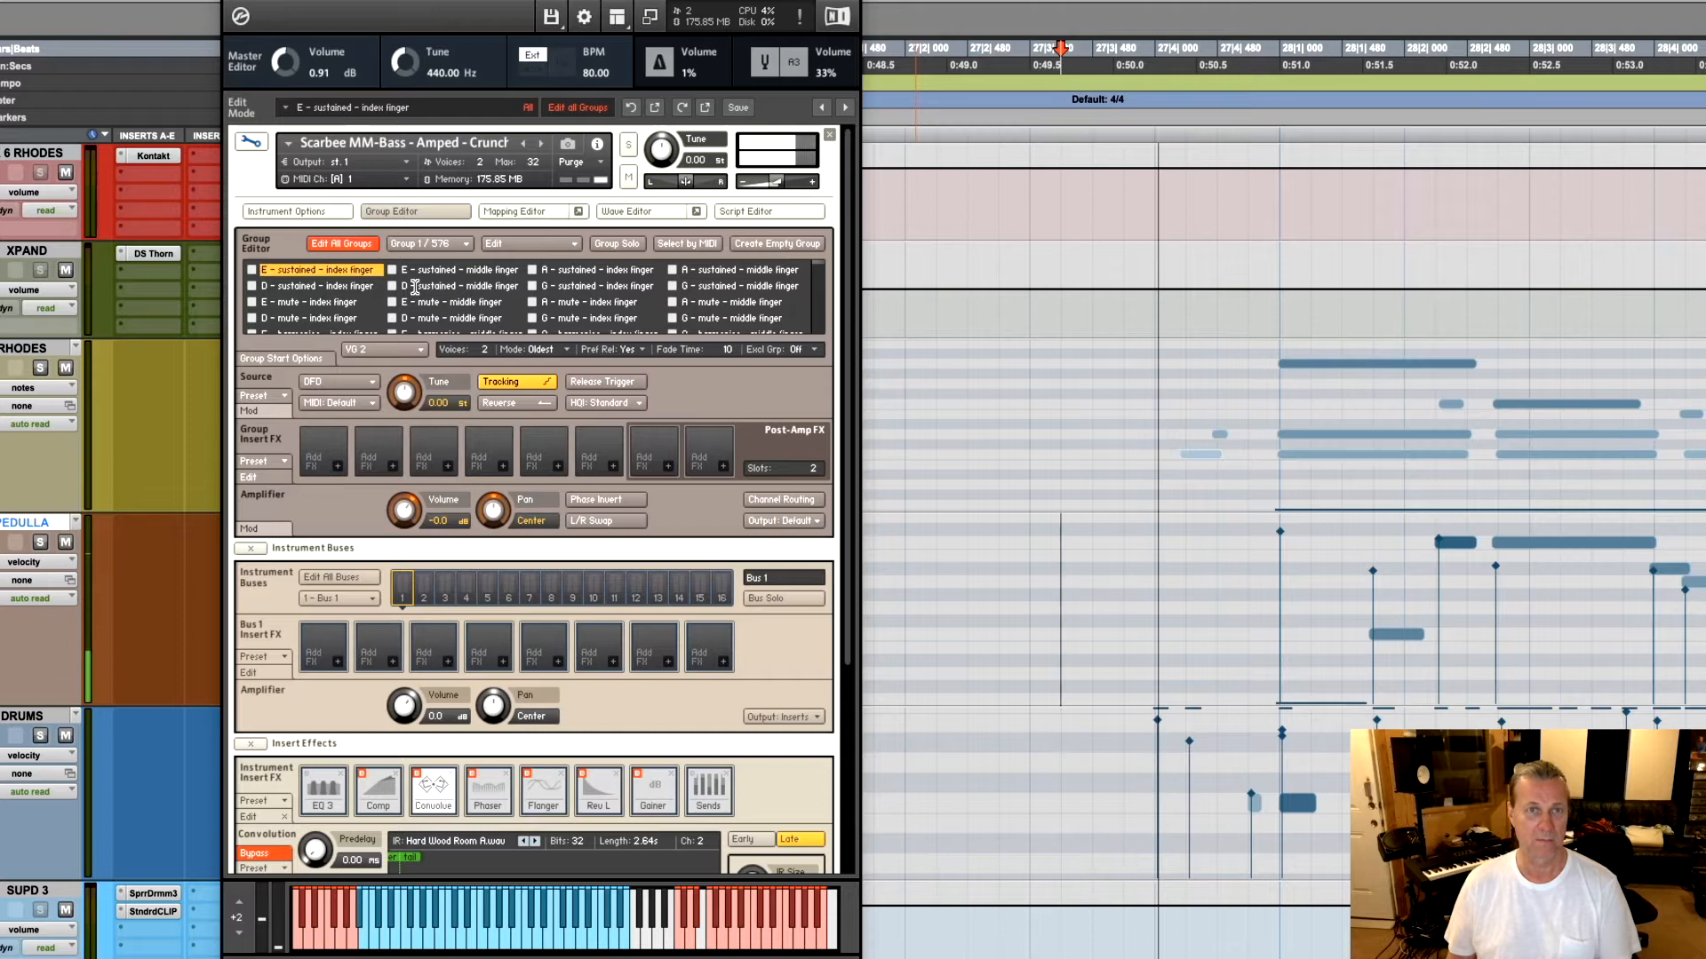
click(316, 268)
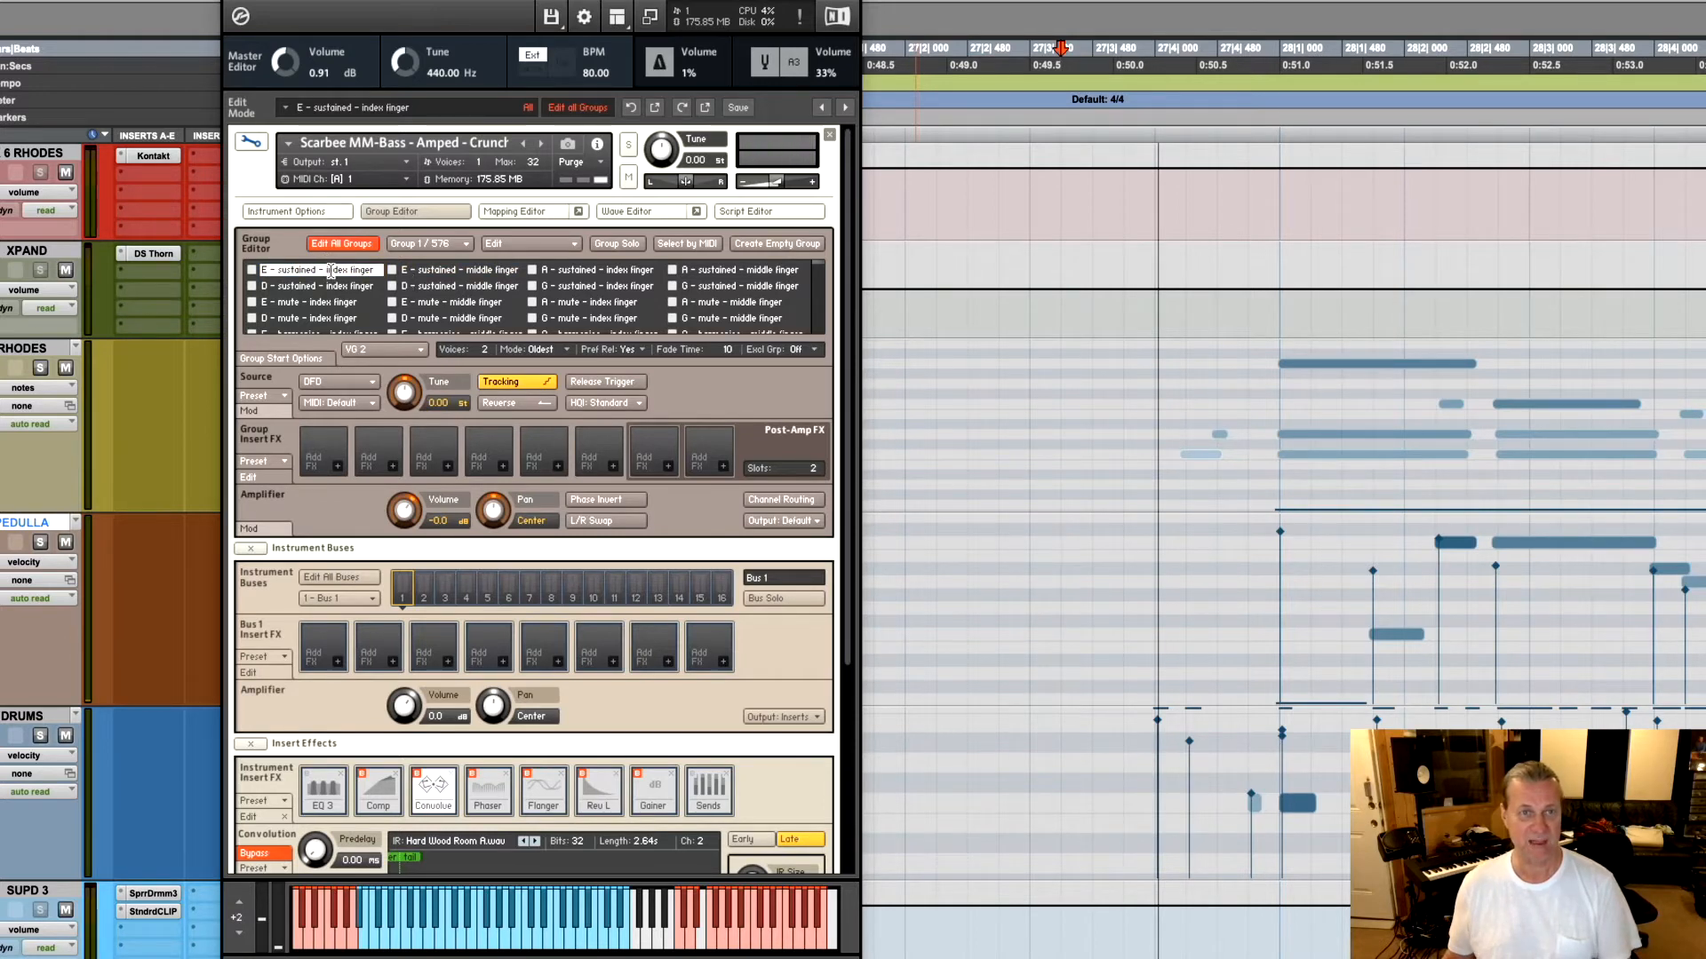
mouse_move(281, 302)
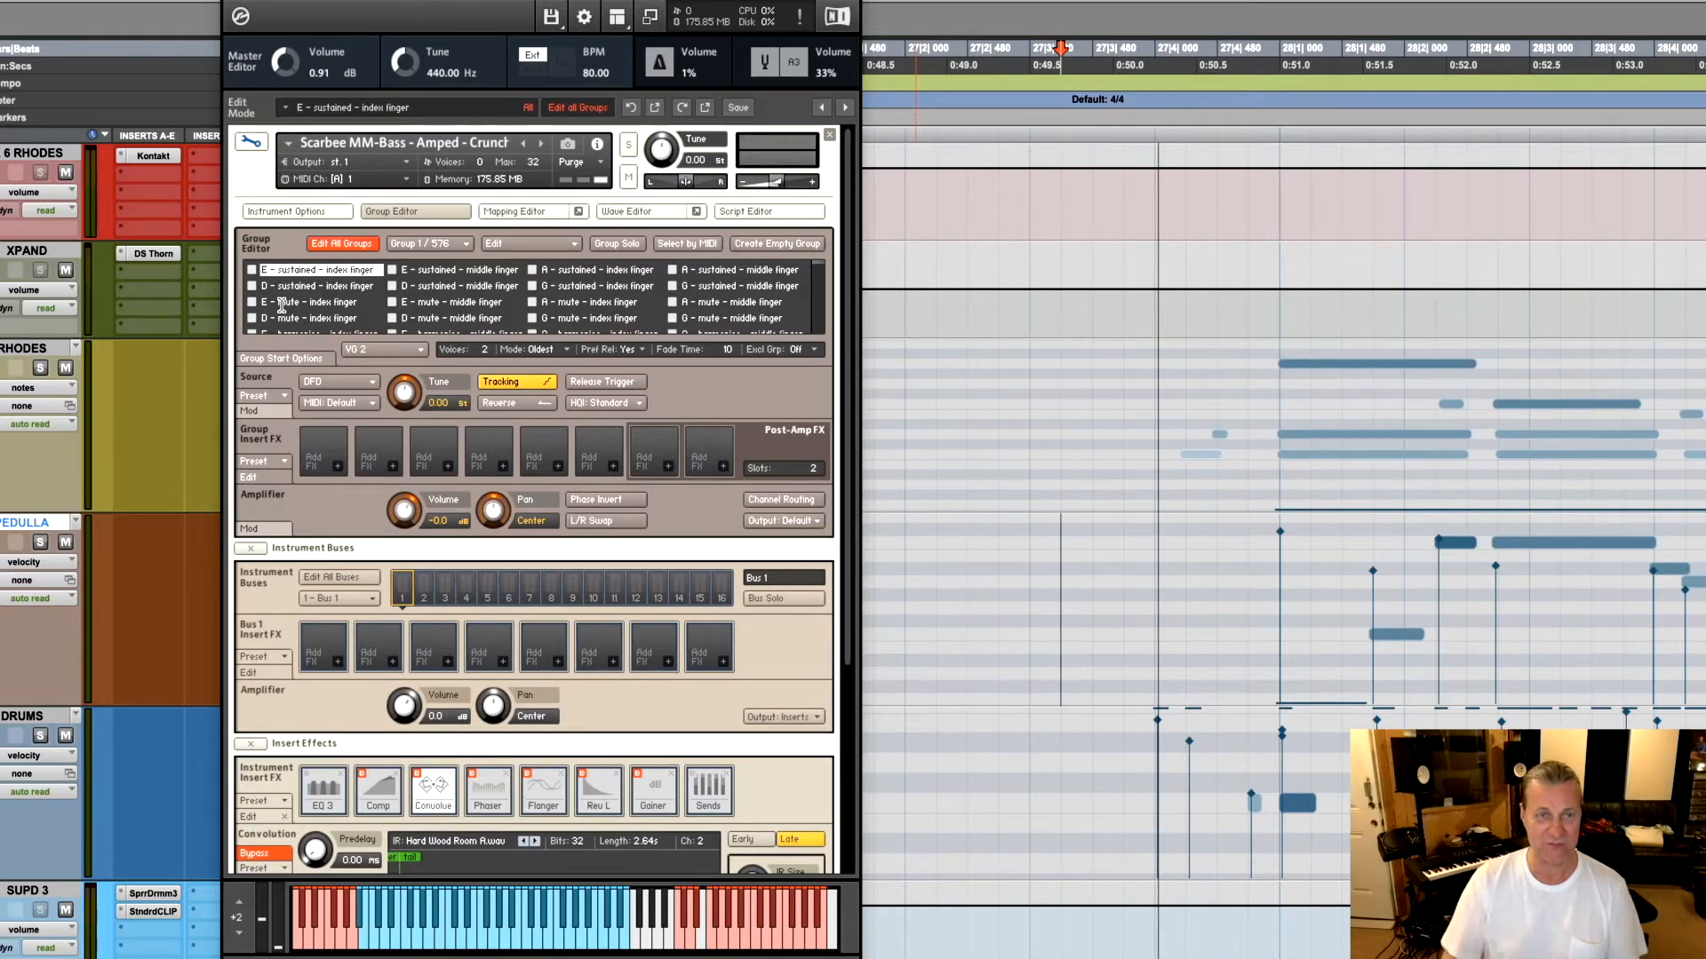
click(456, 268)
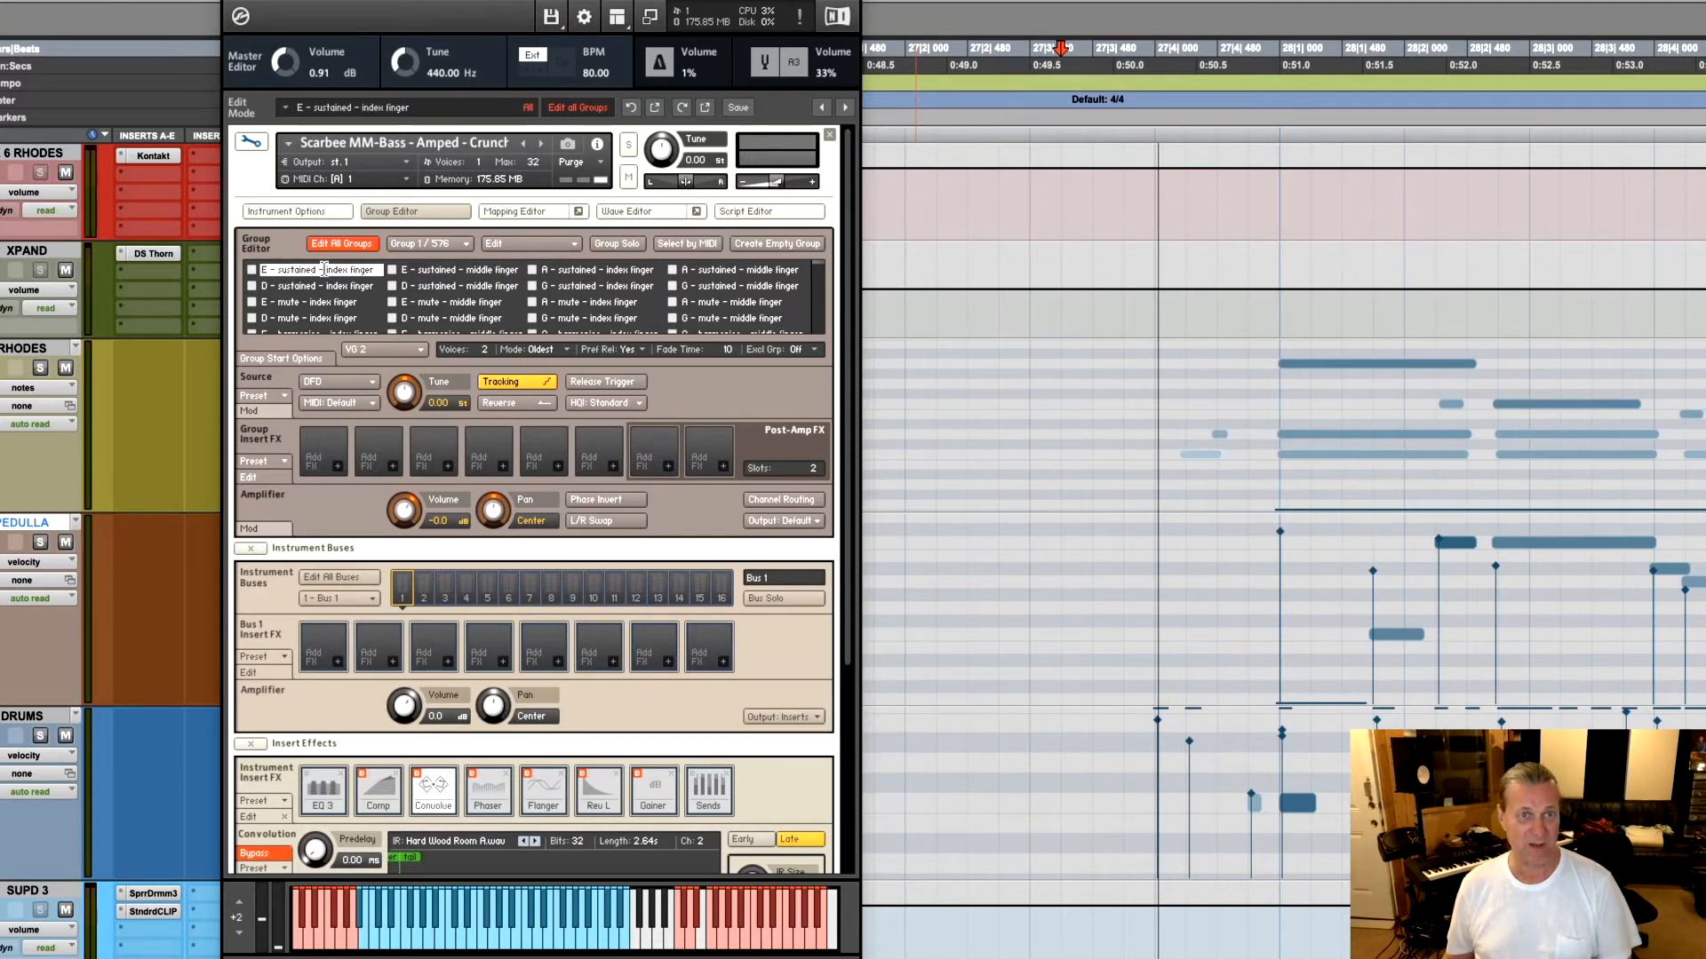
Insert a Solid G-EQ into an empty post-amp group effect slot
click(652, 448)
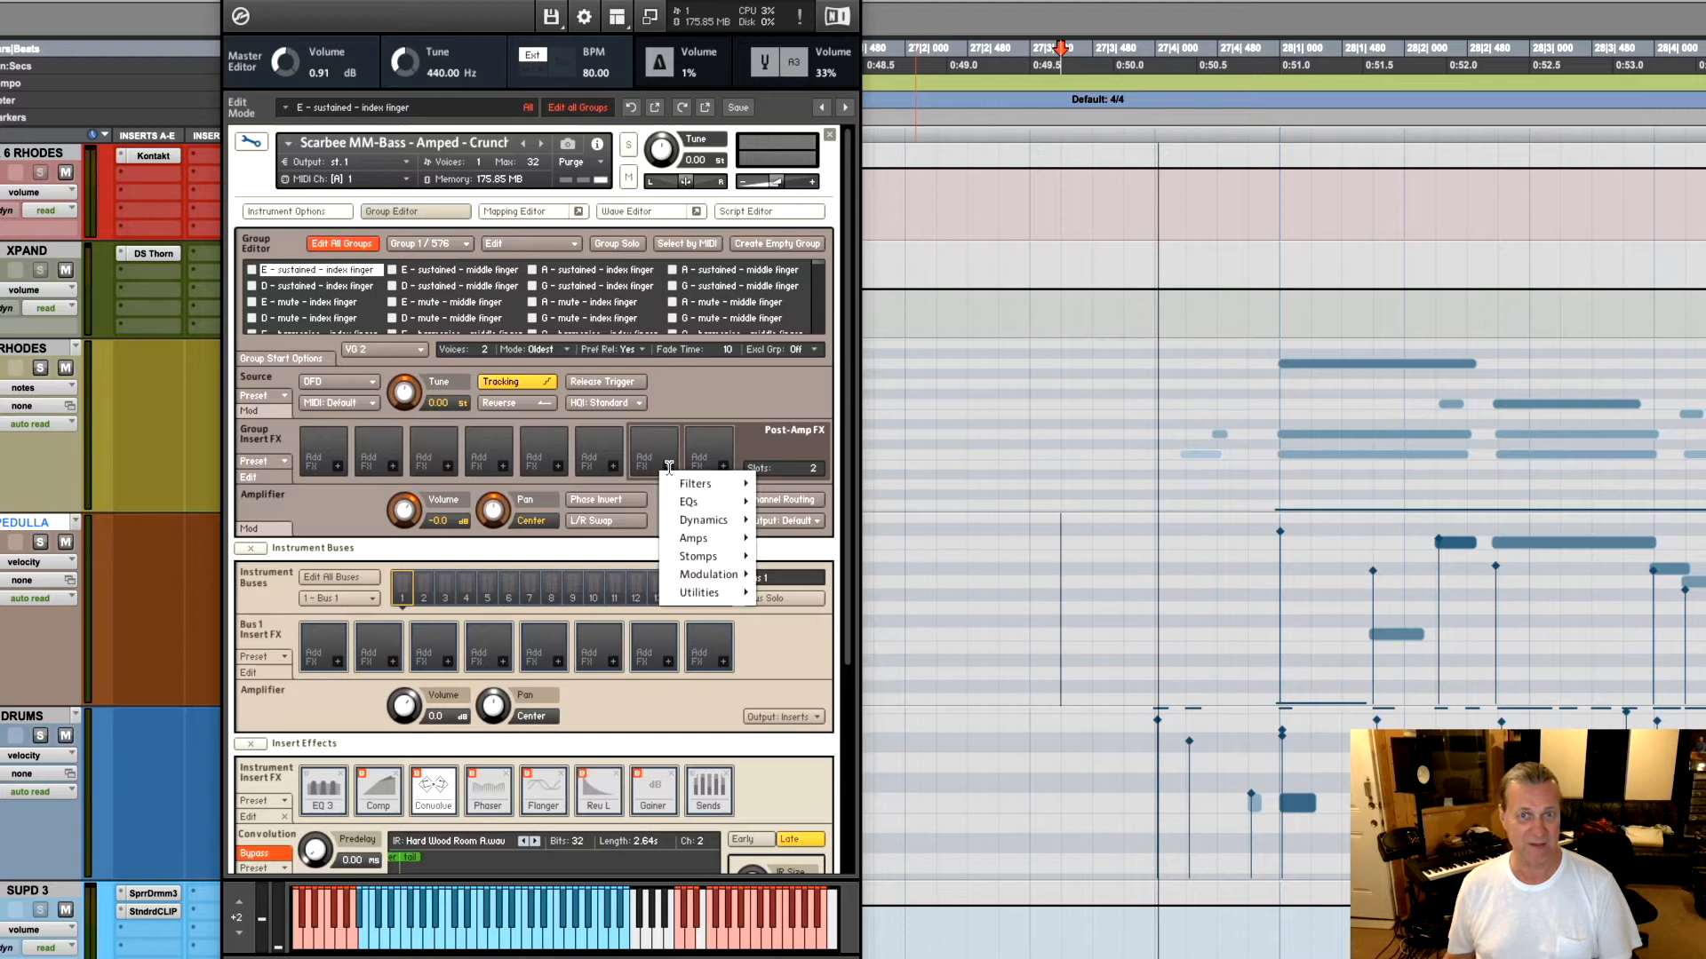
mouse_move(688, 501)
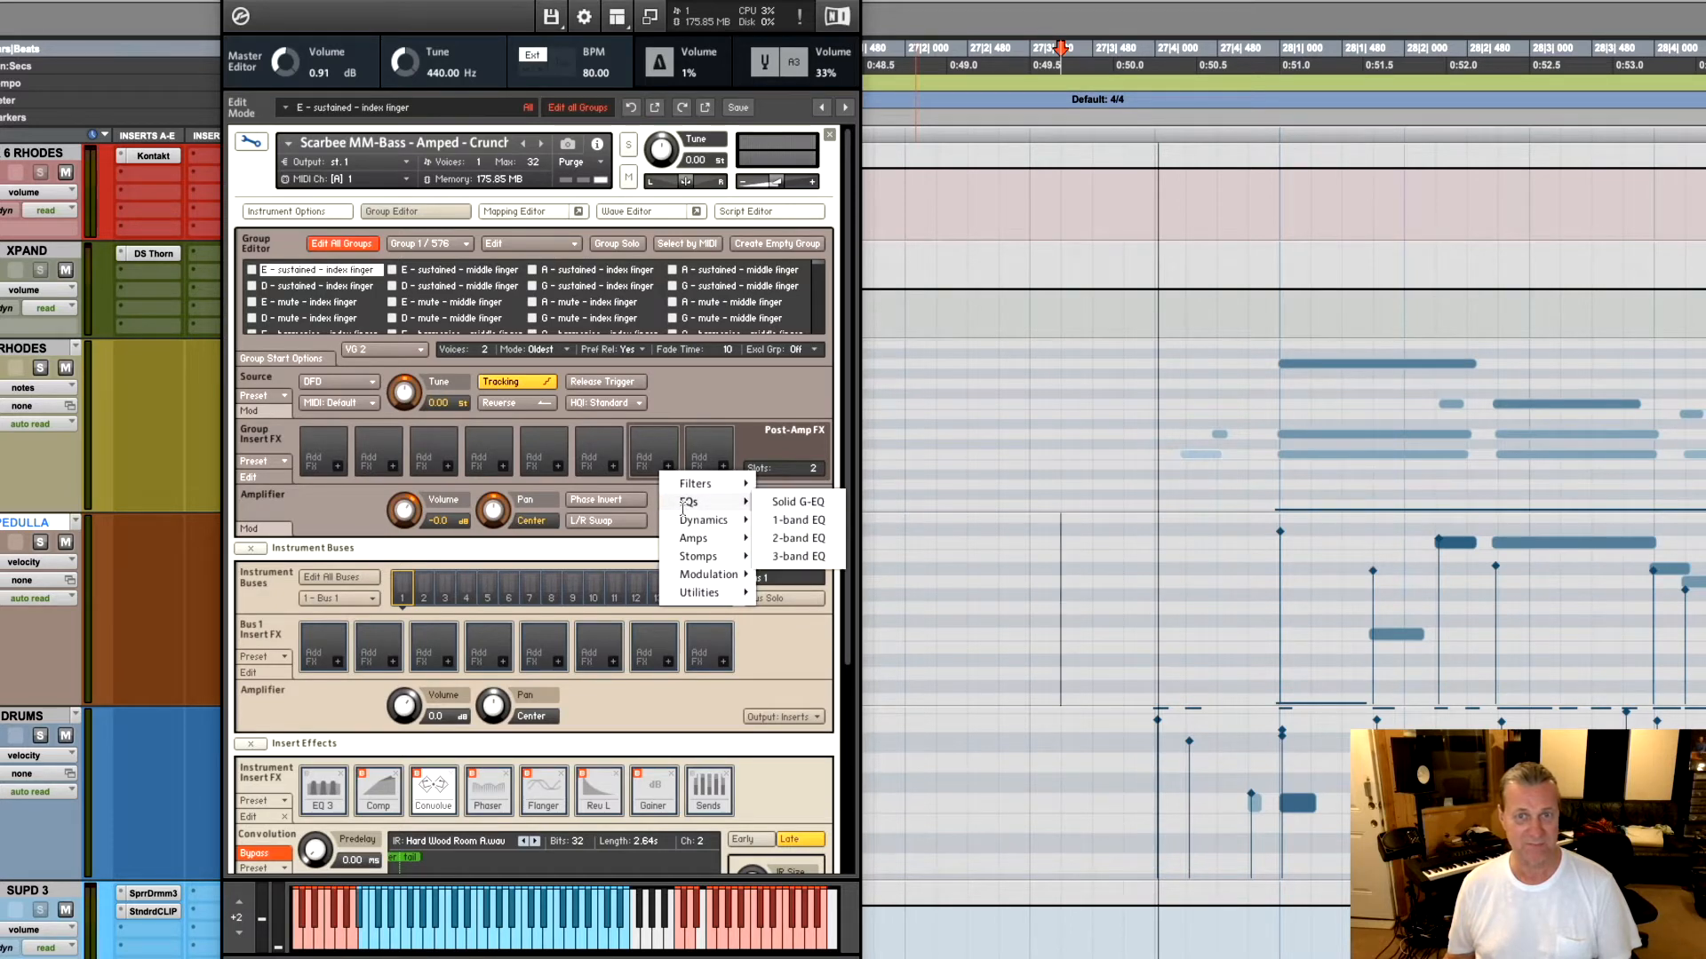
mouse_move(798, 501)
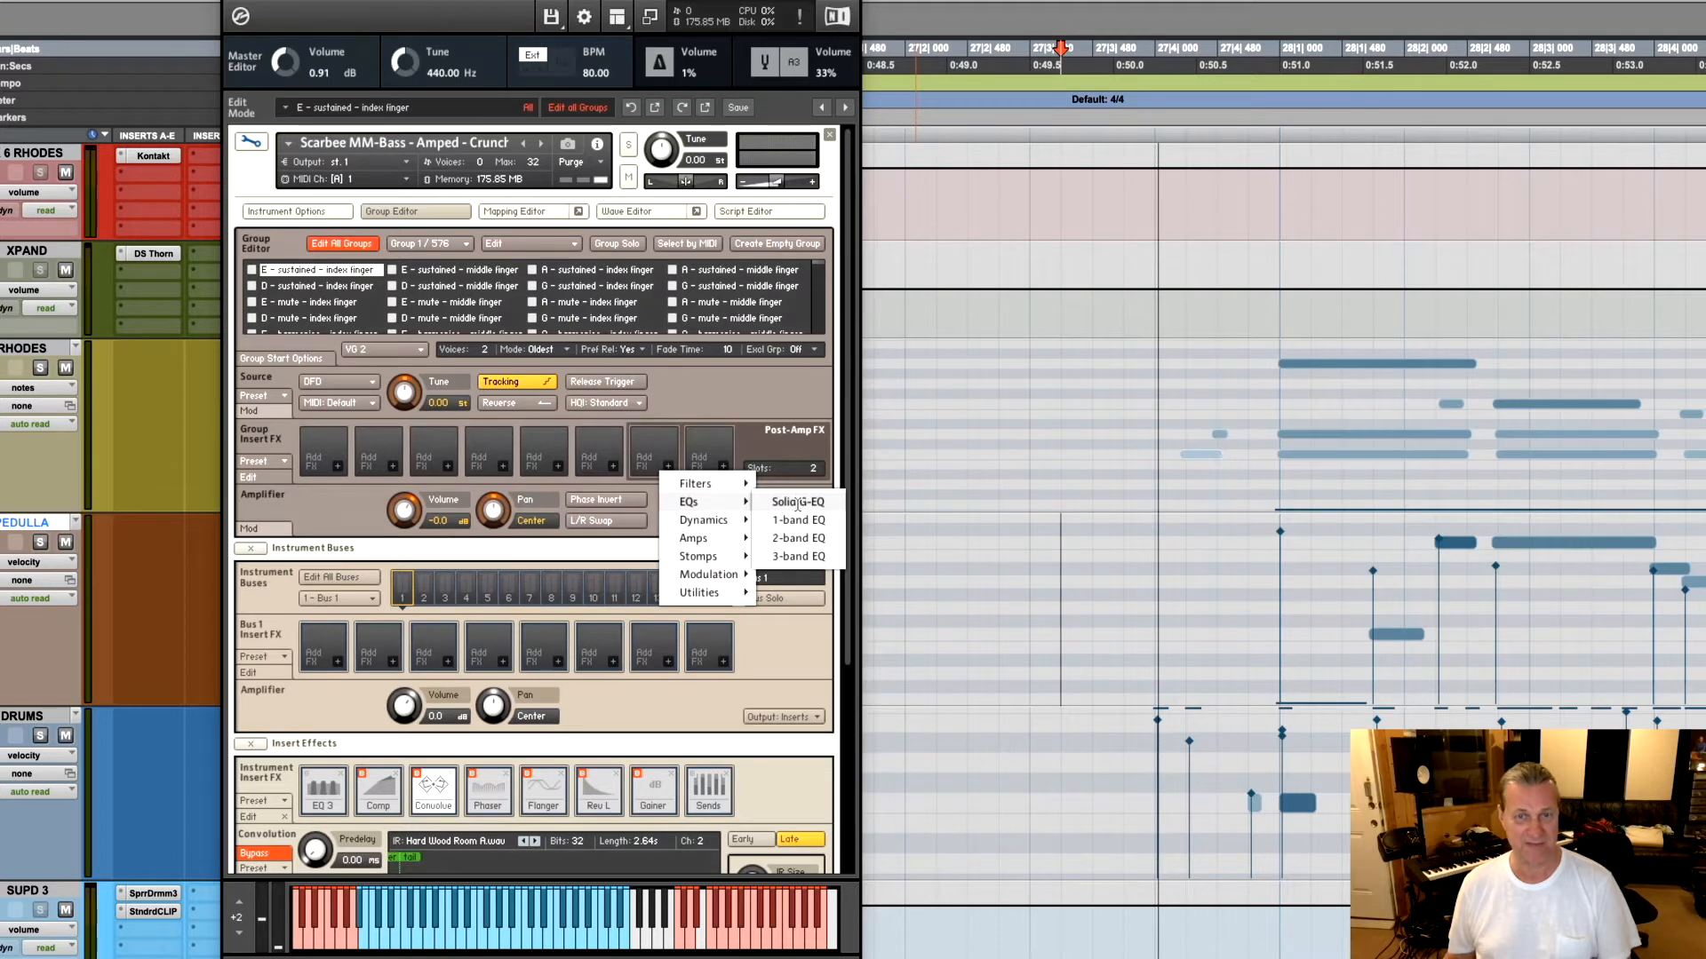
click(796, 501)
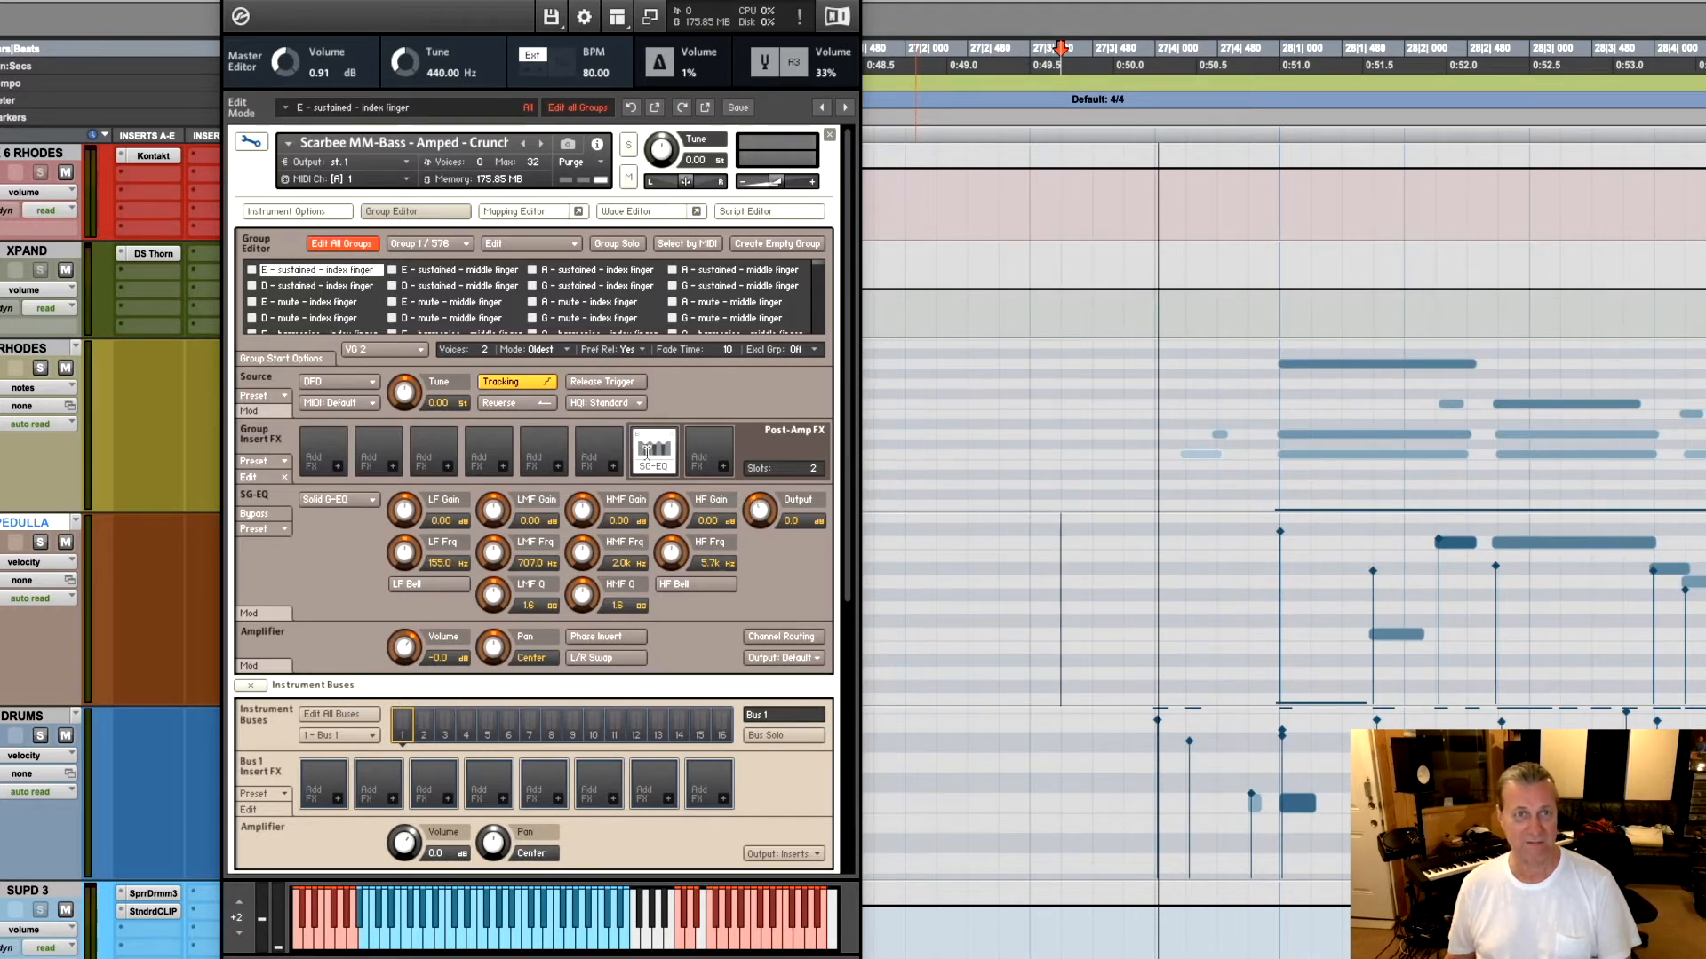
Select the E - sustained - middle finger group and confirm the same Solid G-EQ sits in its post-amp inserts
click(342, 243)
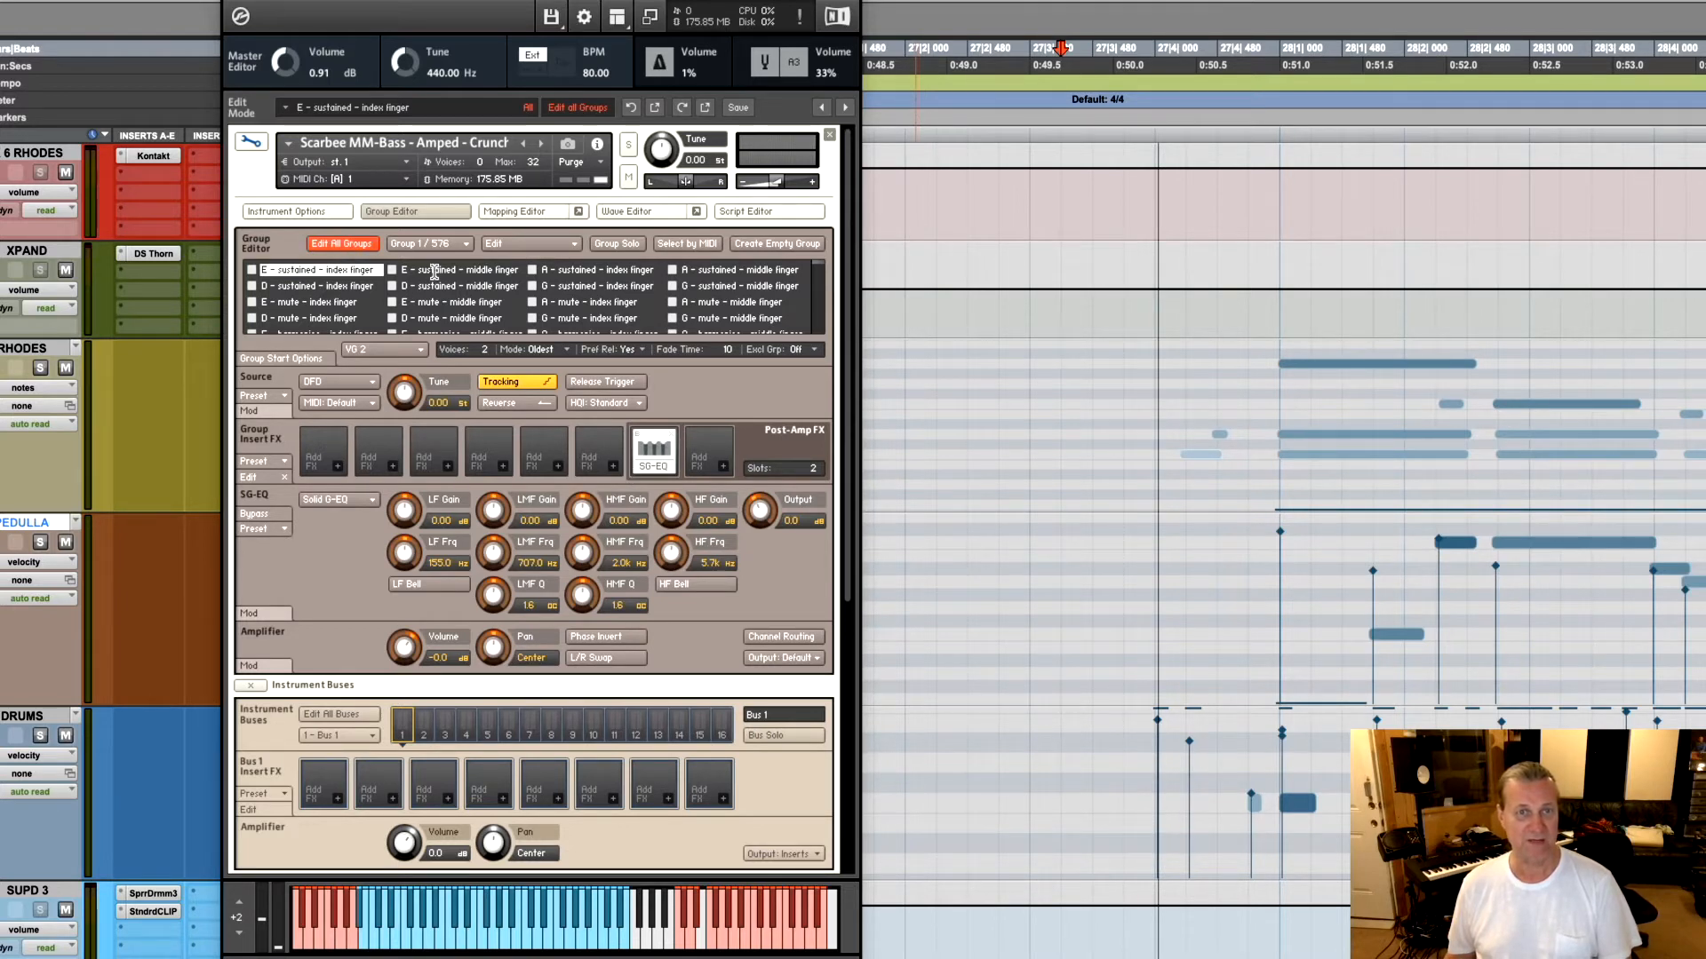
click(453, 268)
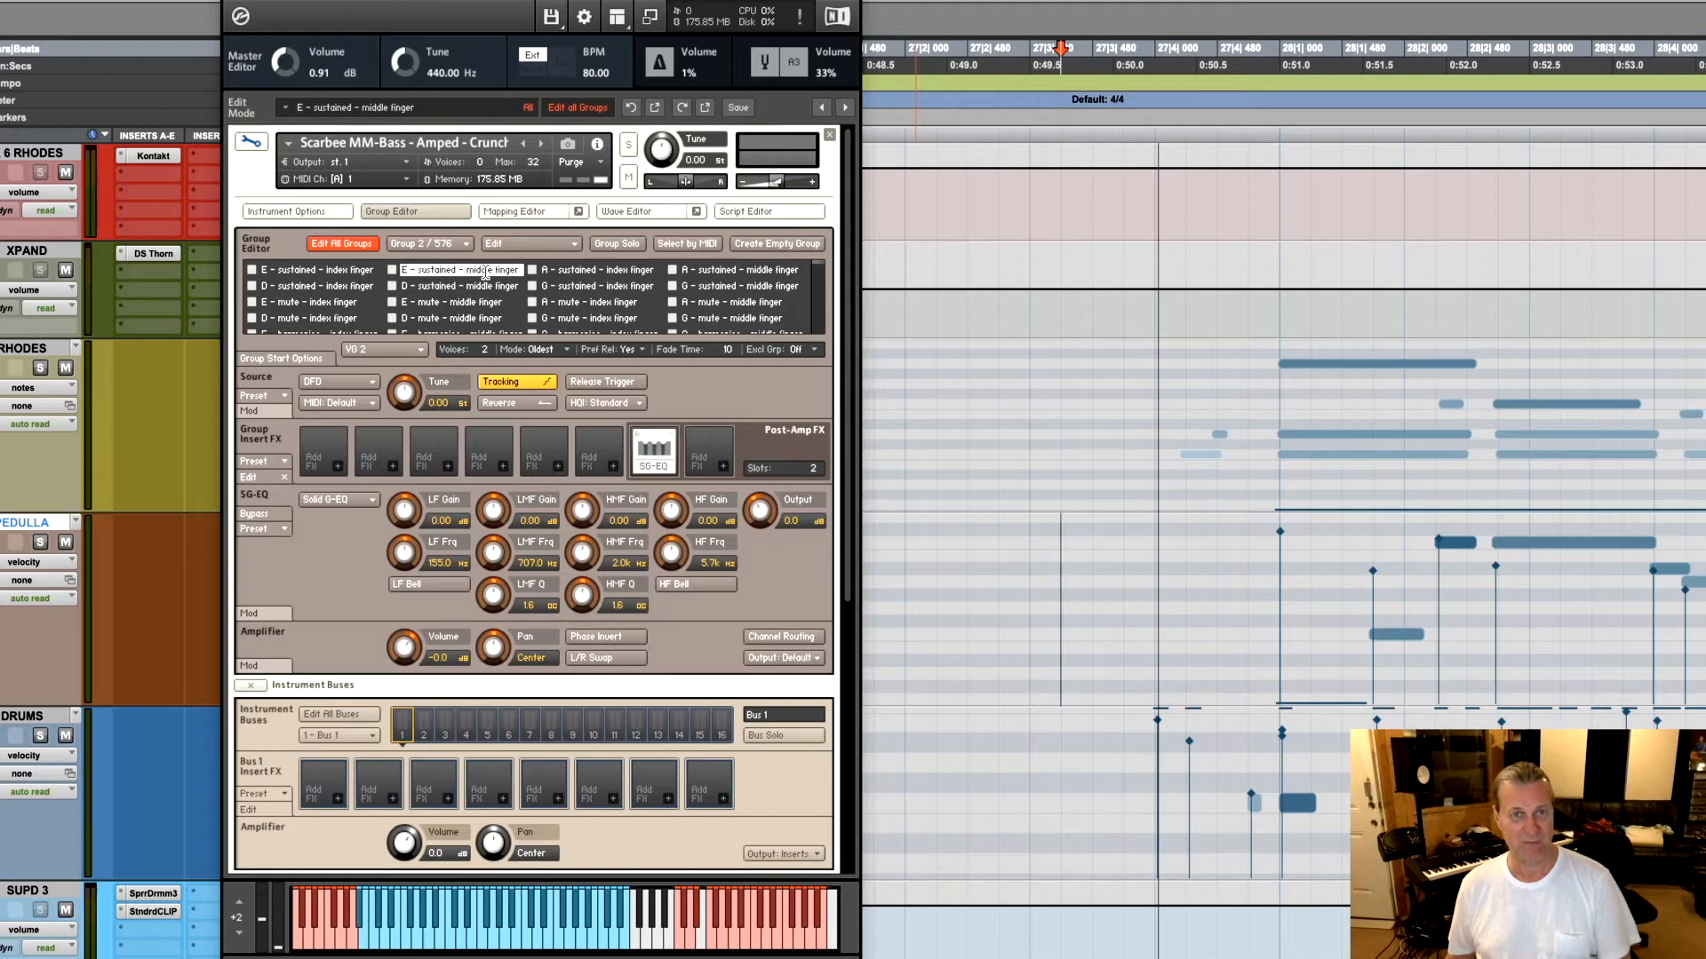
click(455, 286)
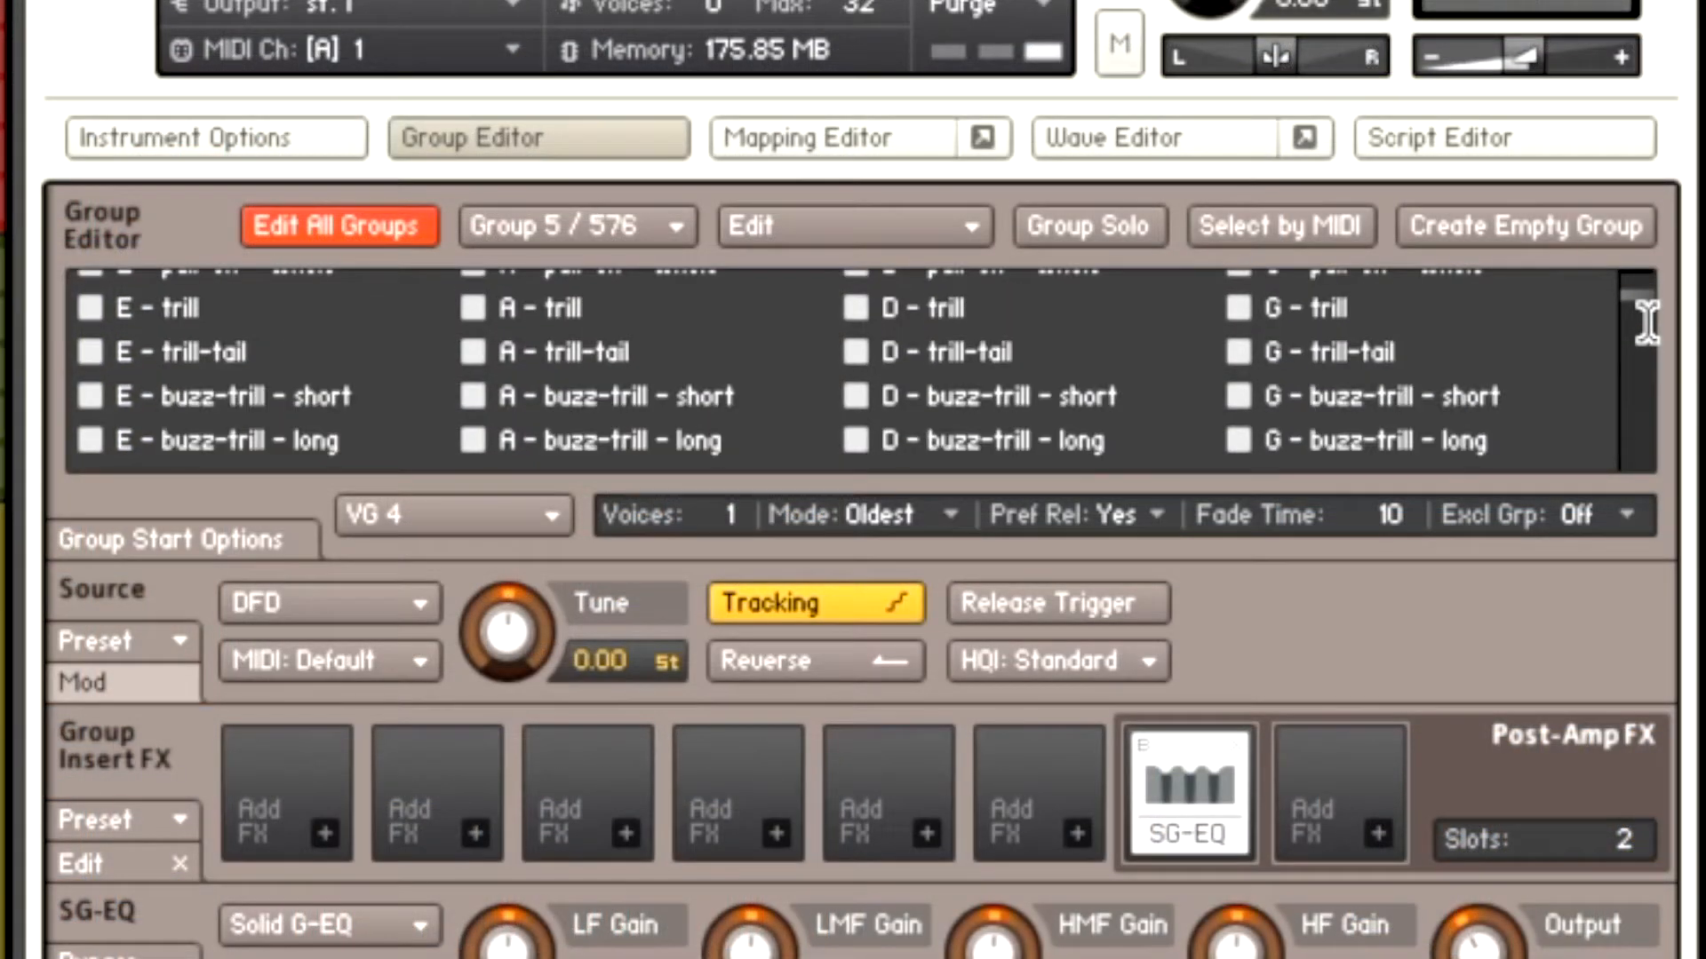
scroll(down, 3)
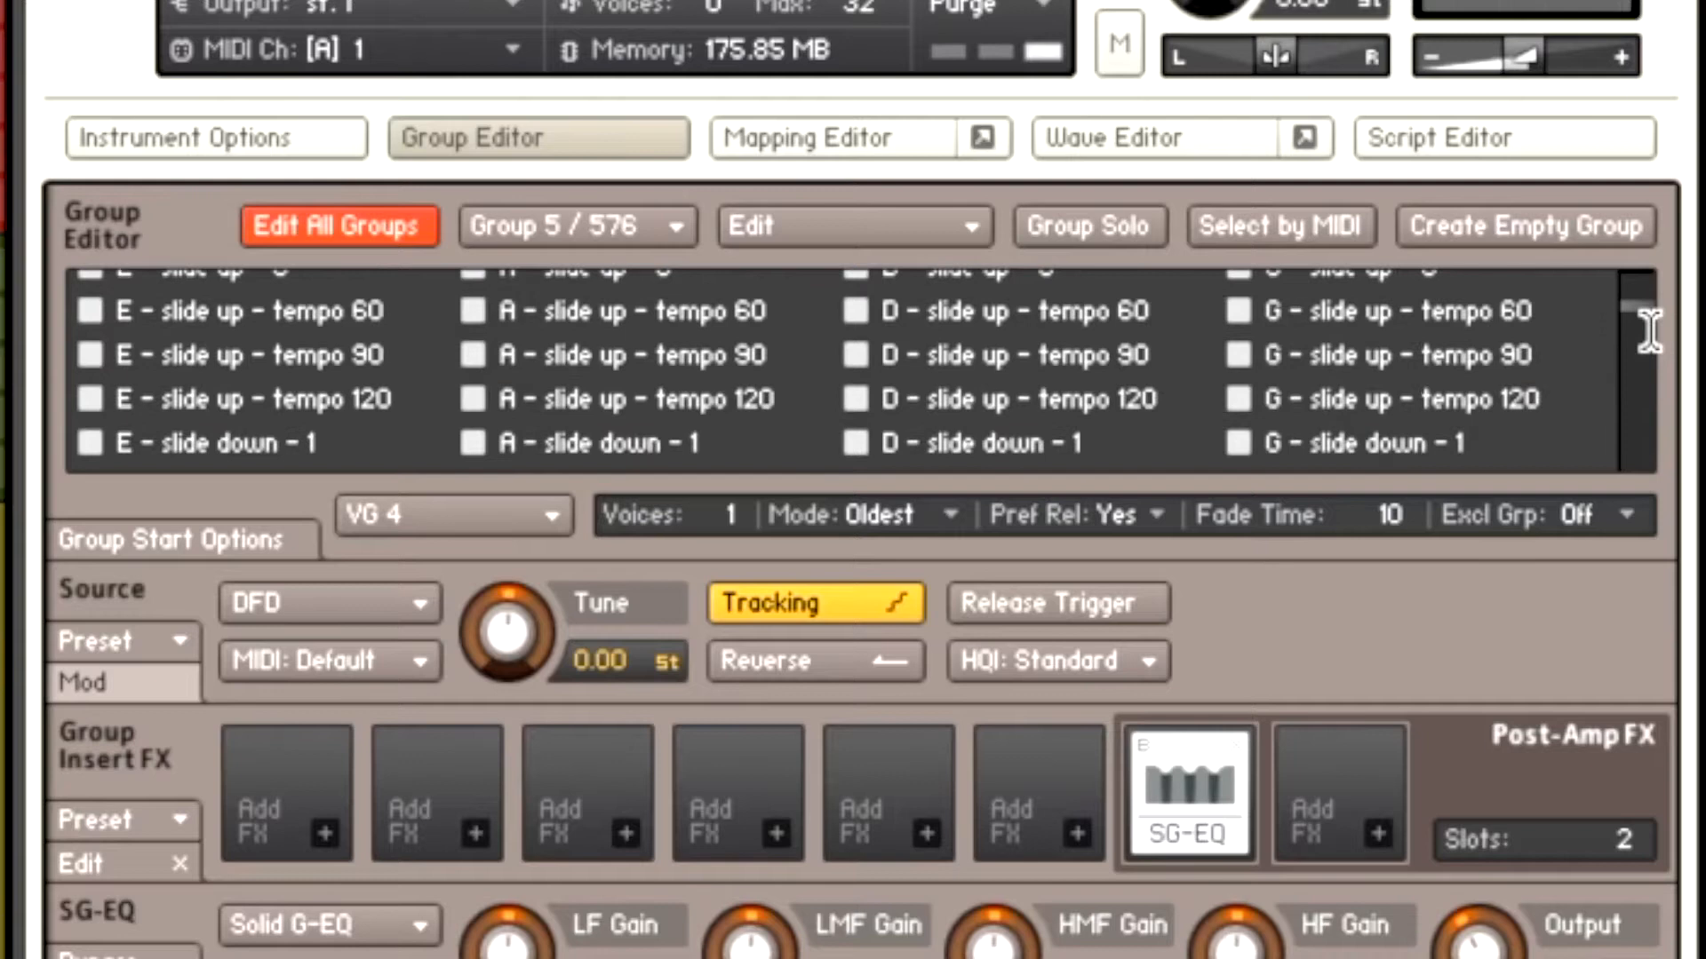
scroll(down, 3)
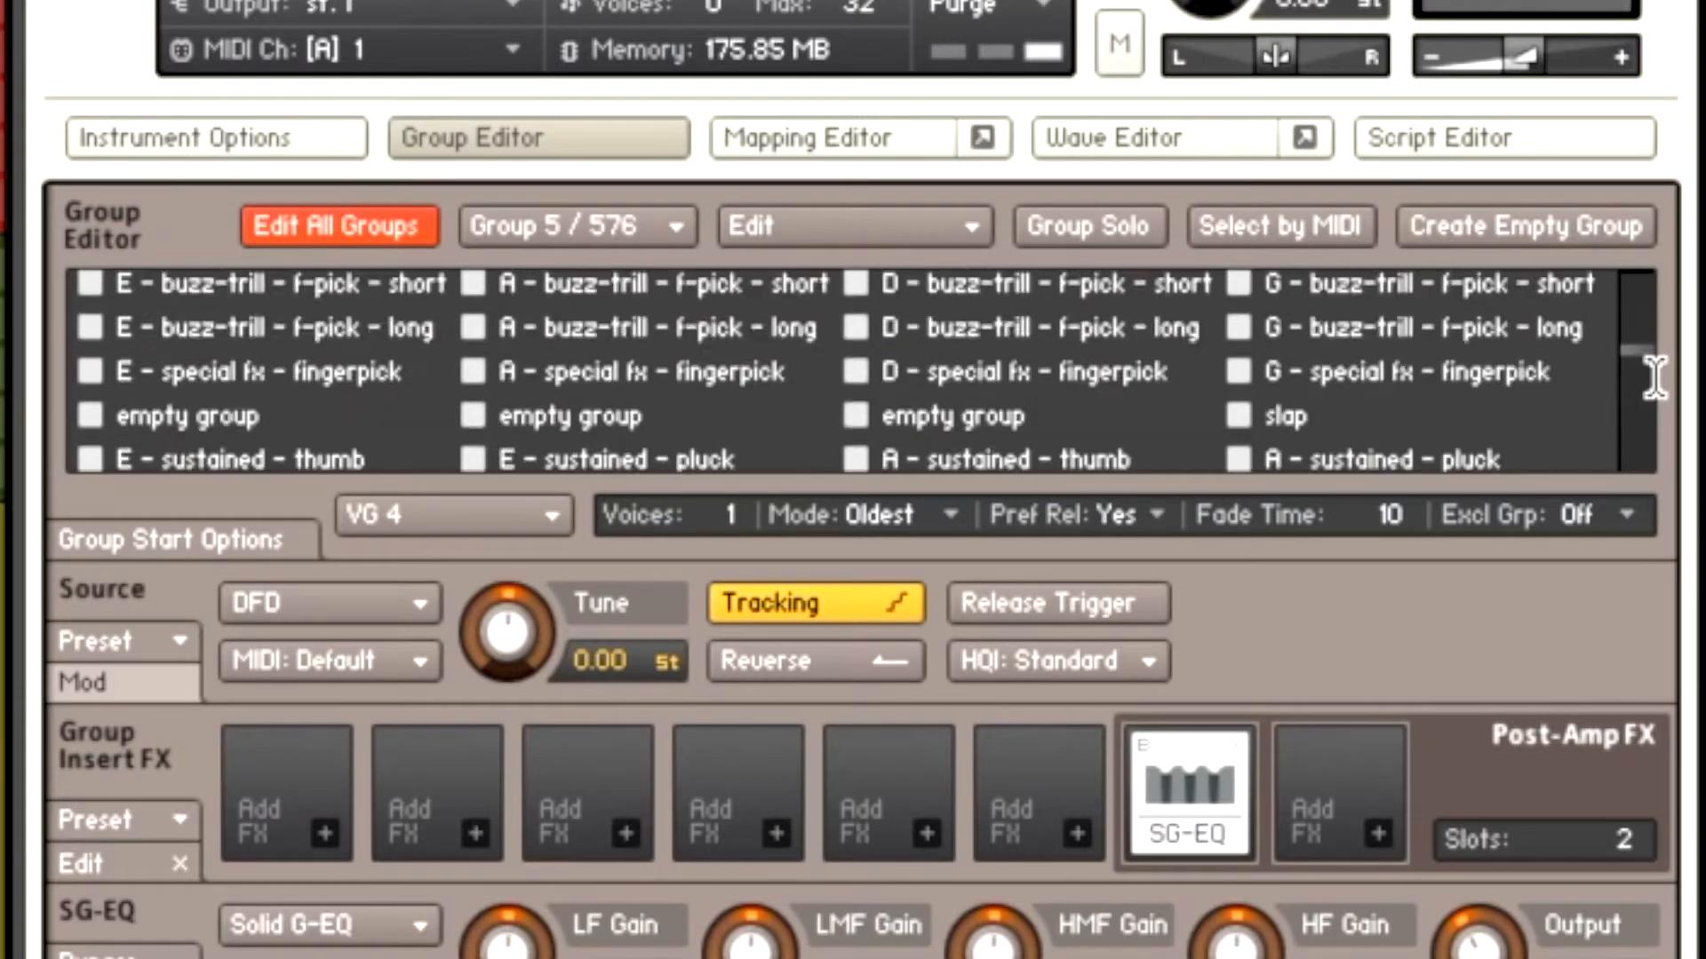
scroll(down, 3)
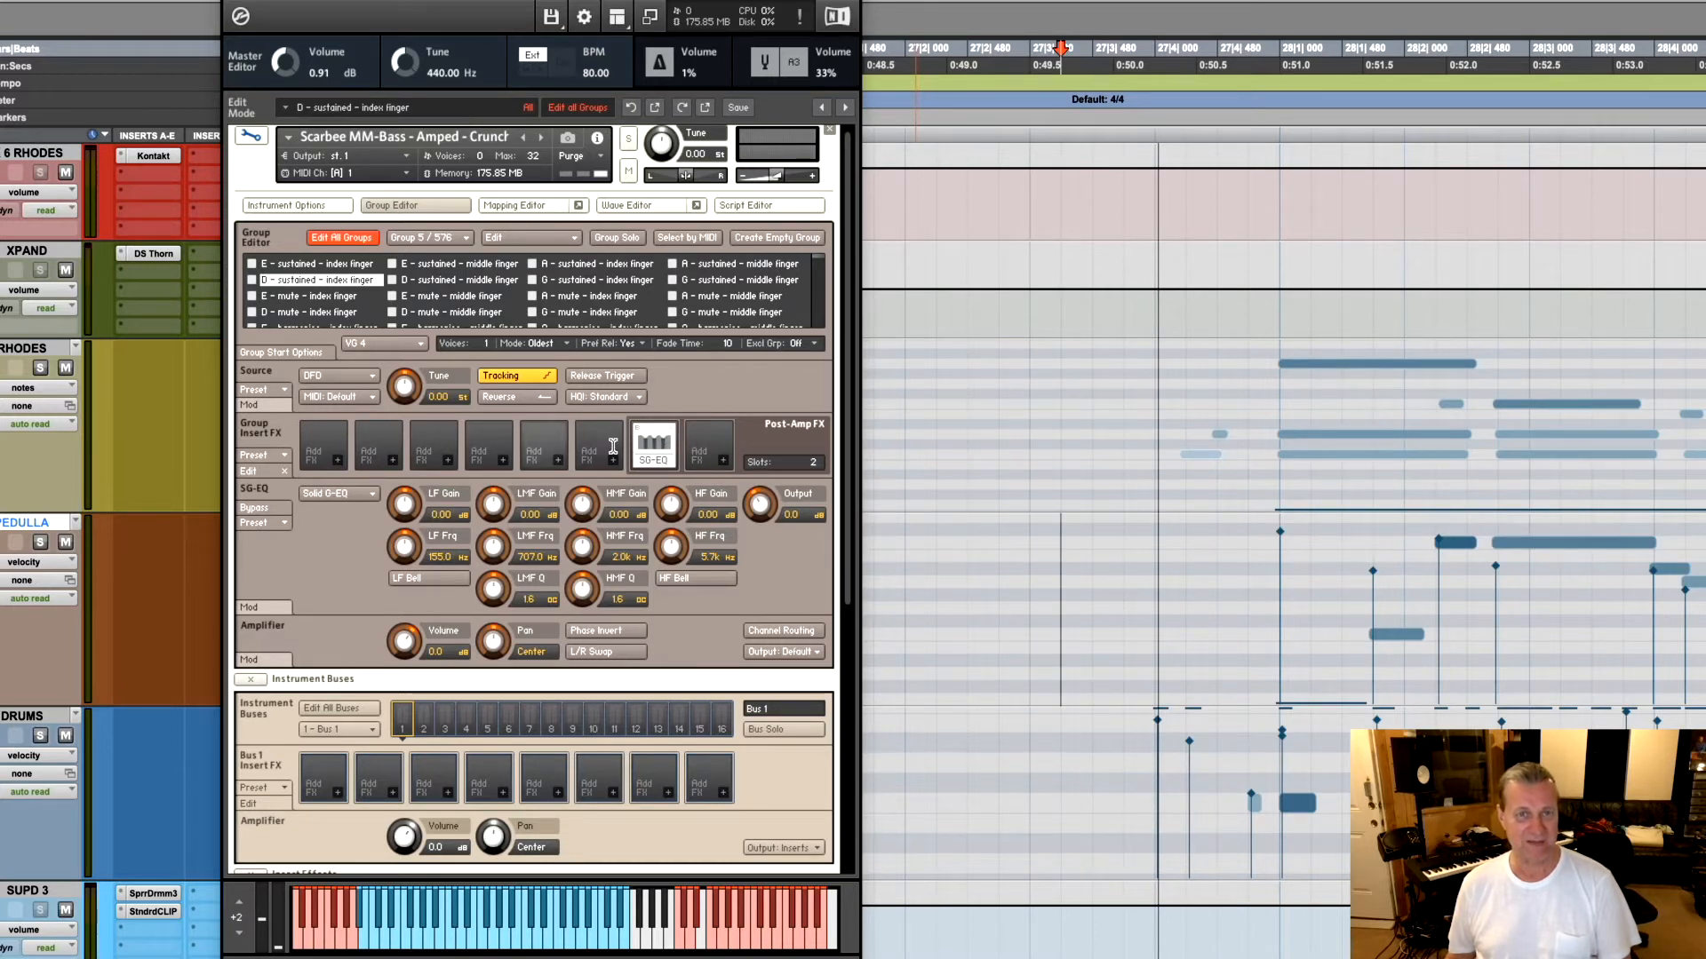
click(253, 507)
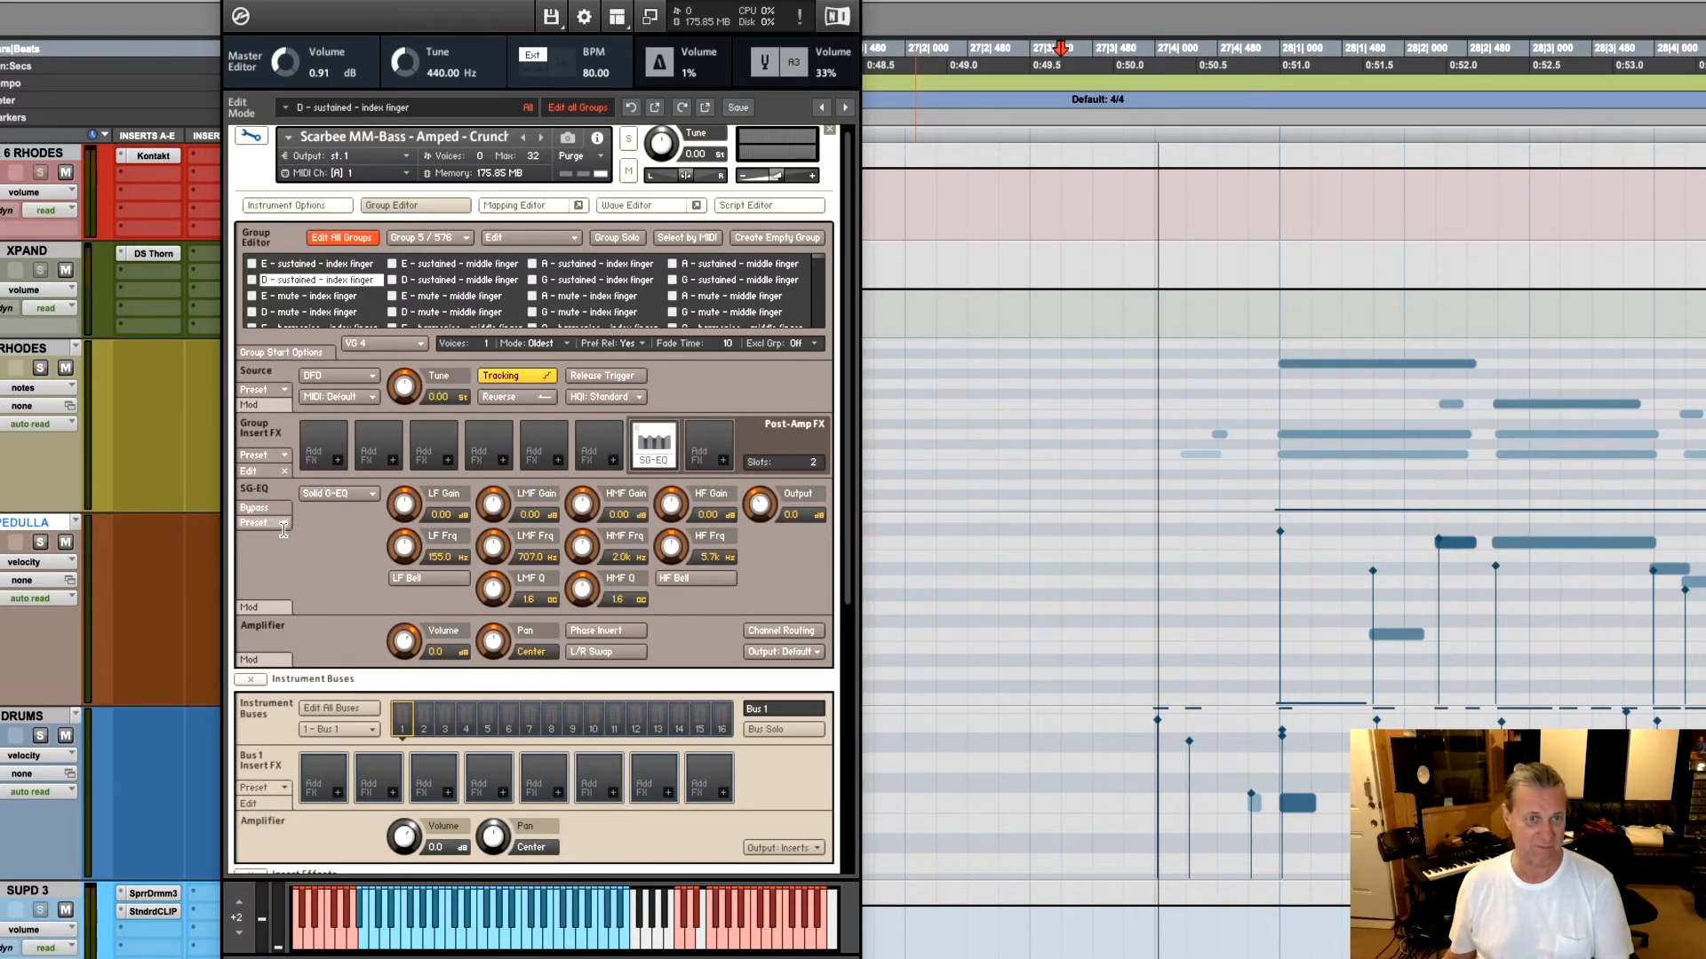
Load a saved SG-EQ curve, then set LF around 109 Hz, HMF gain 2.1 dB and output -7.3 dB
click(258, 523)
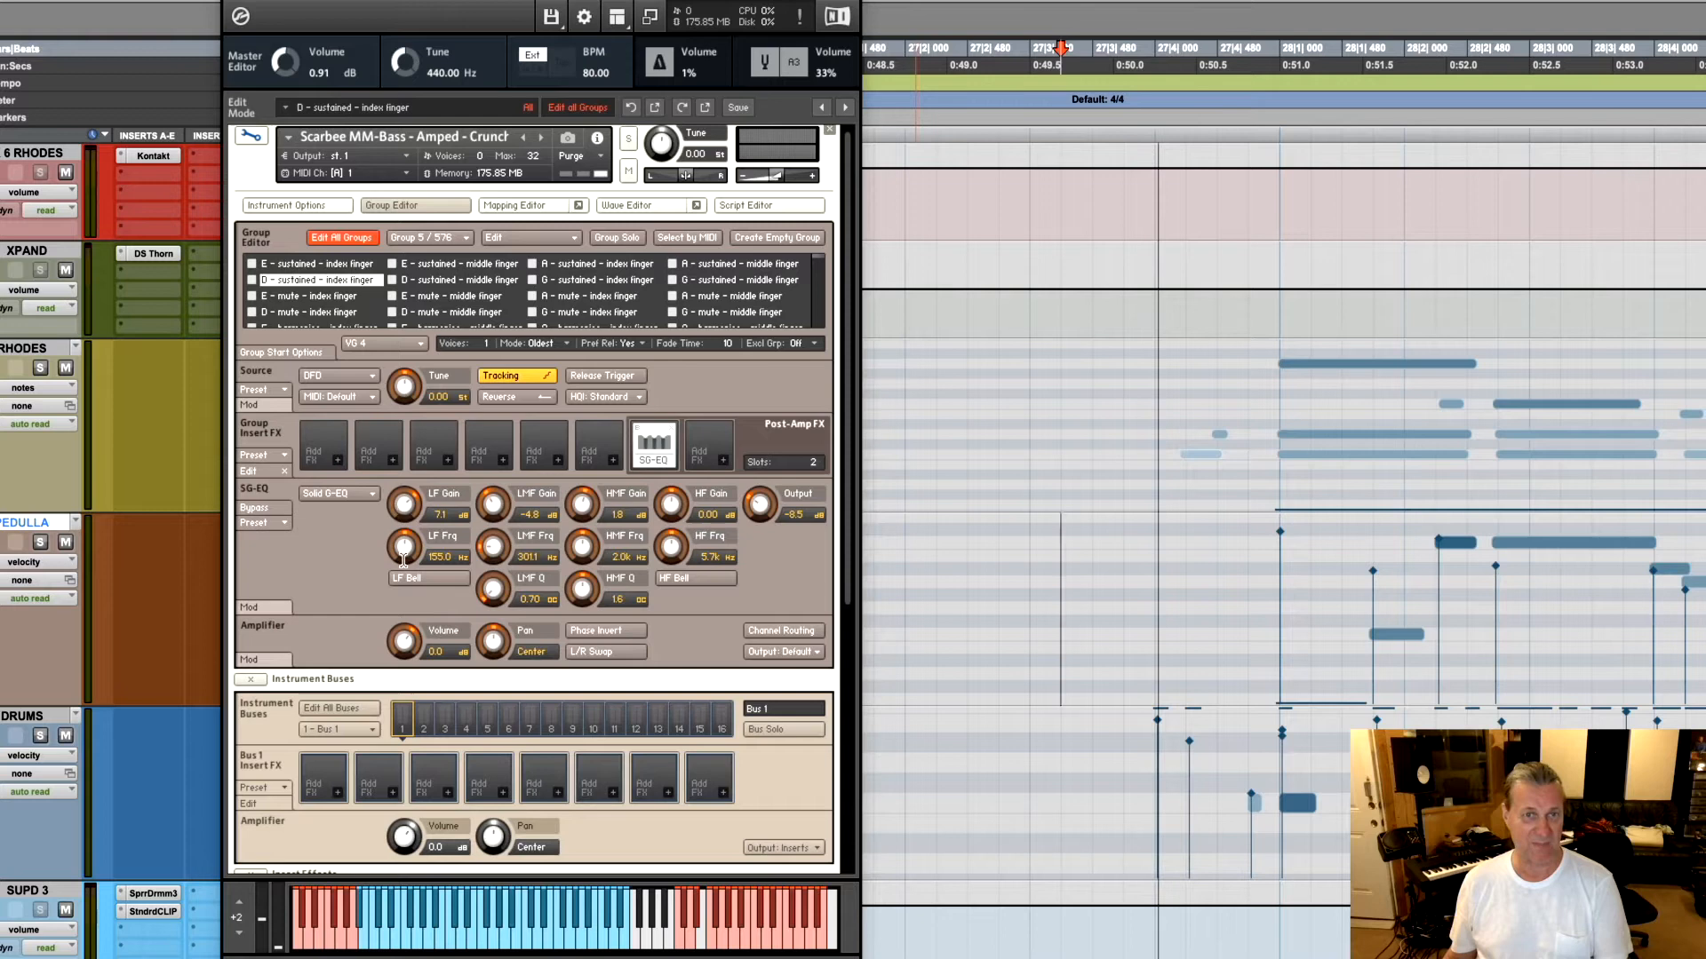
drag(405, 547, 405, 565)
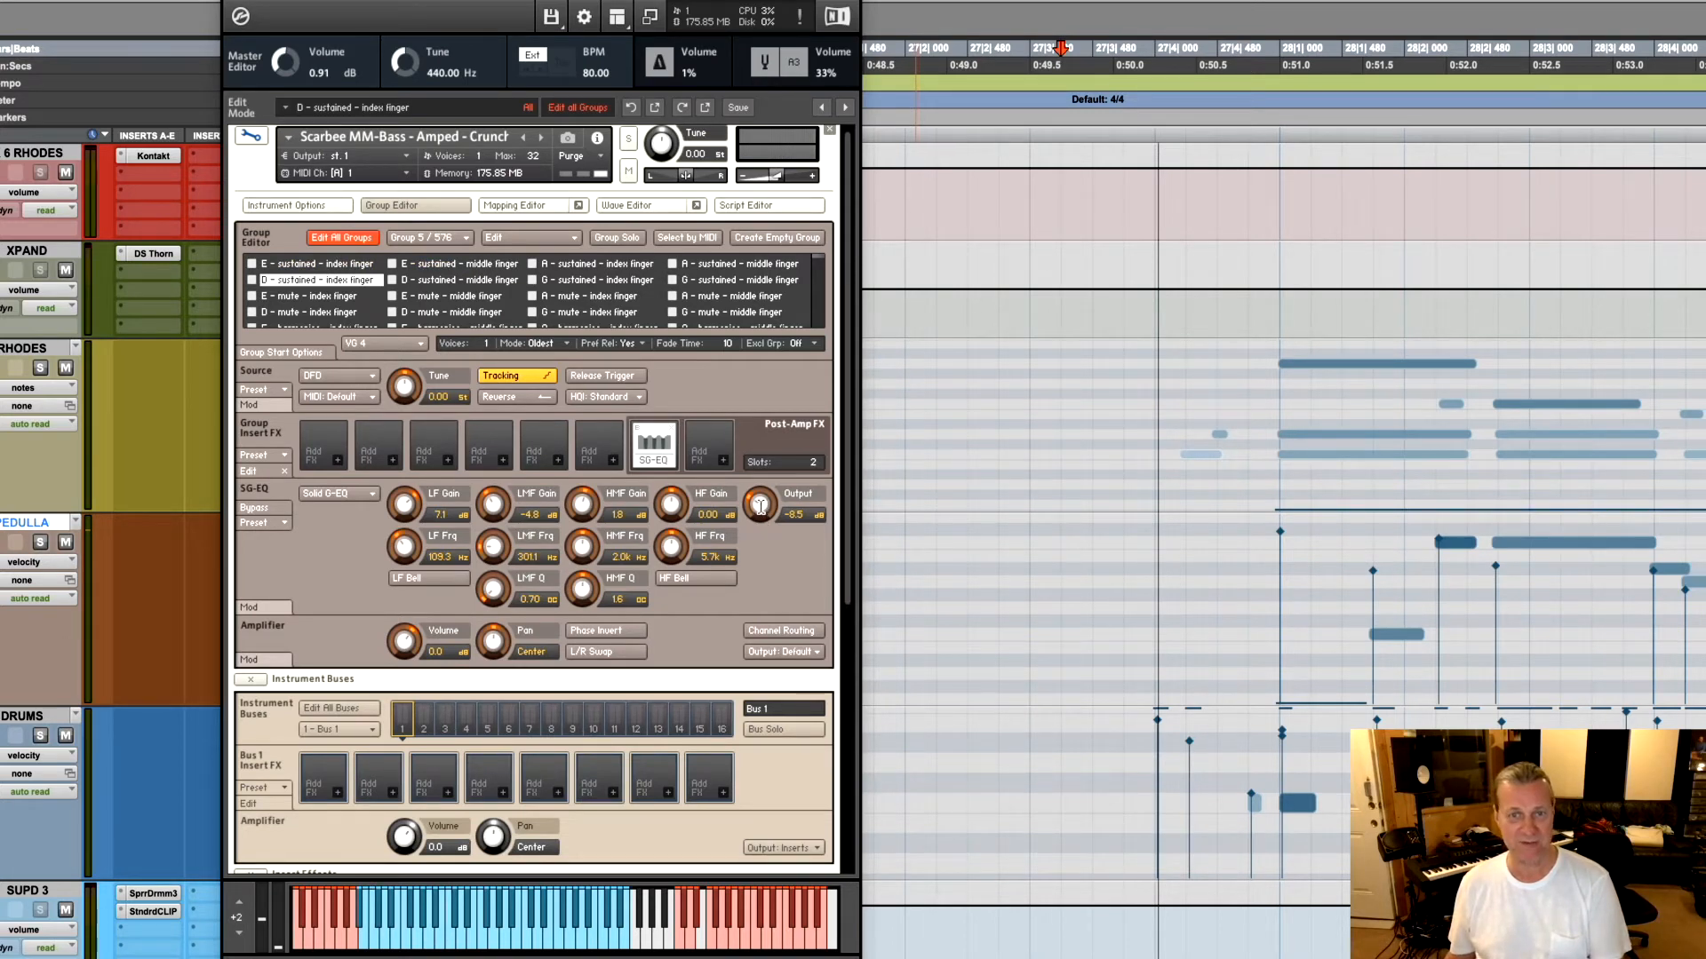
drag(759, 503, 759, 496)
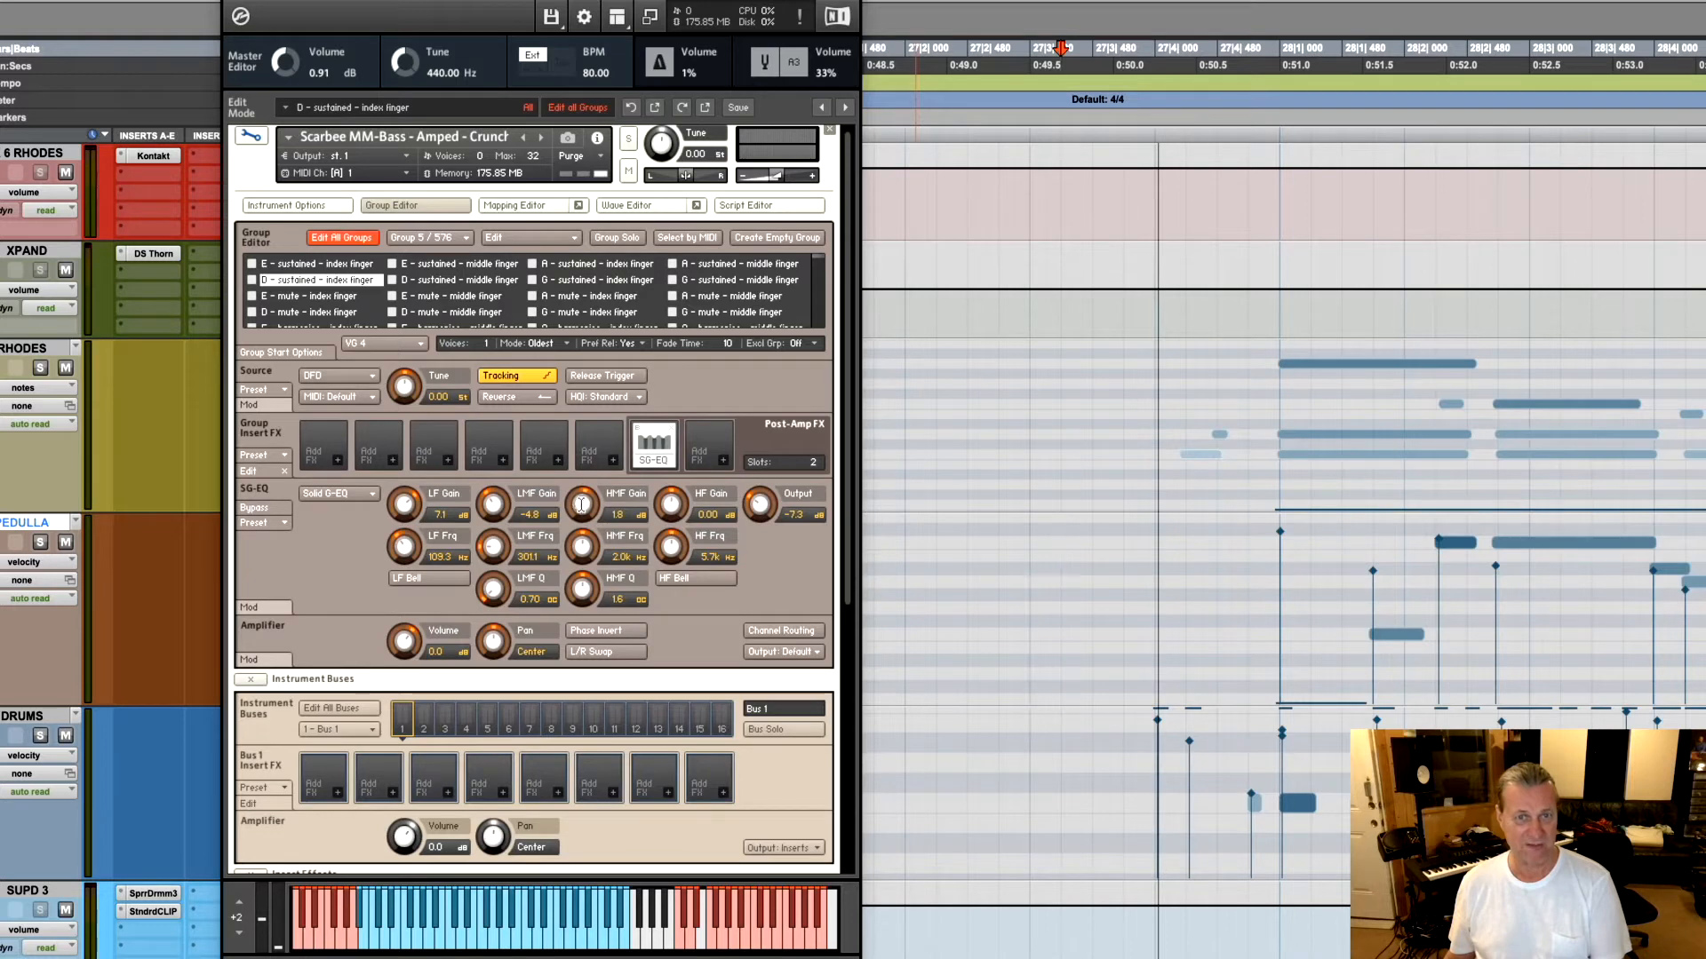
drag(582, 503, 583, 495)
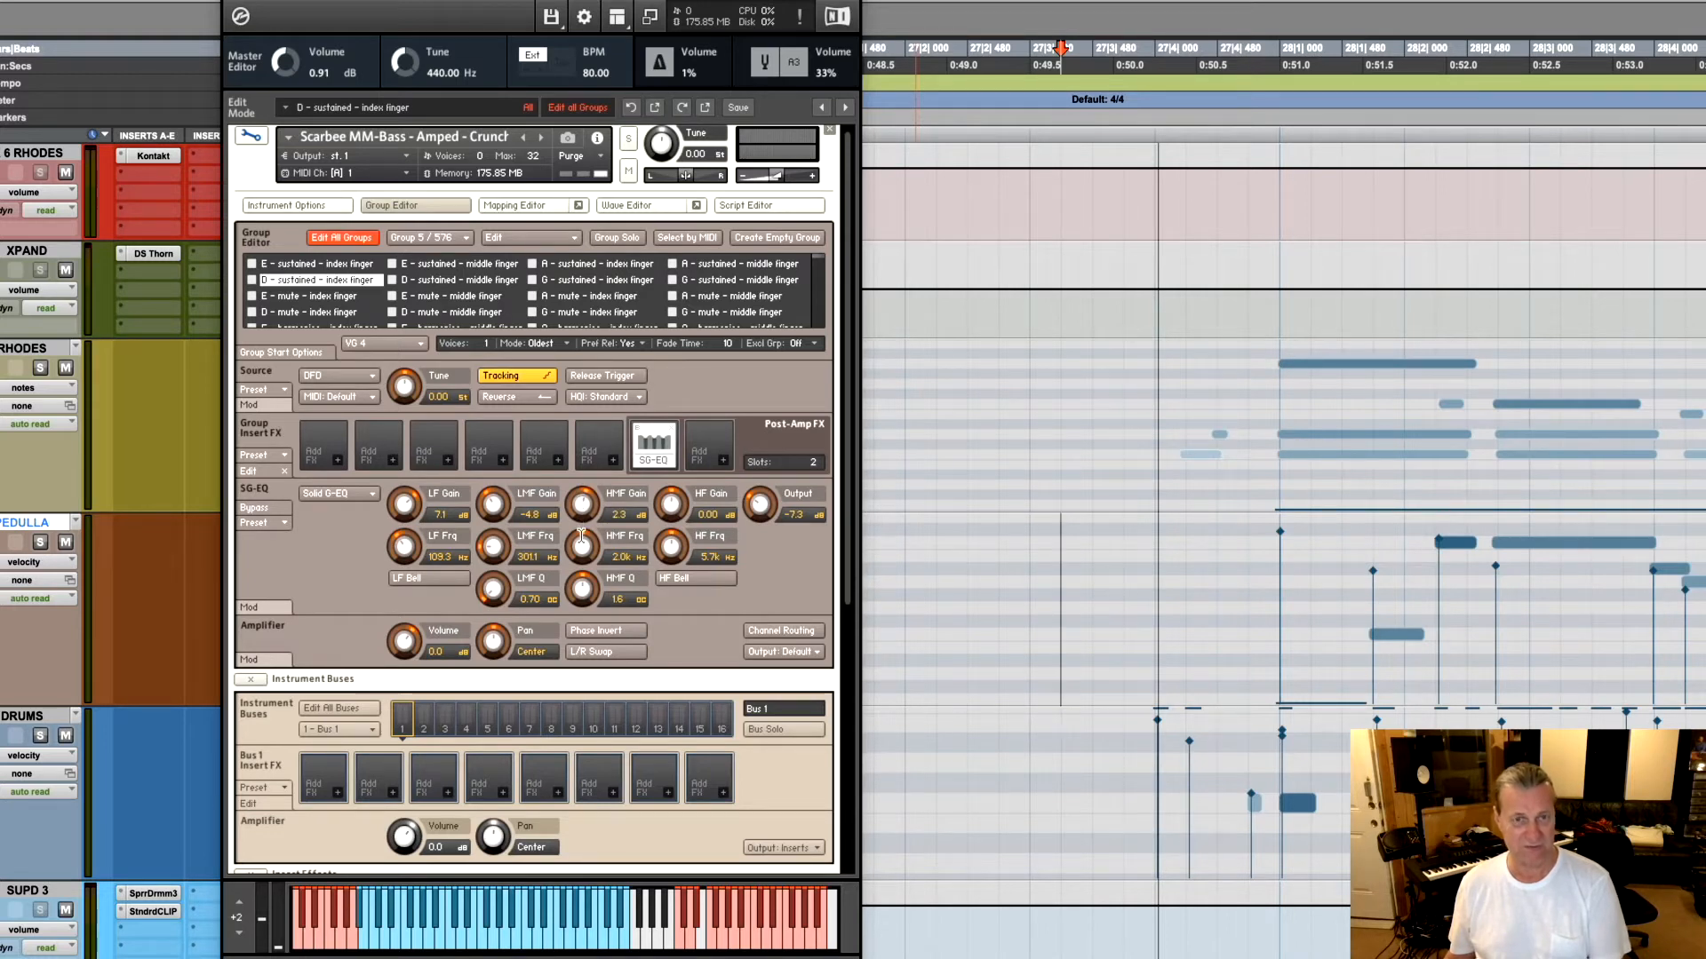
drag(582, 503, 583, 512)
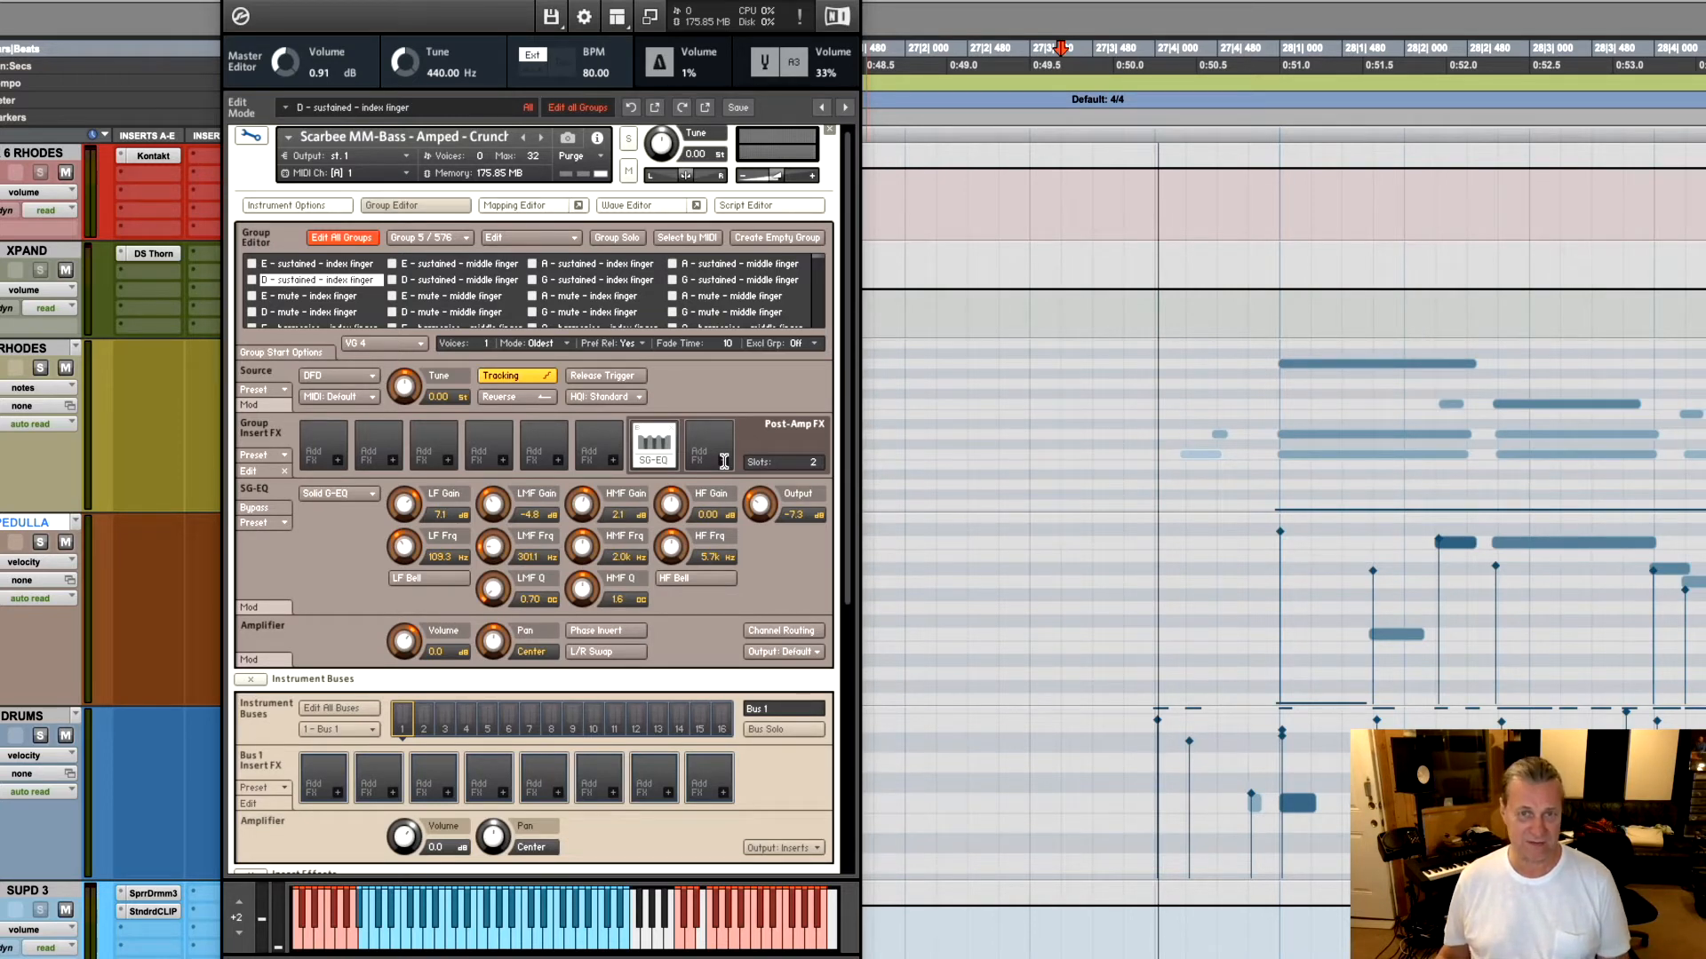
Add a Bass Pro amp after the EQ and load the Scrabee Stingray BassPro user preset
click(709, 444)
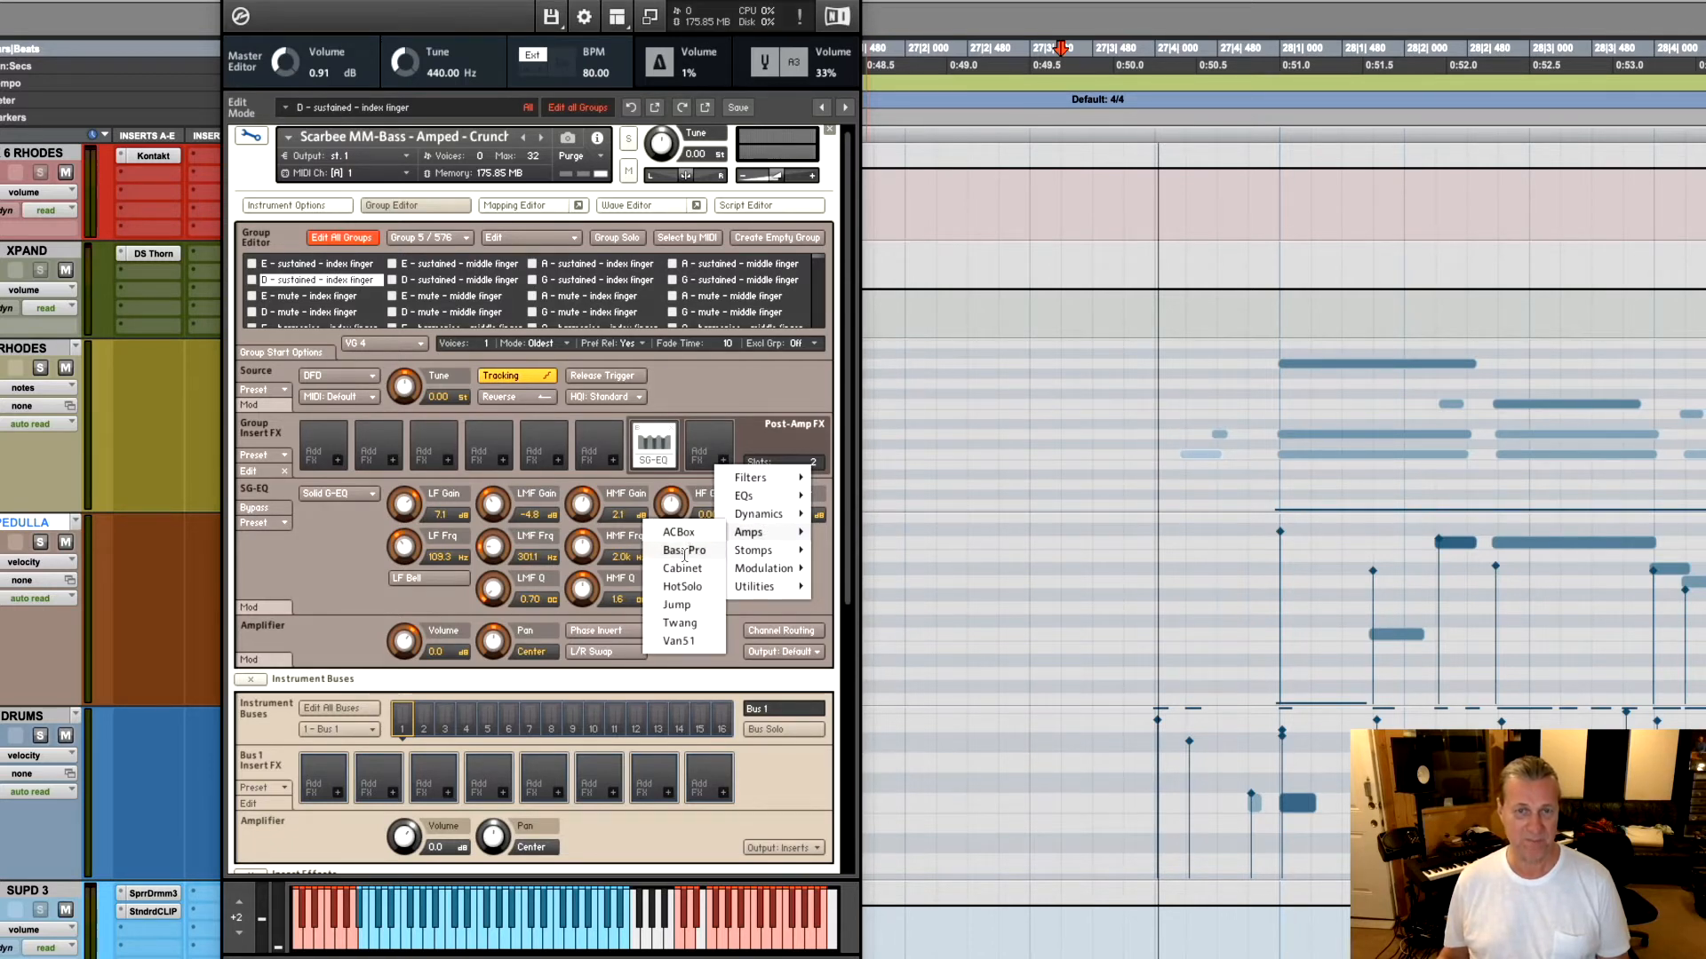
click(684, 549)
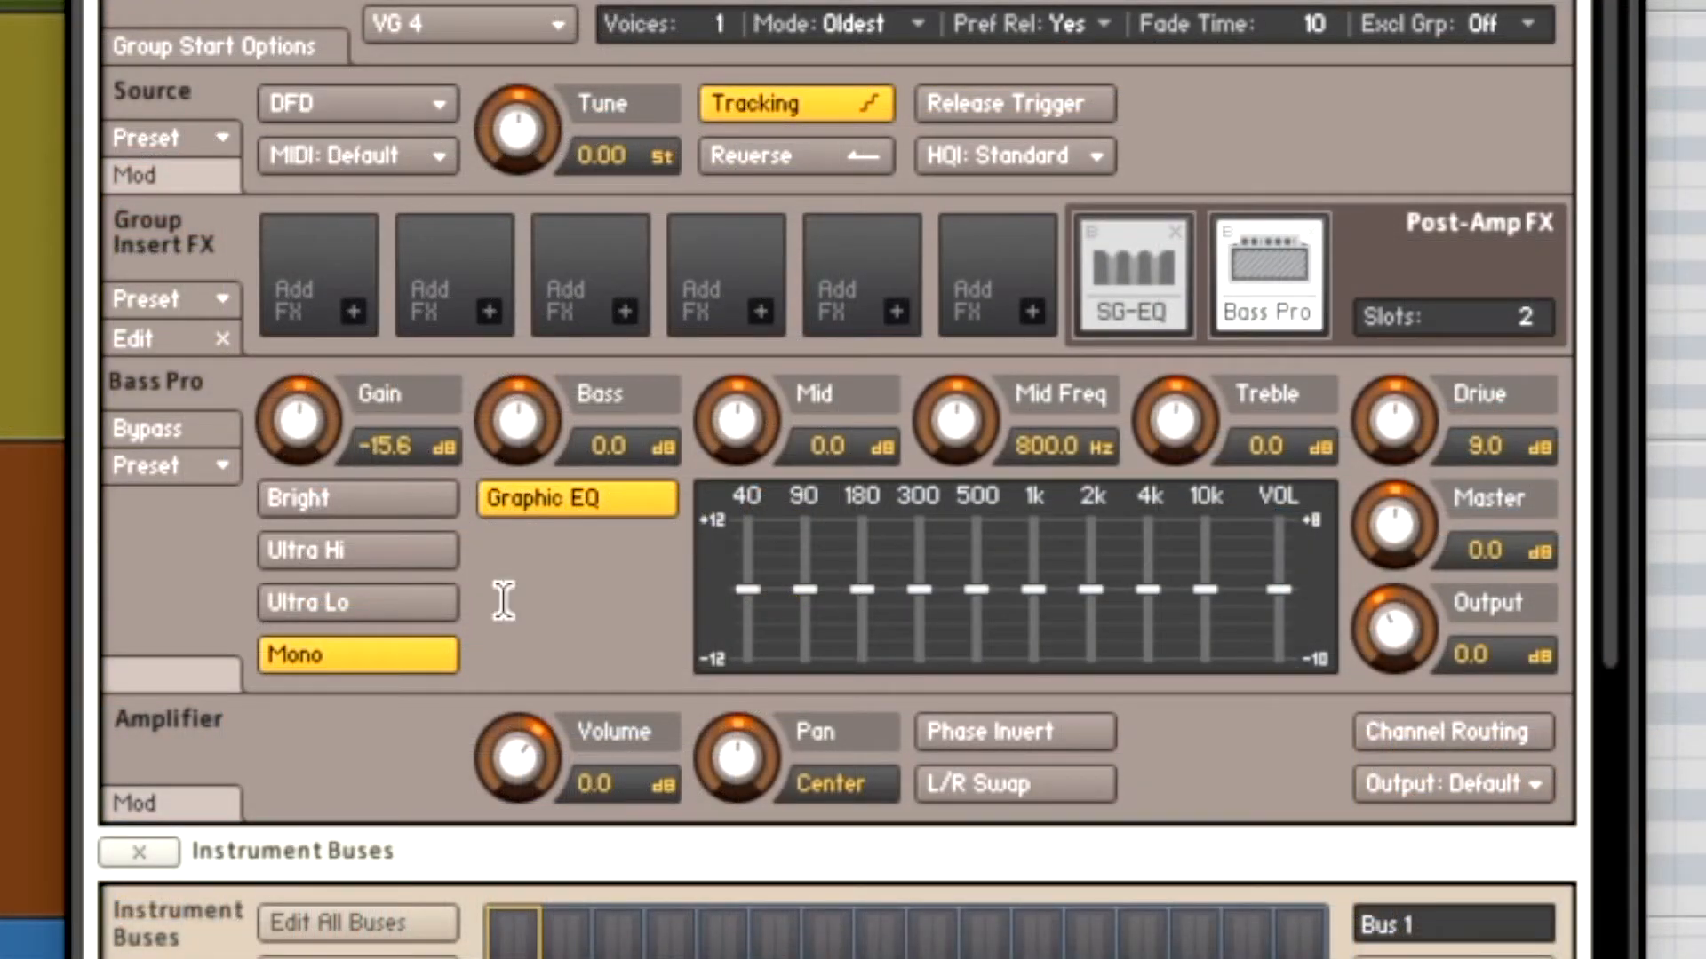
click(170, 466)
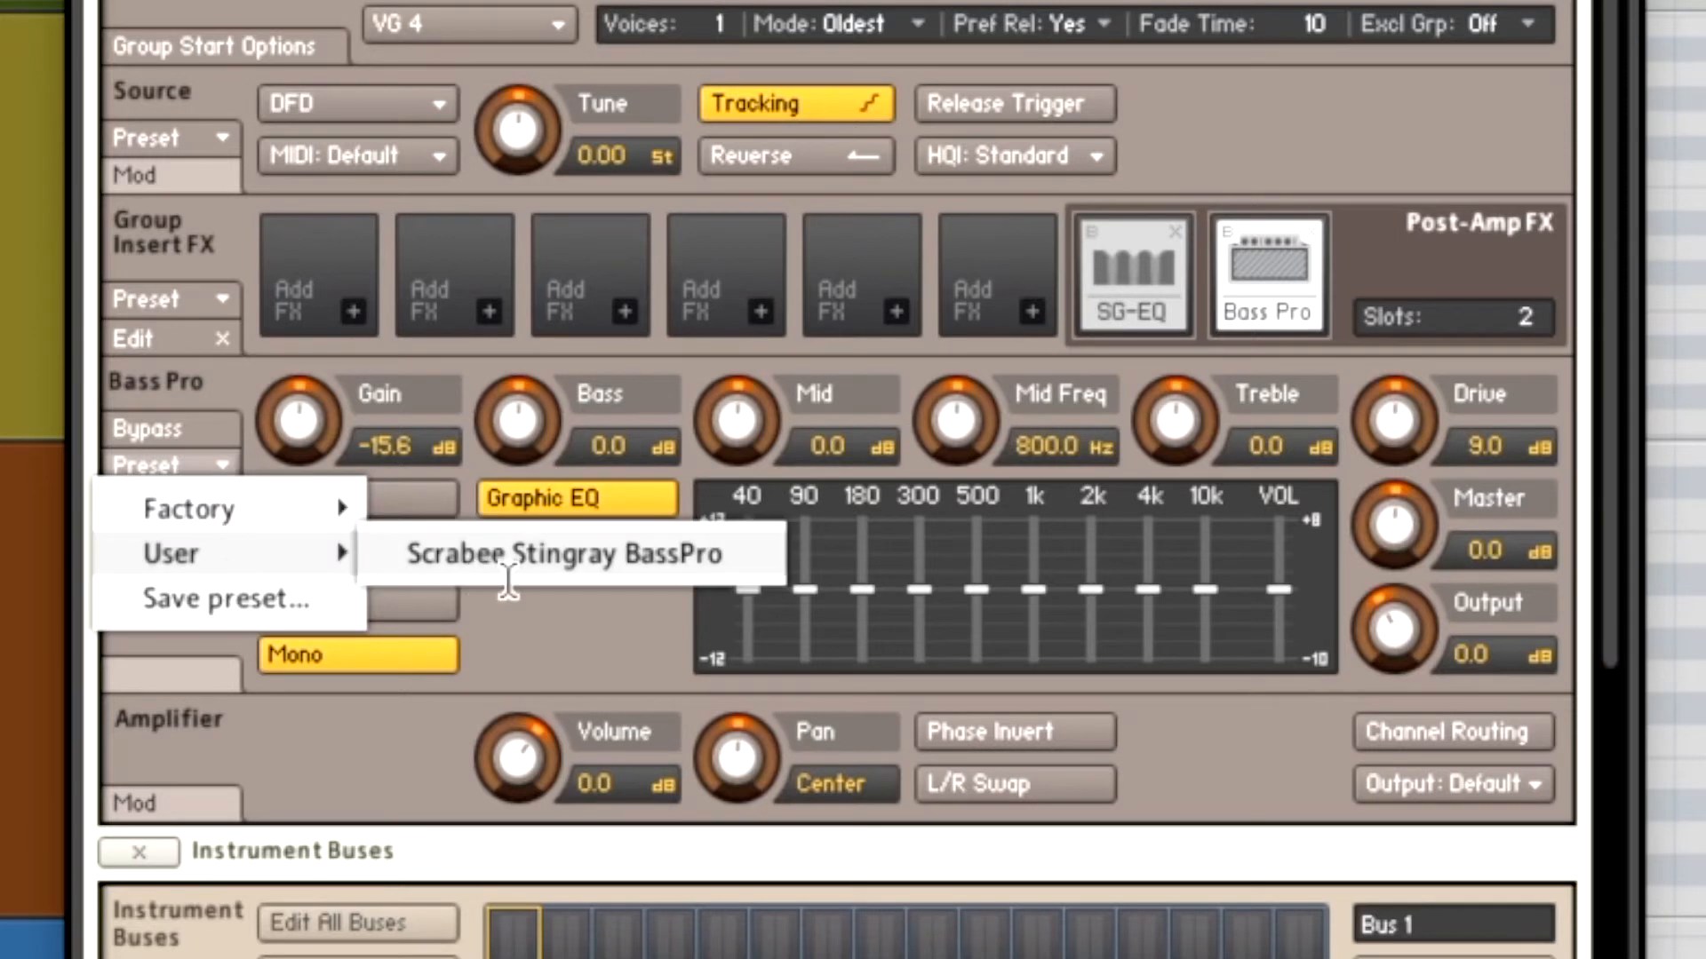
click(561, 553)
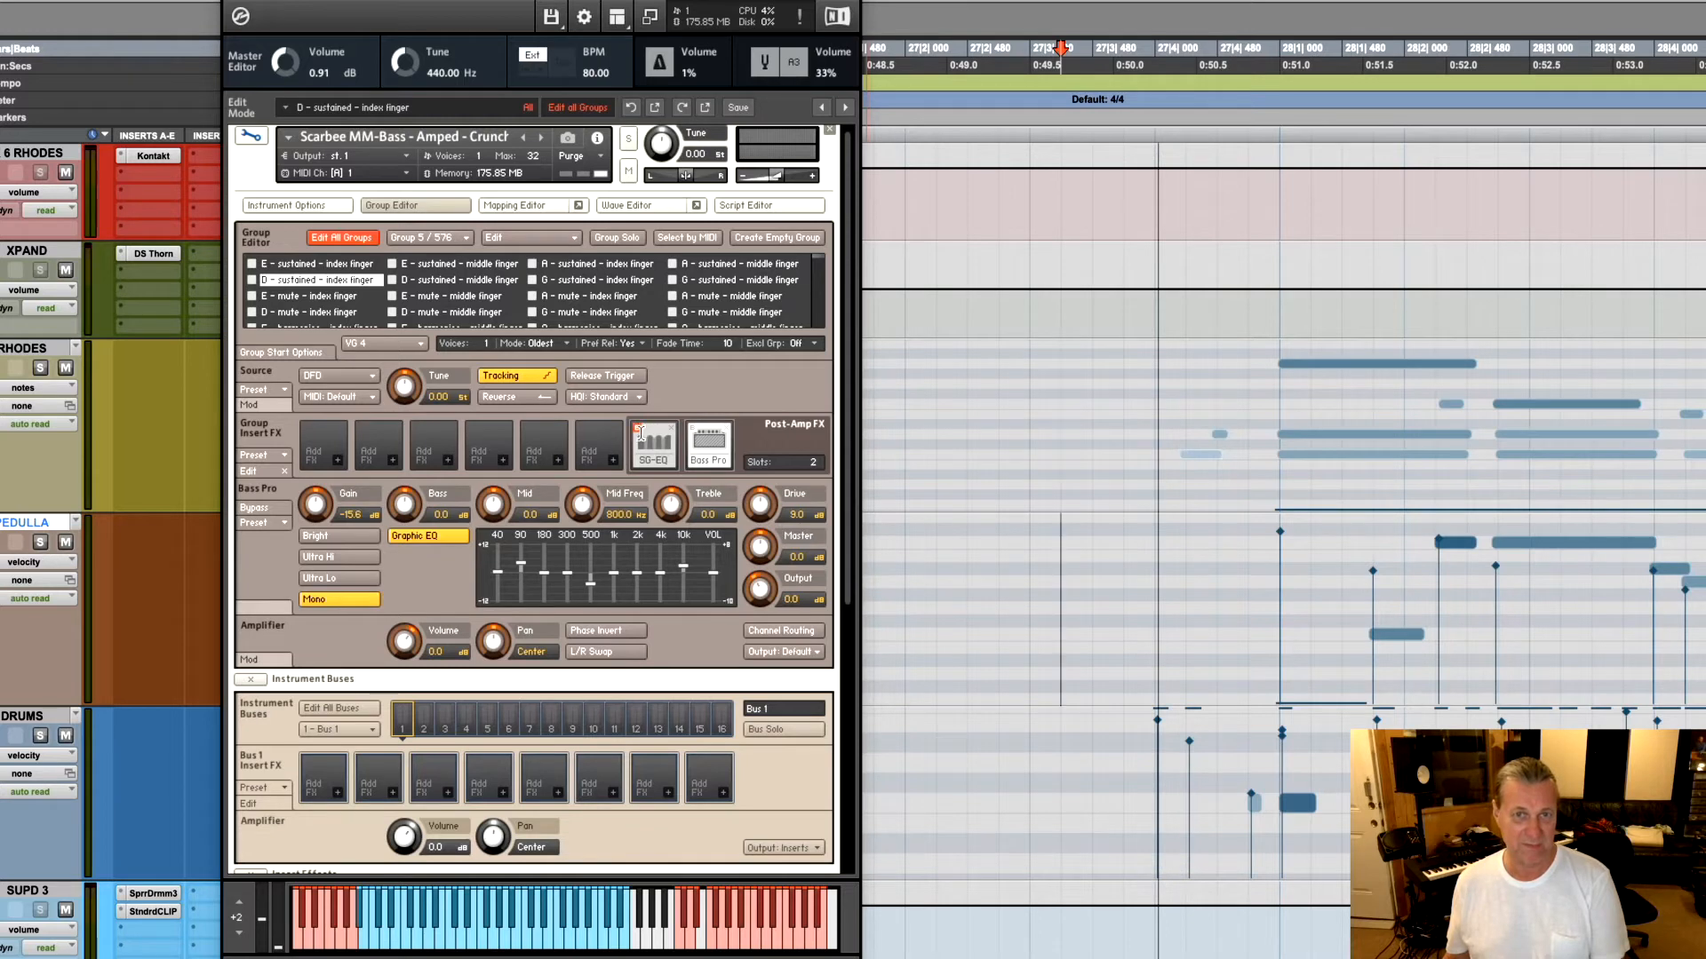
click(262, 507)
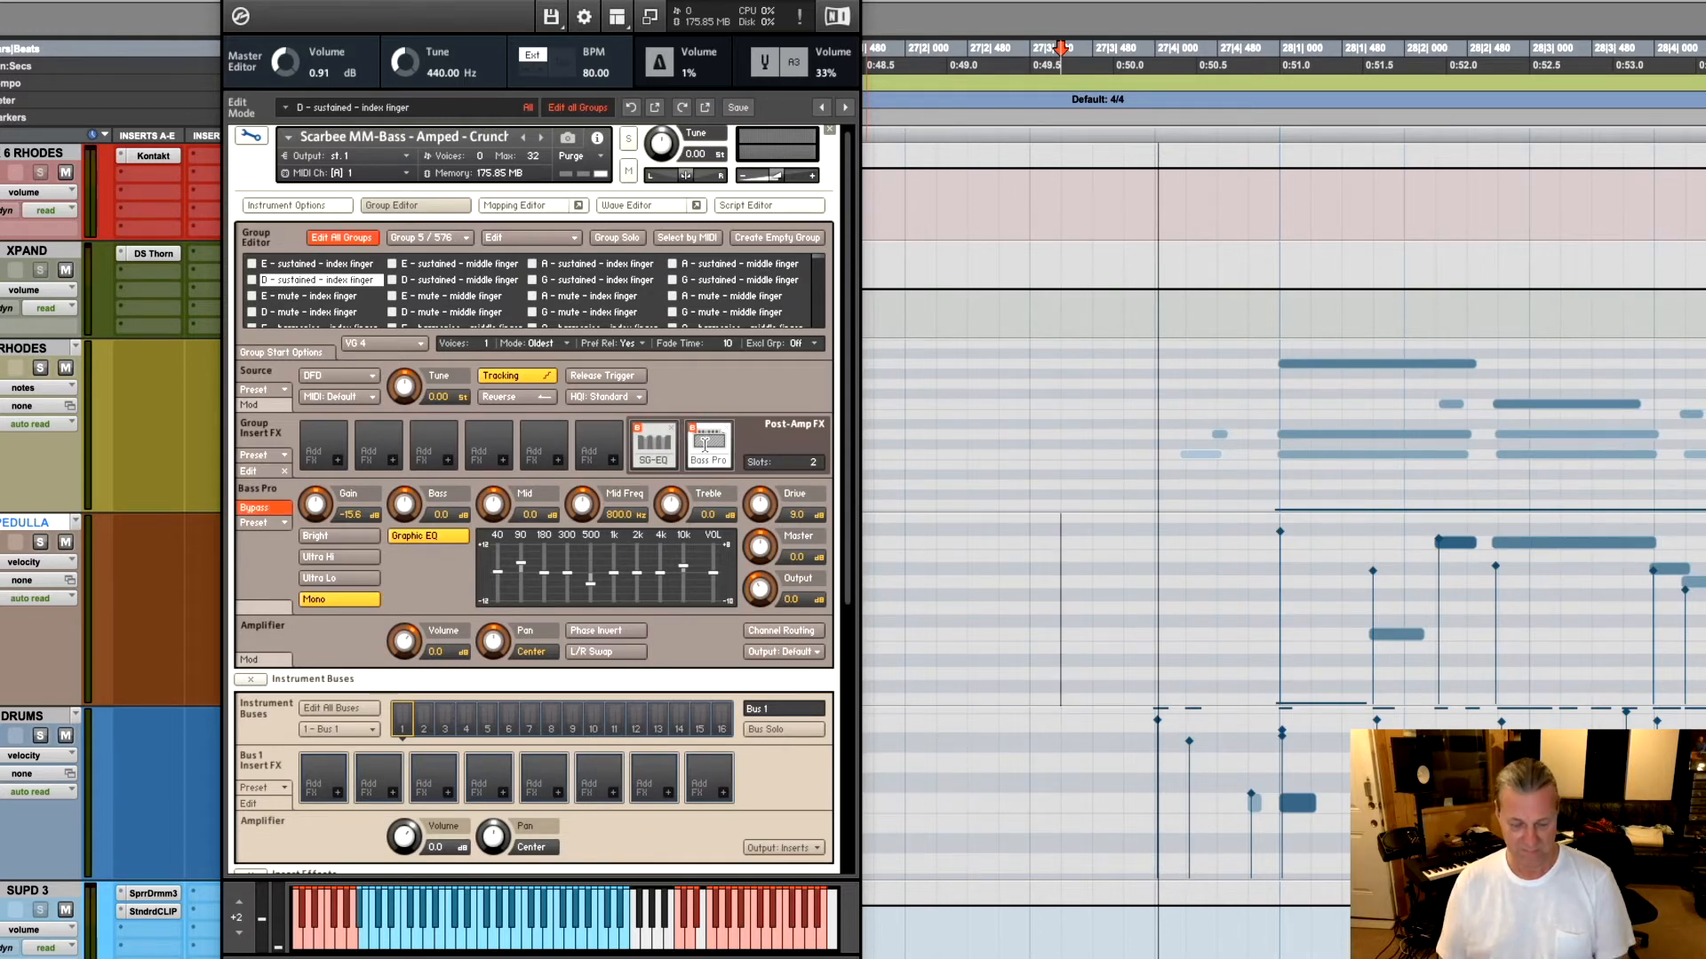
click(316, 279)
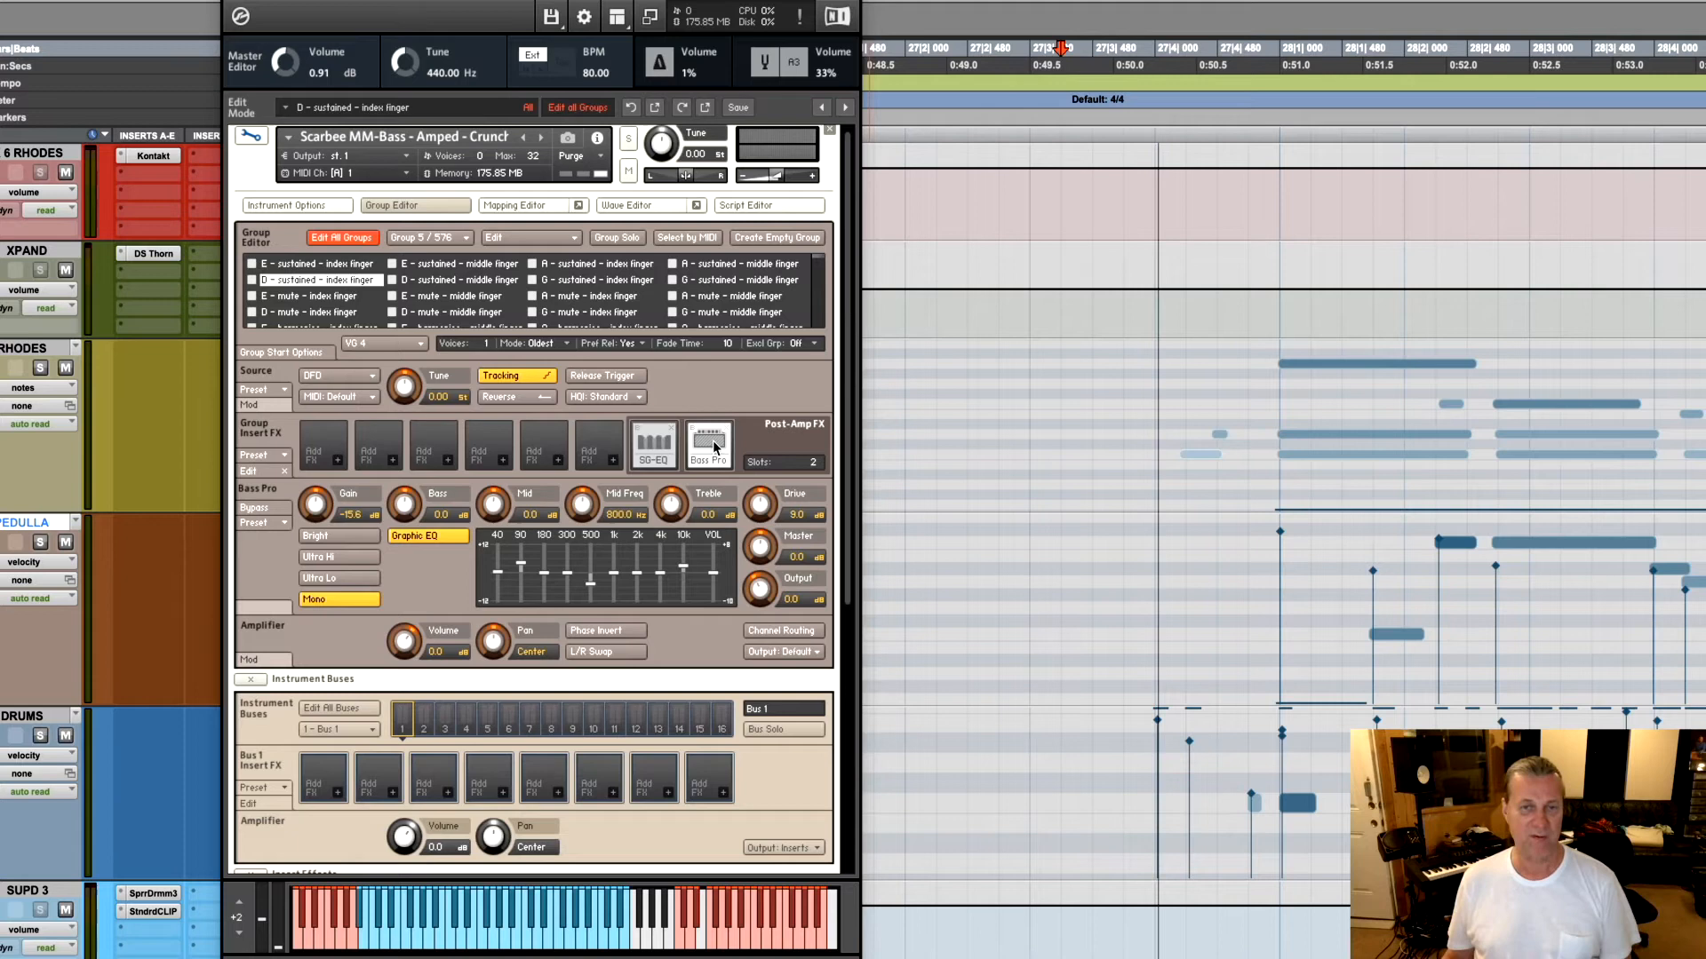
mouse_move(737, 496)
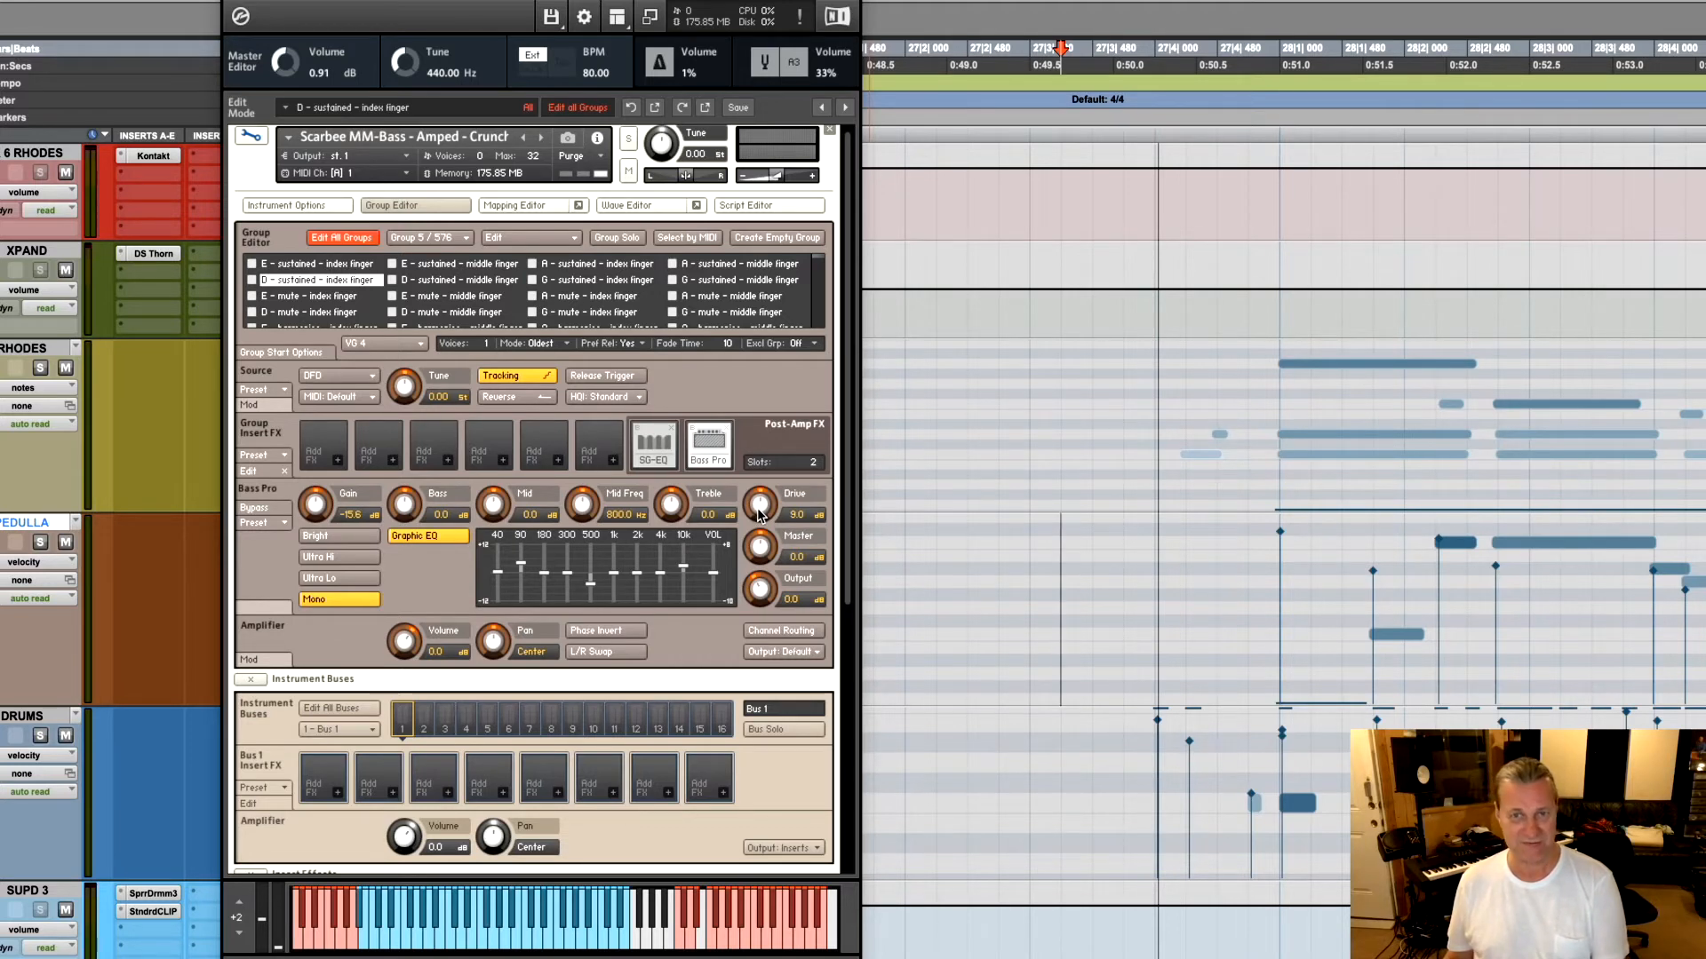
Raise the Bass Pro drive to about 11.5 and leave edit mode for the performance view
drag(759, 503, 764, 484)
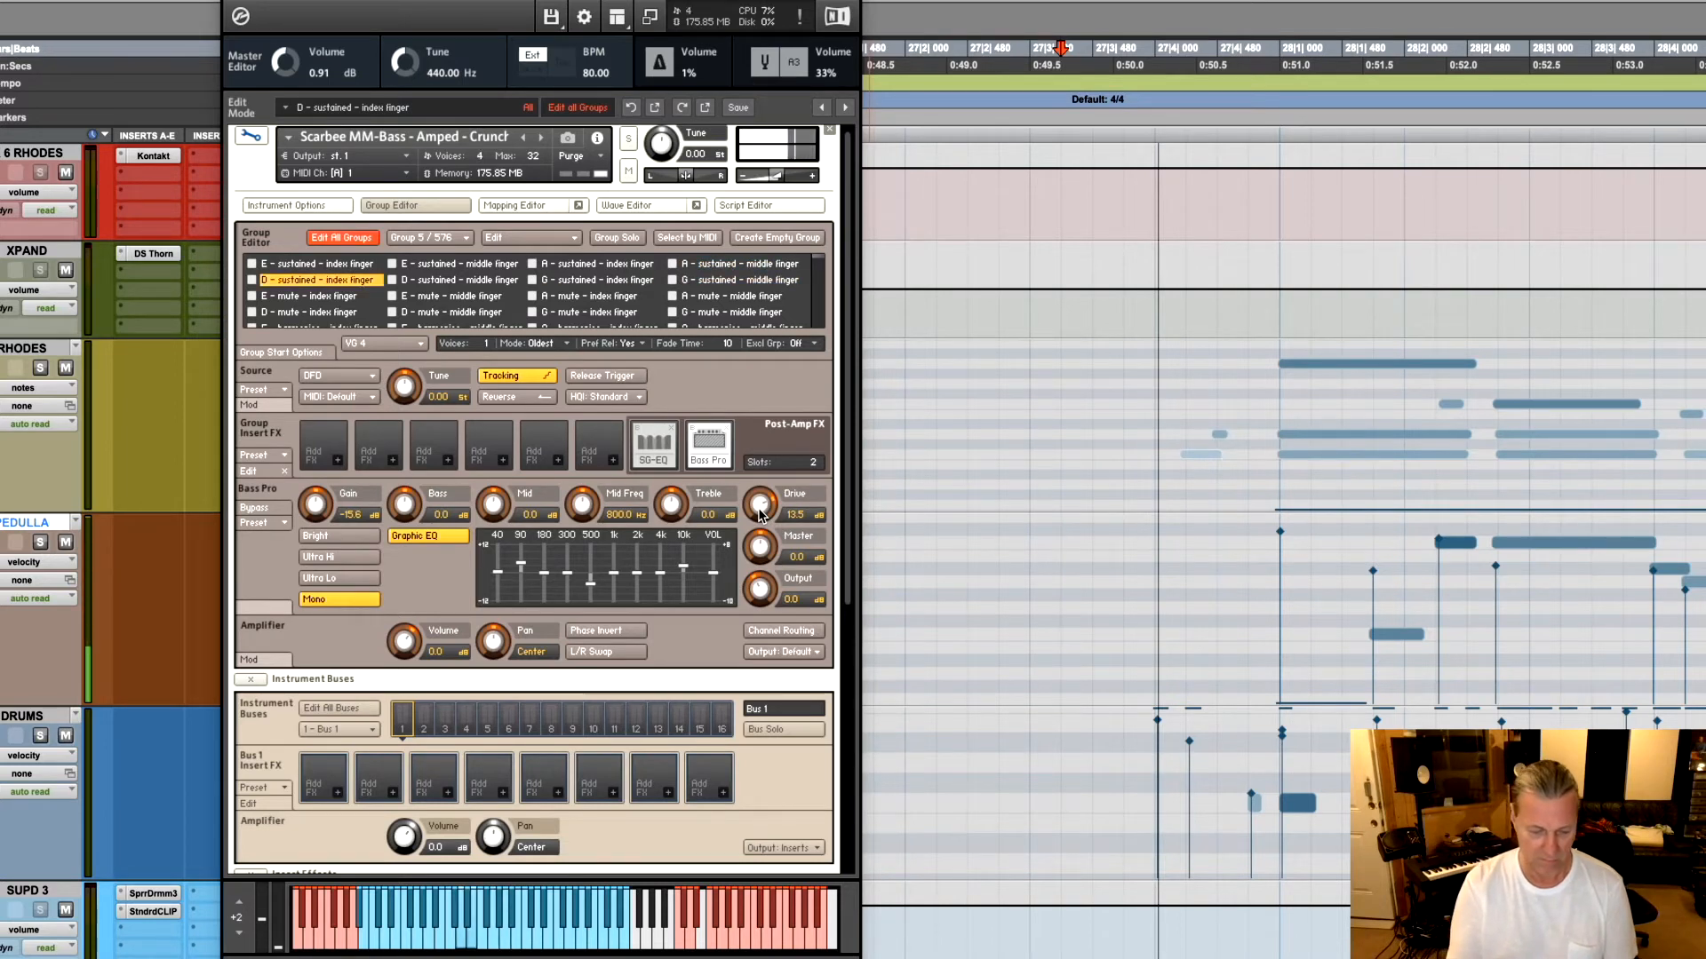
click(736, 279)
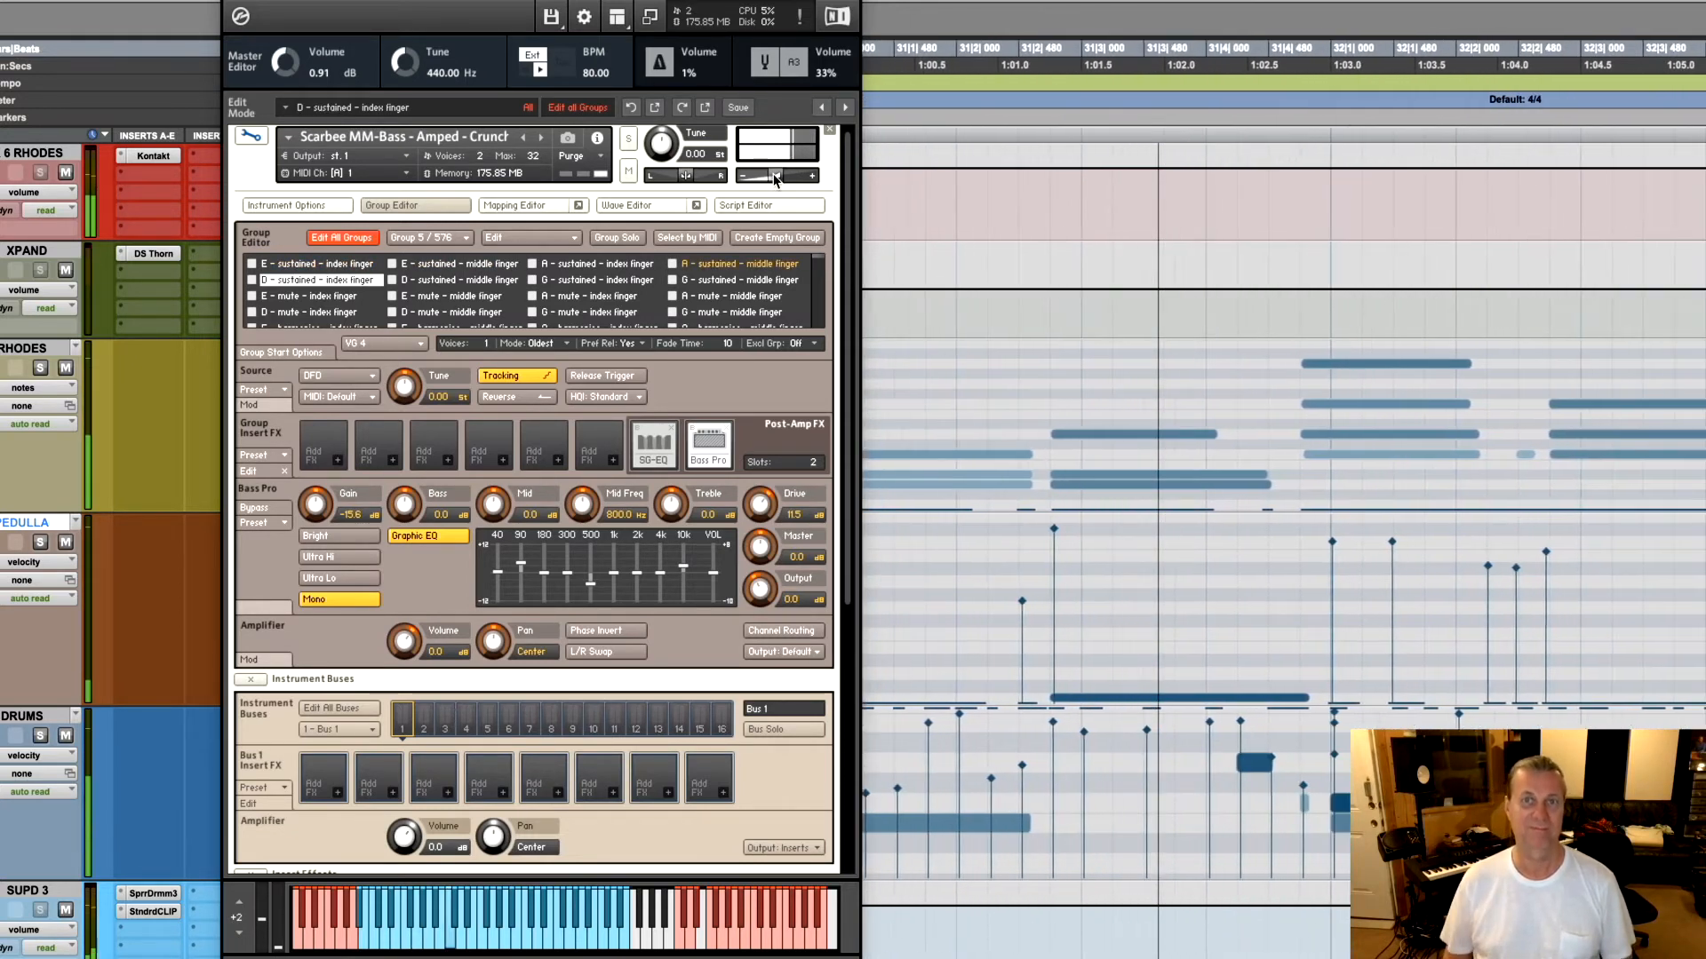
scroll(right, 3)
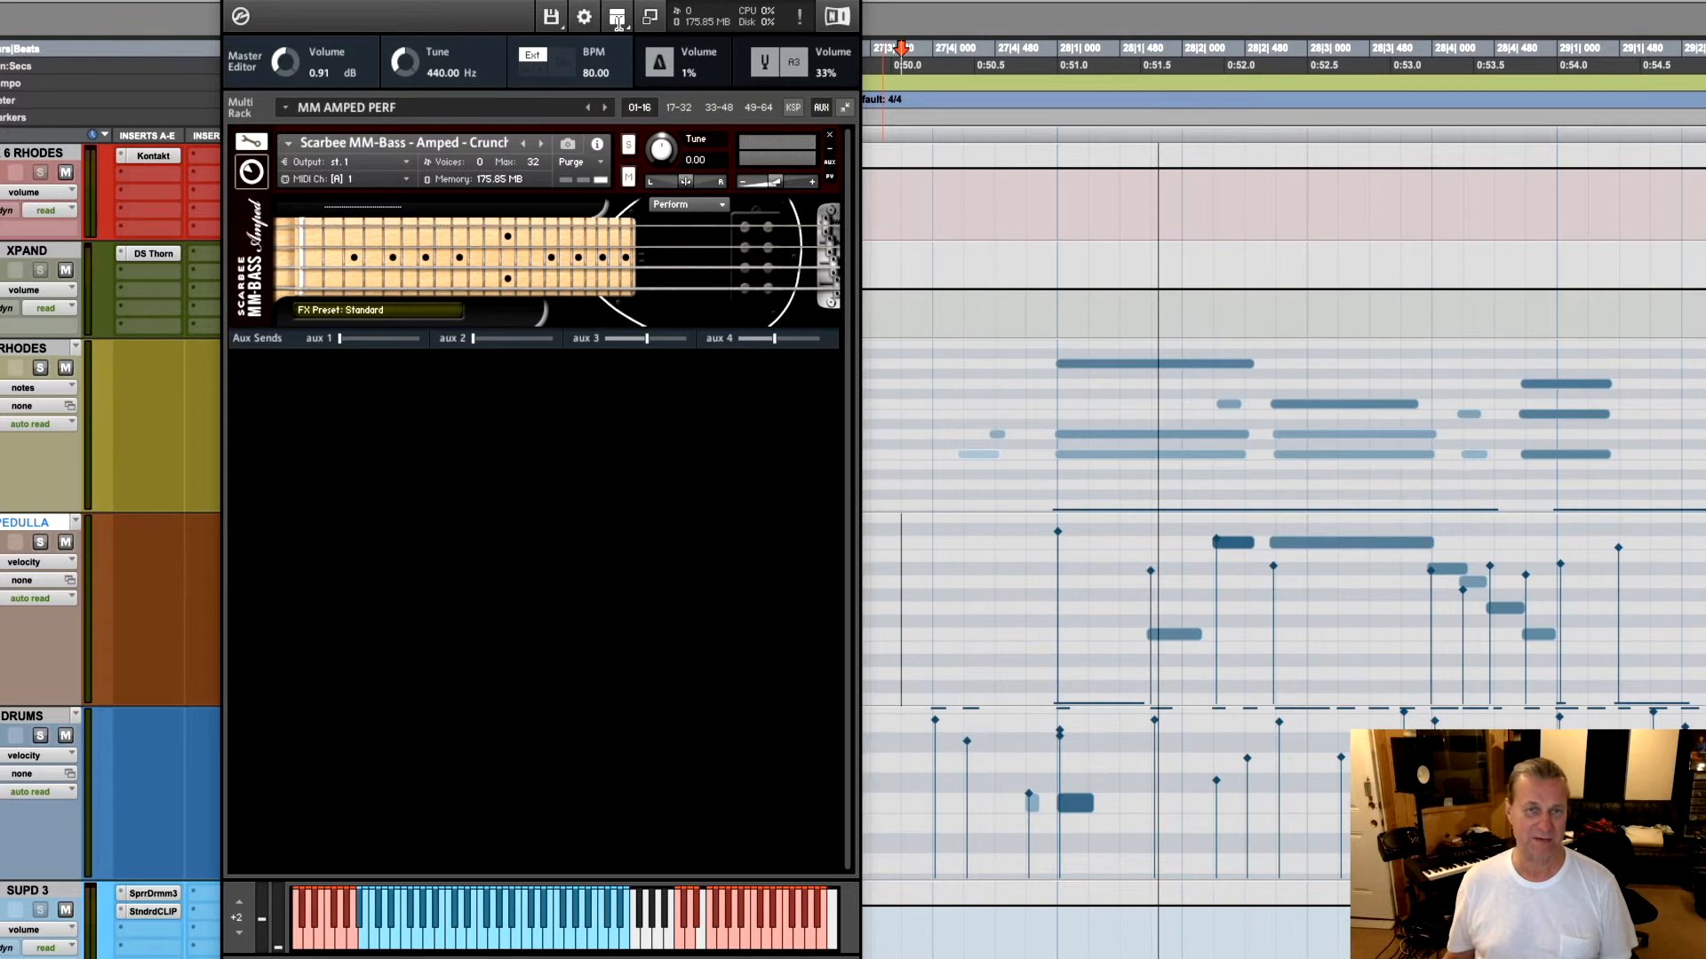
Show the Outputs mixer and raise the aux 3 reverb return from -oo to about -0.6 dB
click(617, 16)
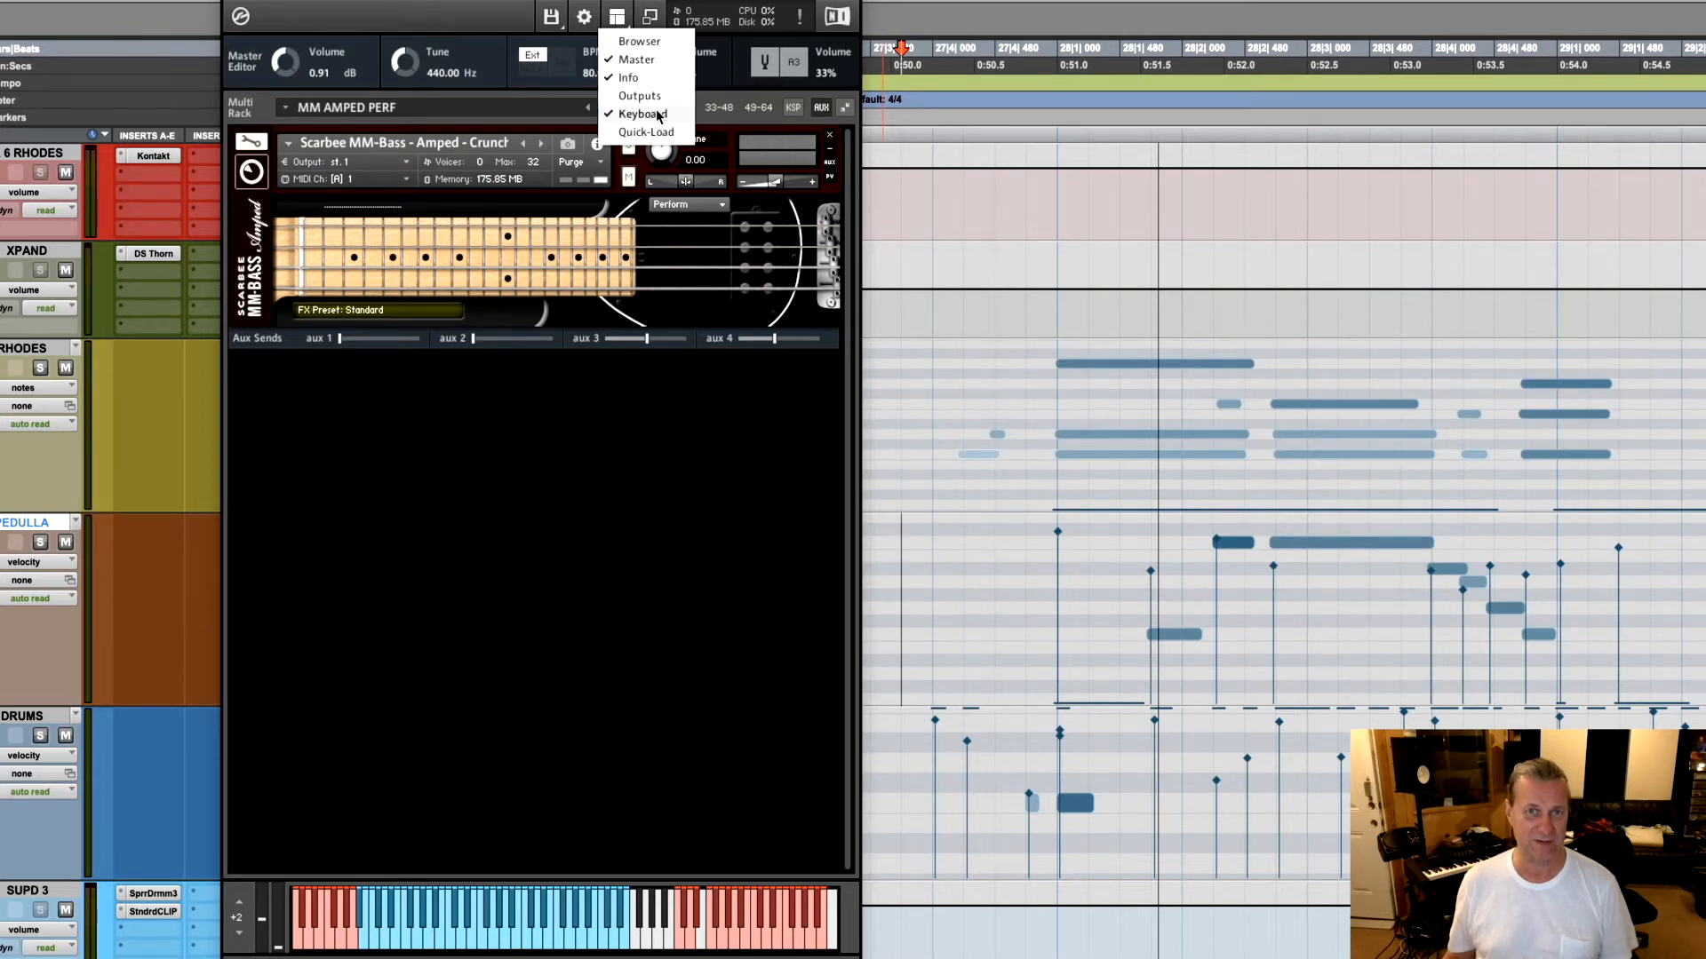
click(638, 94)
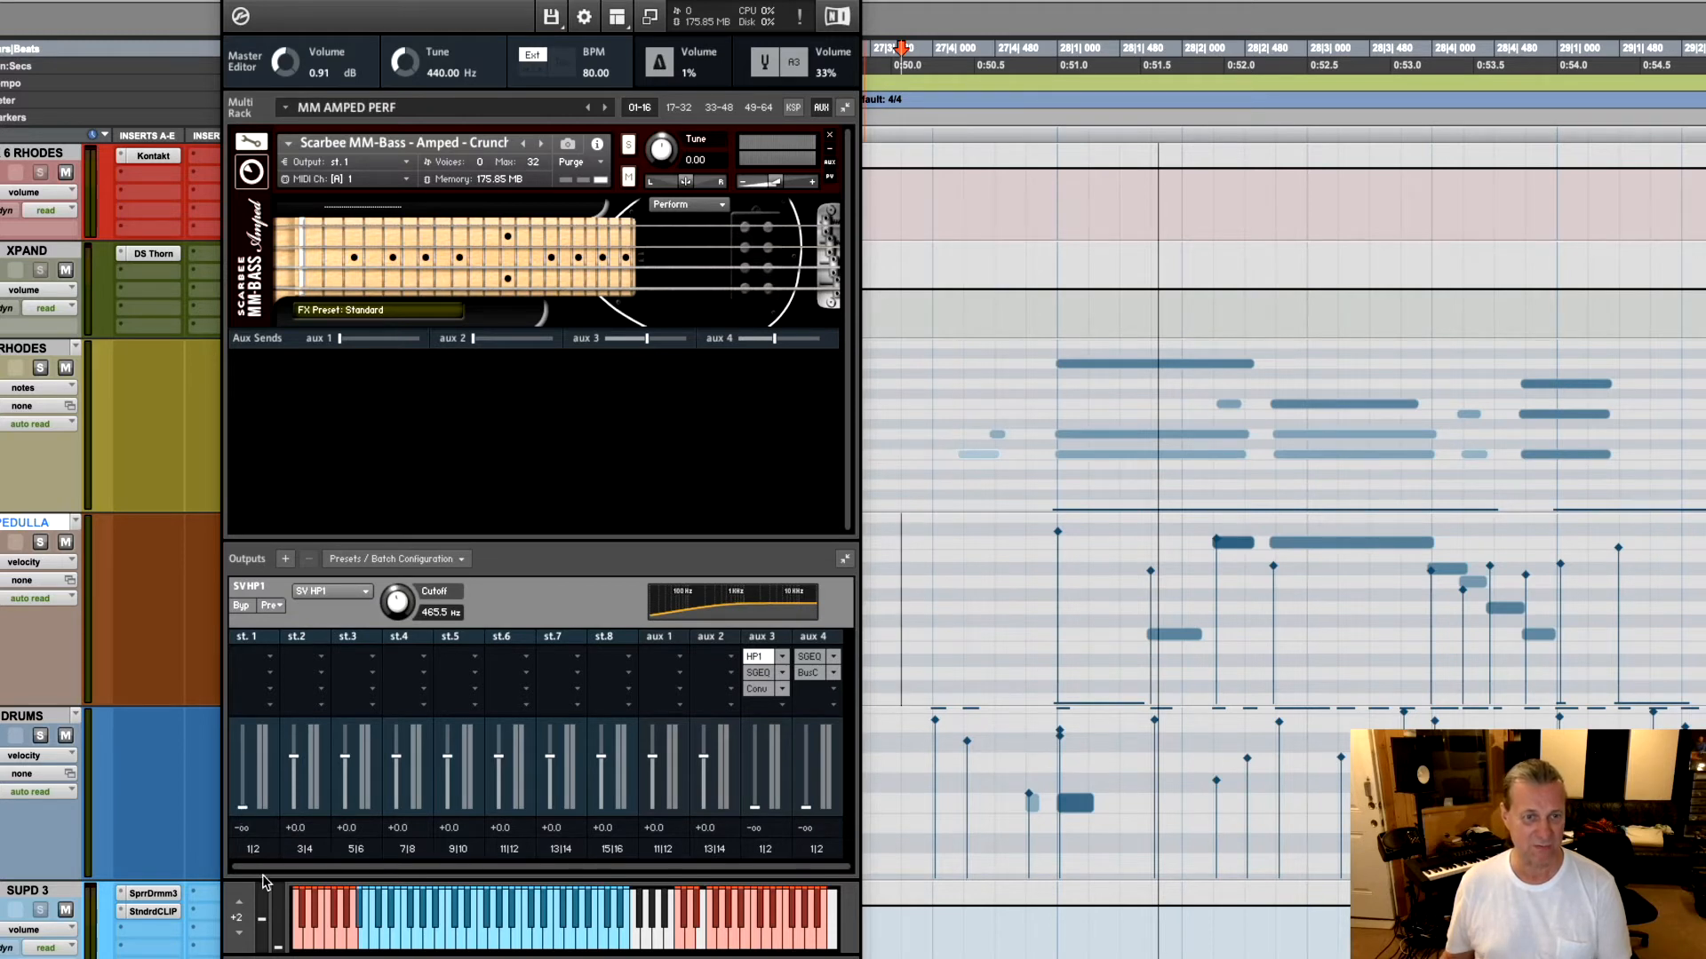
mouse_move(757, 775)
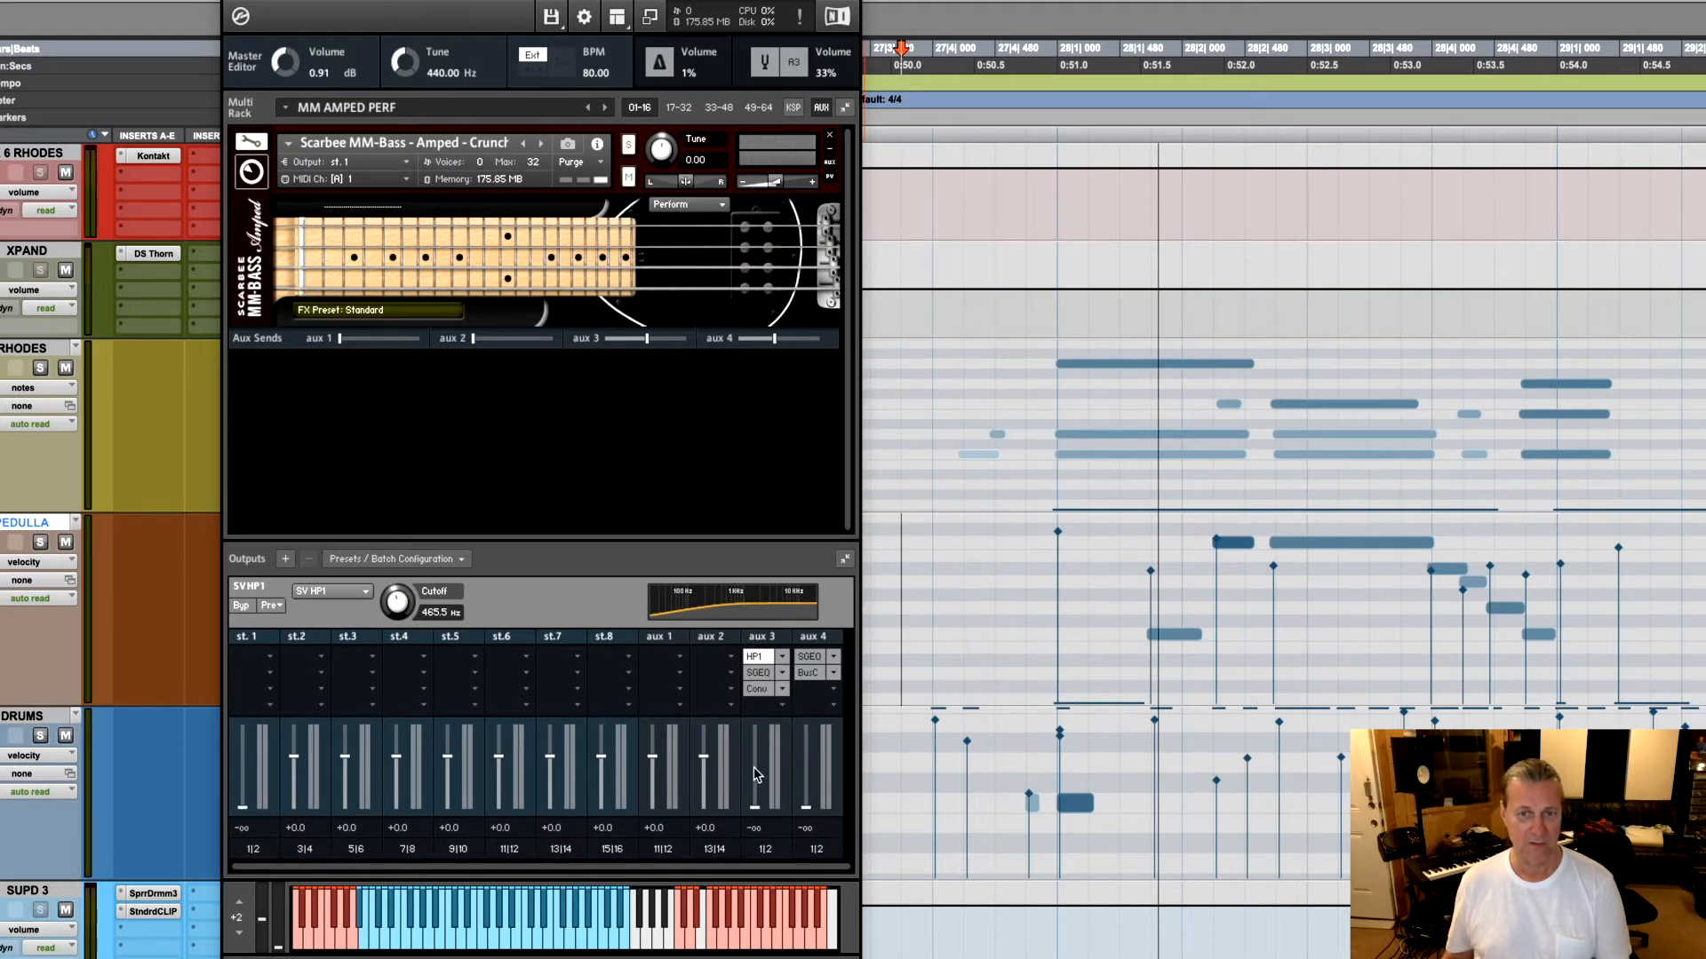
mouse_move(762, 787)
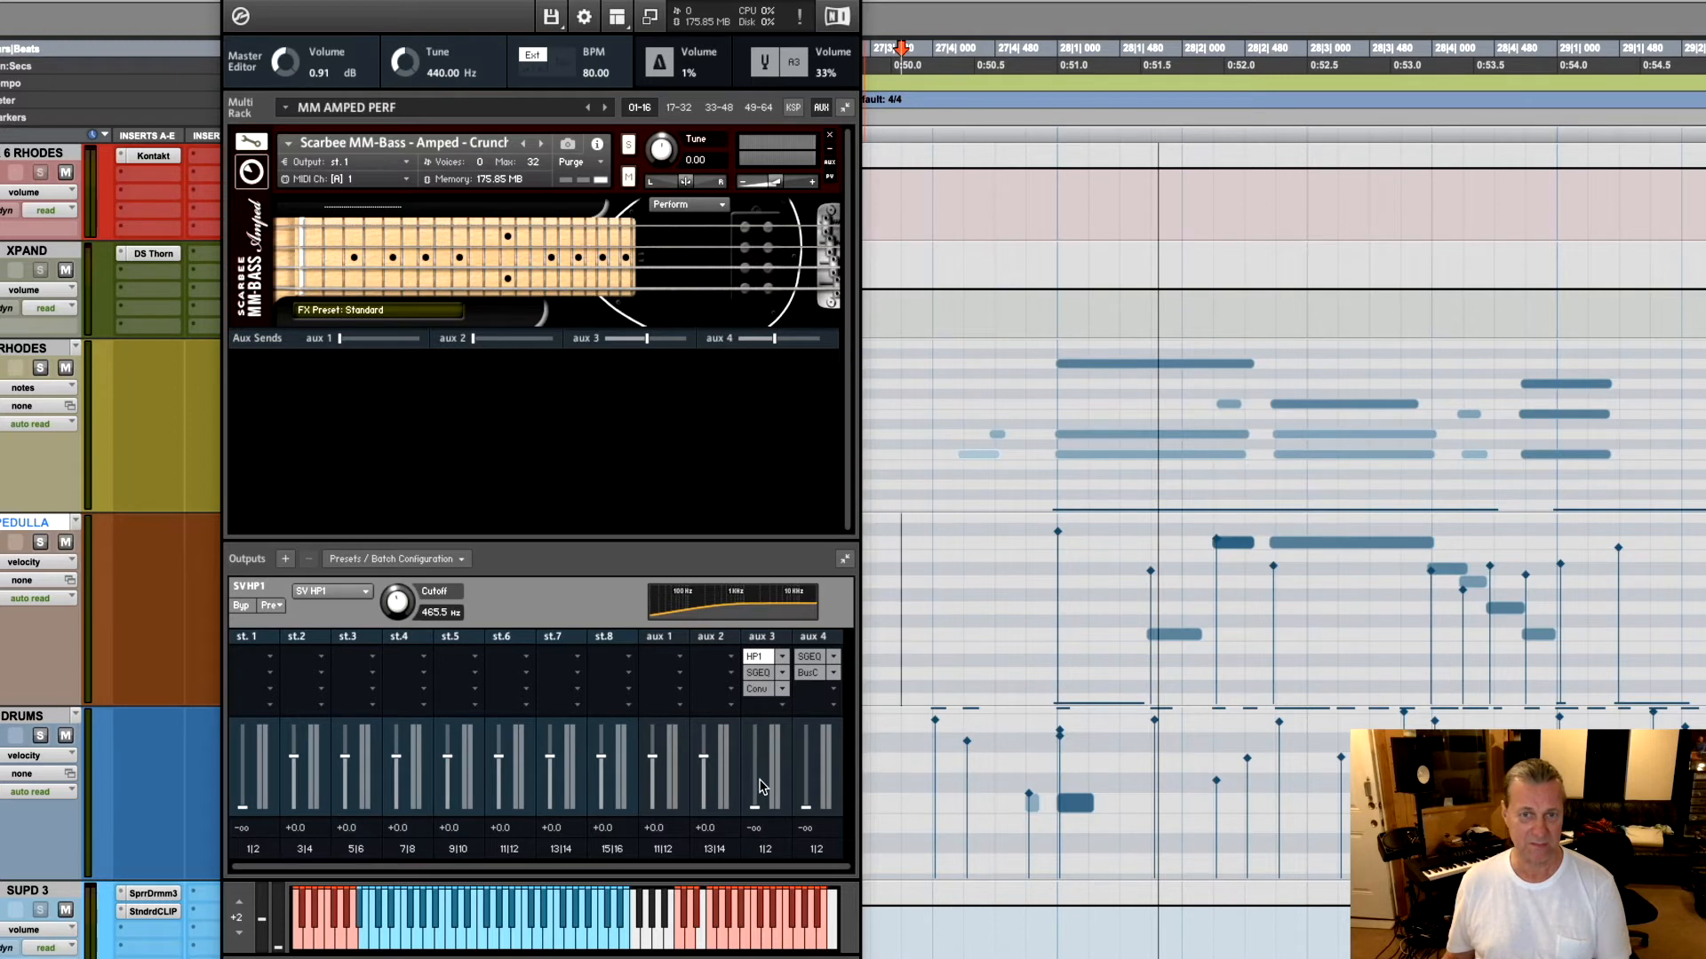
drag(755, 789, 755, 757)
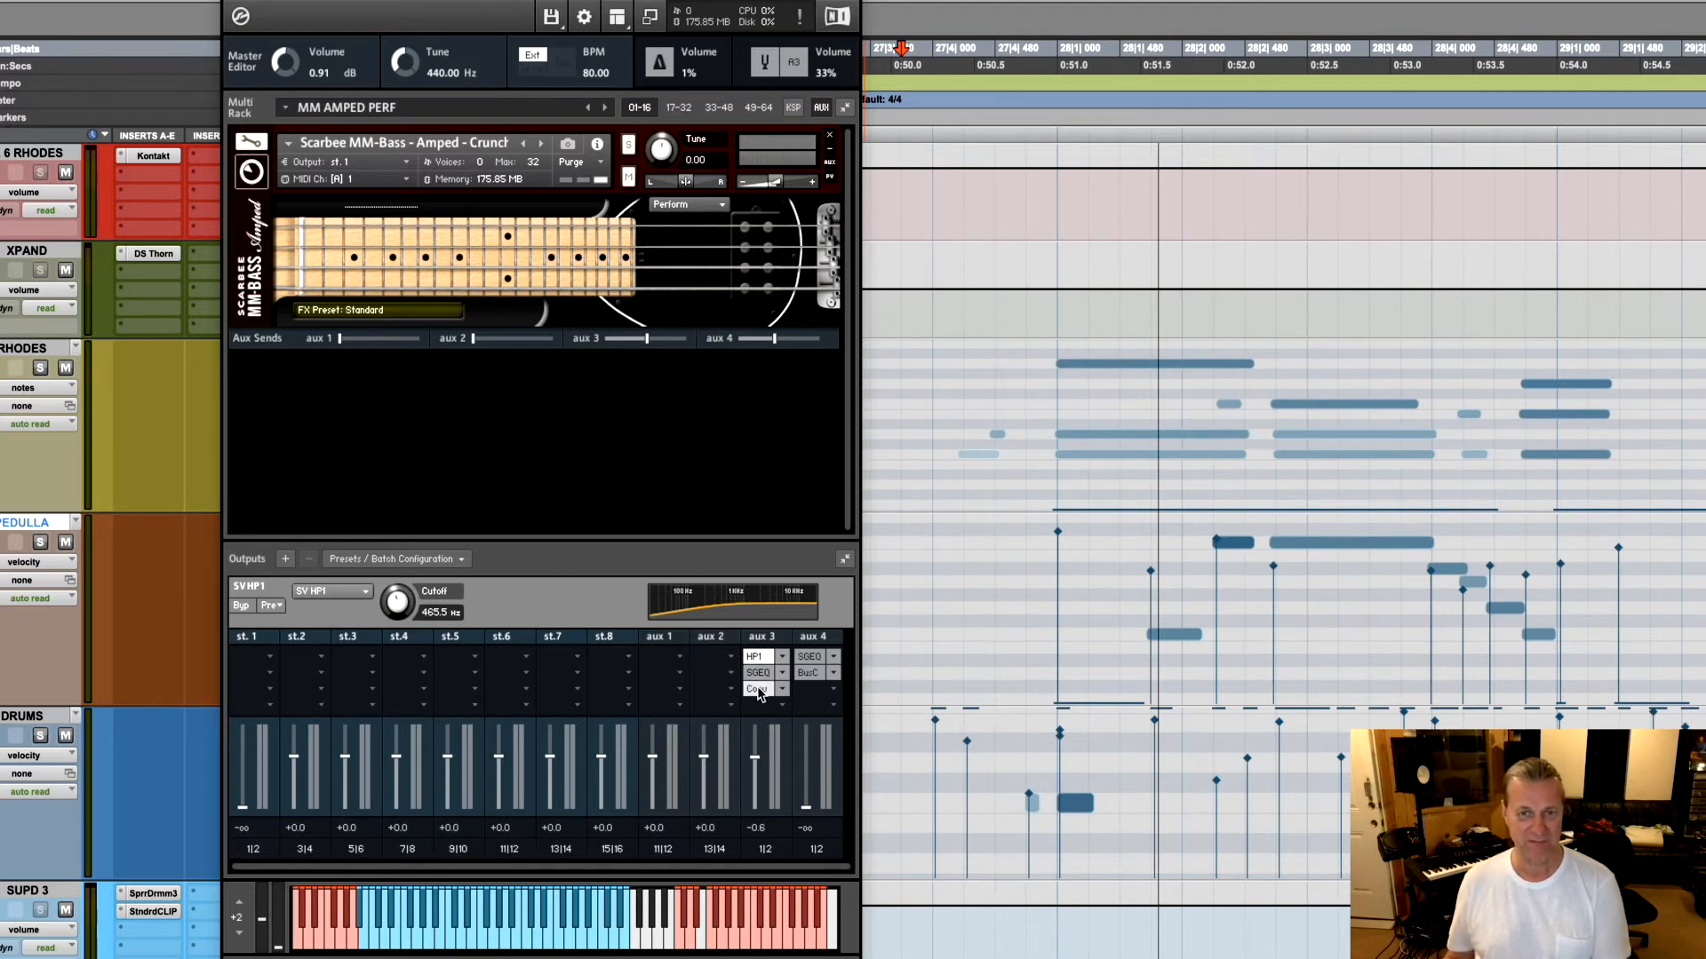
click(763, 689)
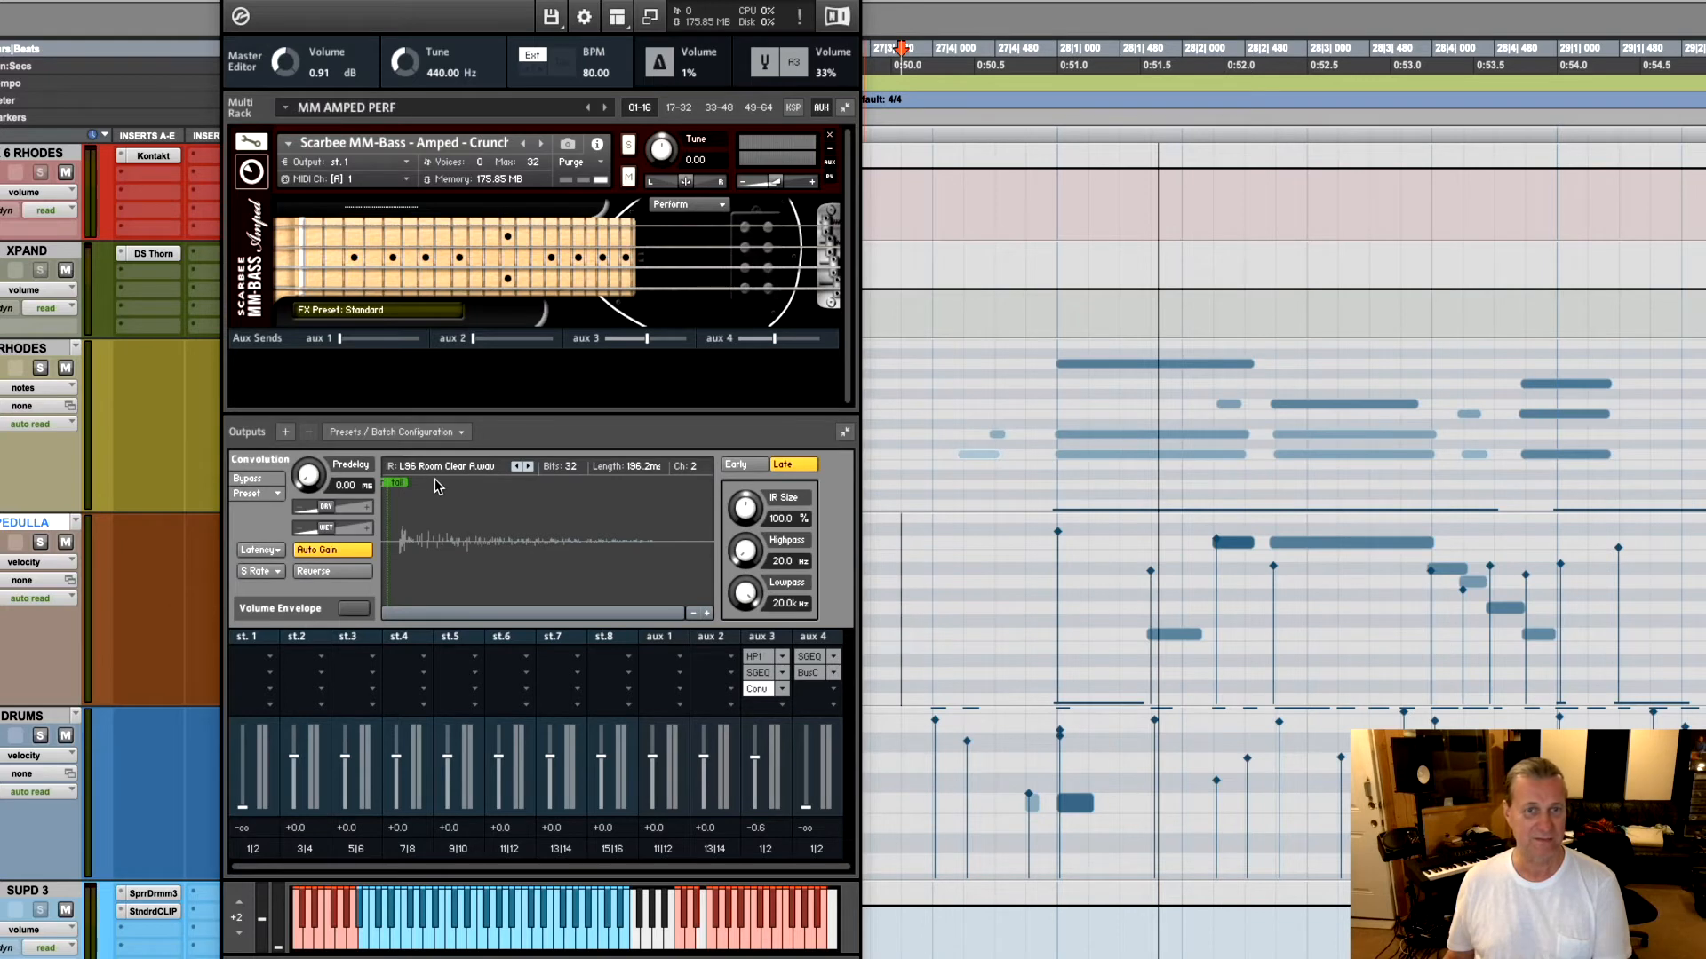
mouse_move(453, 478)
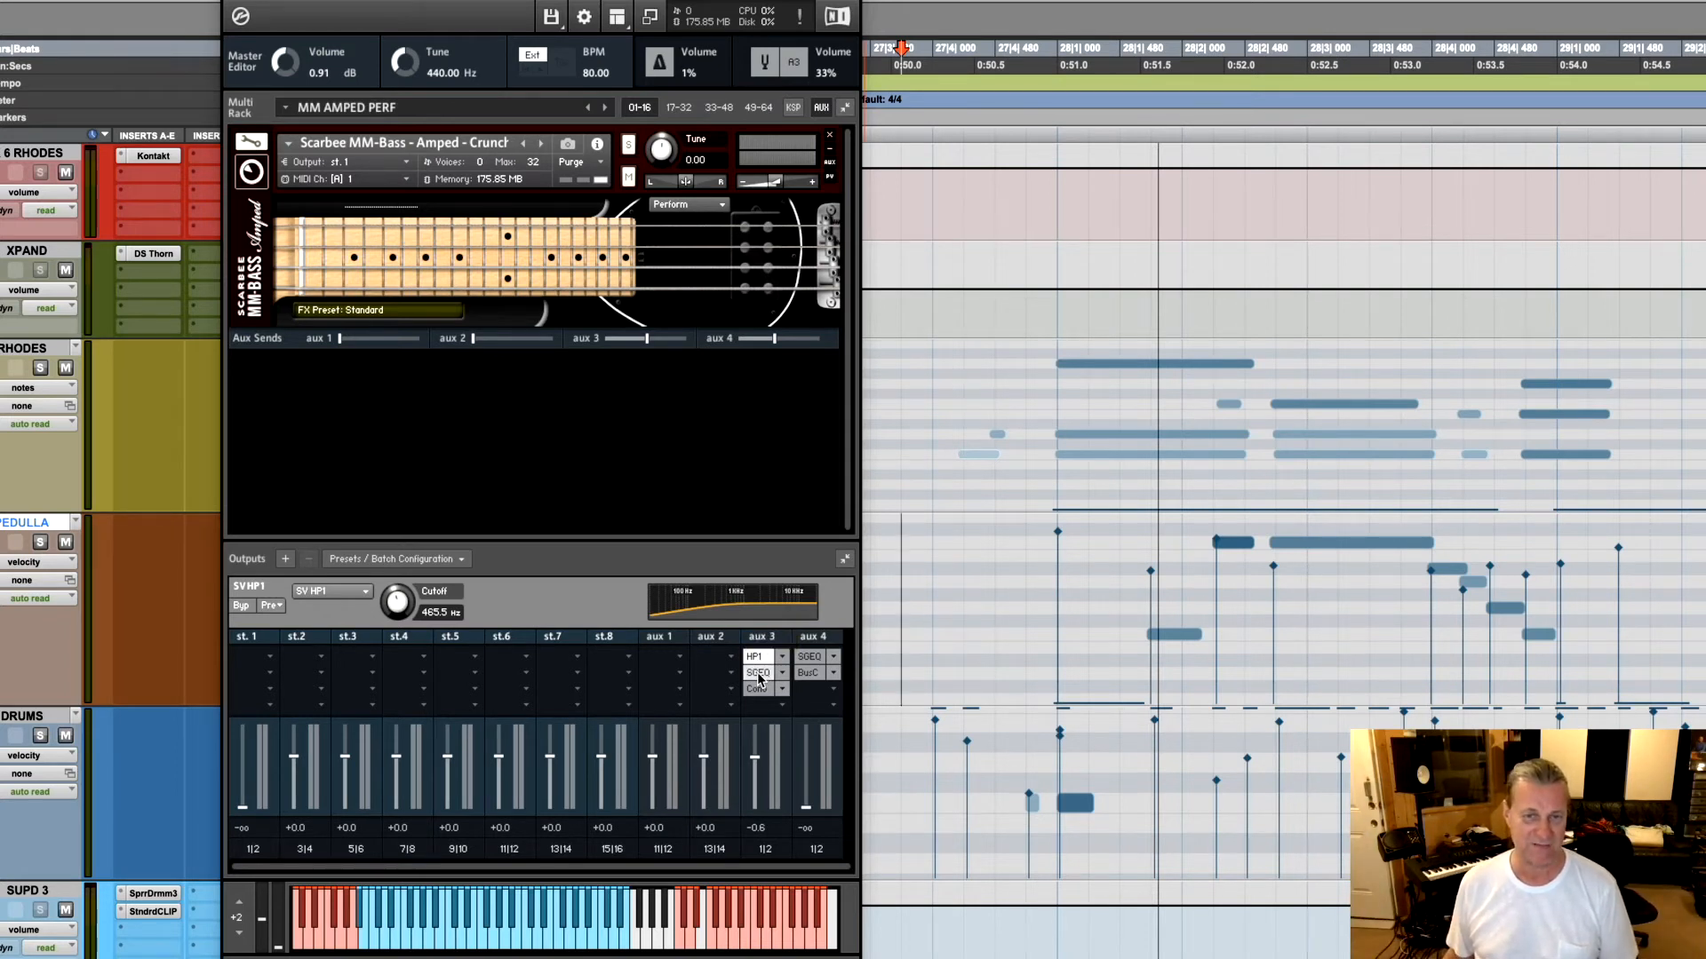
Inspect the aux 3 Solid G-EQ and bring the dry st.1 bass output up to about 0 dB
click(759, 671)
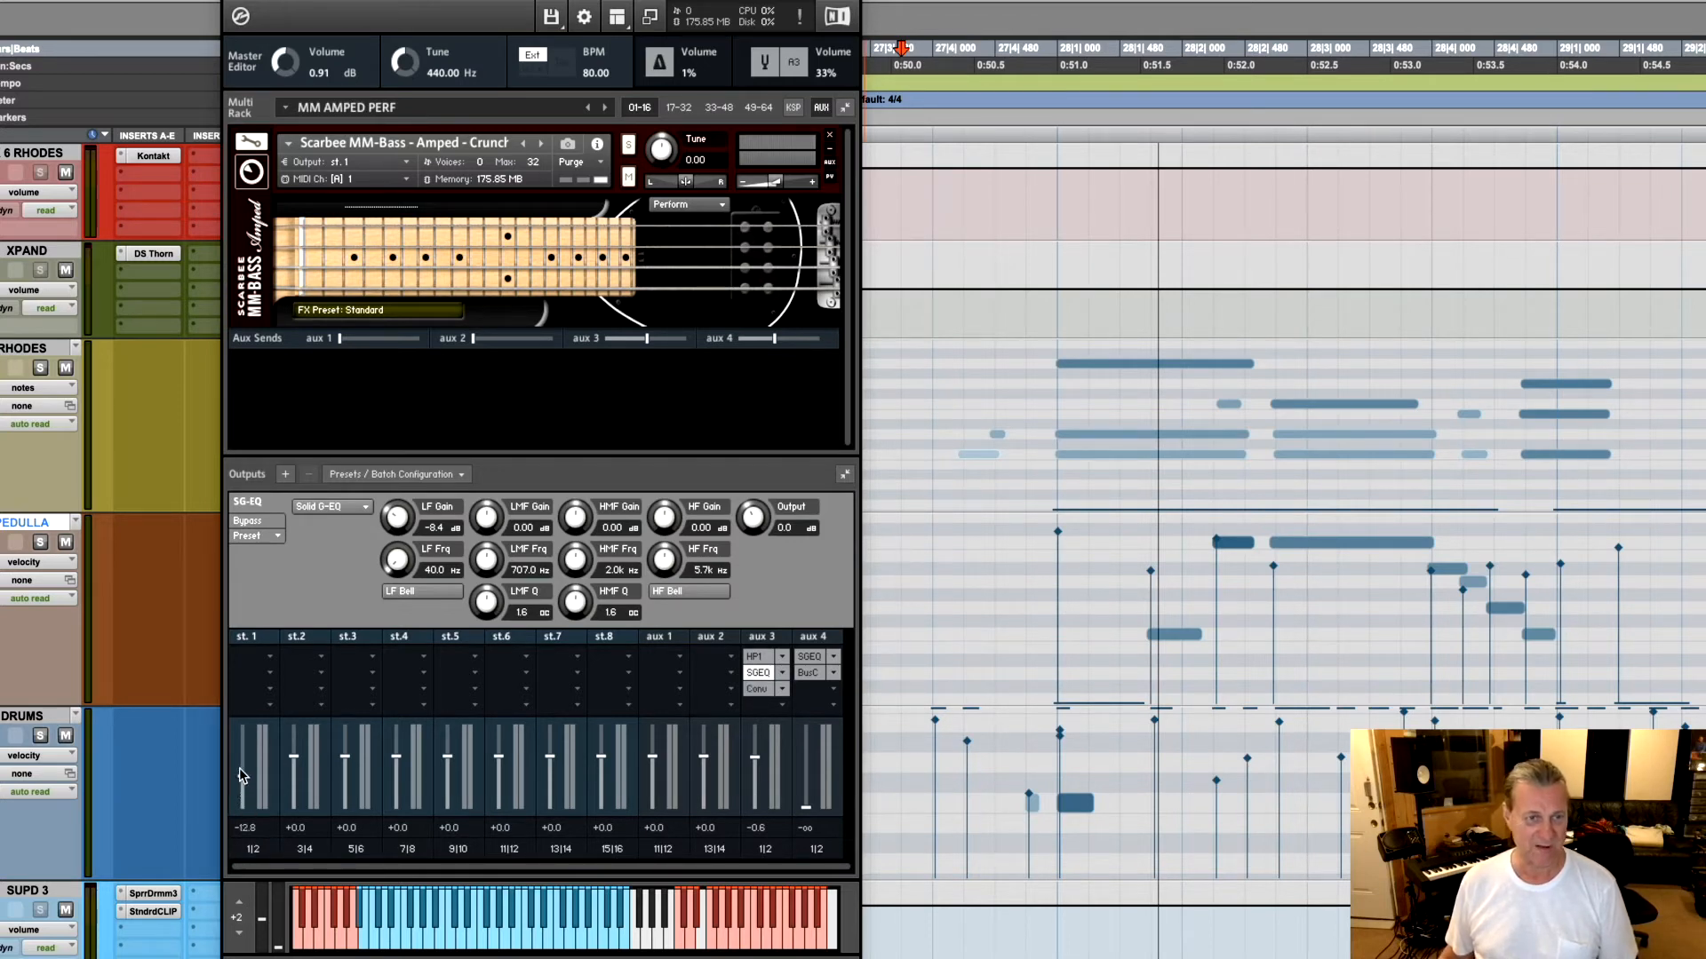
drag(242, 773, 241, 758)
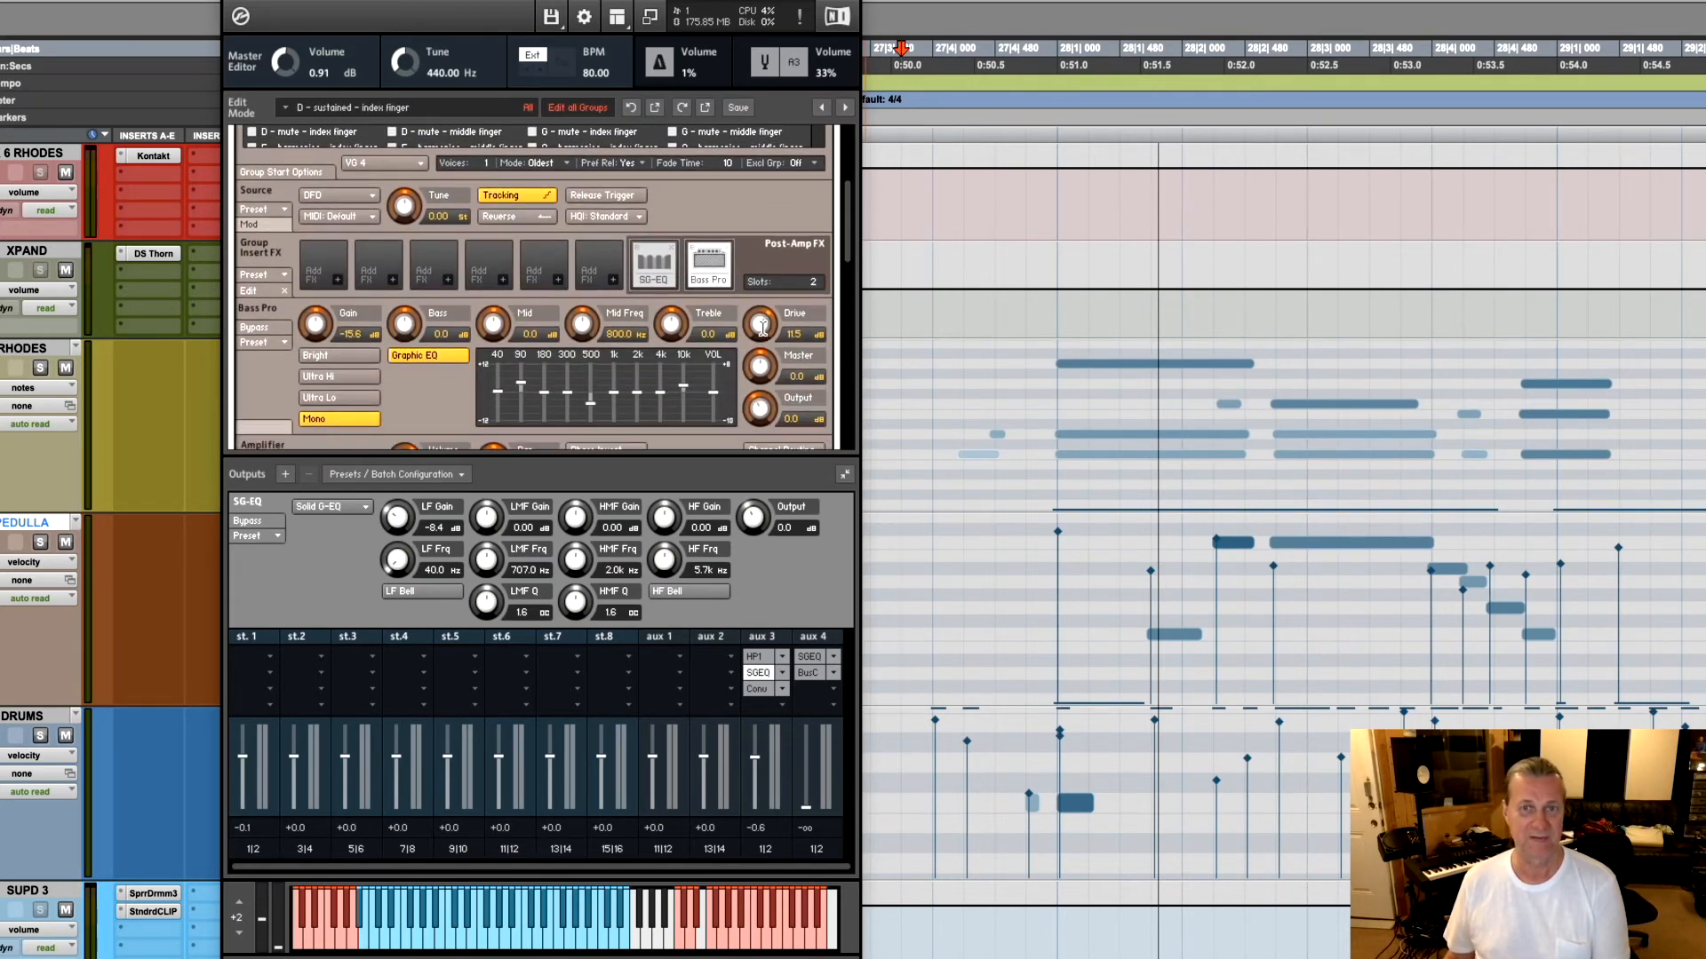
Silence the aux 3 return to compare, then set it to +3.1 dB
drag(762, 327, 762, 348)
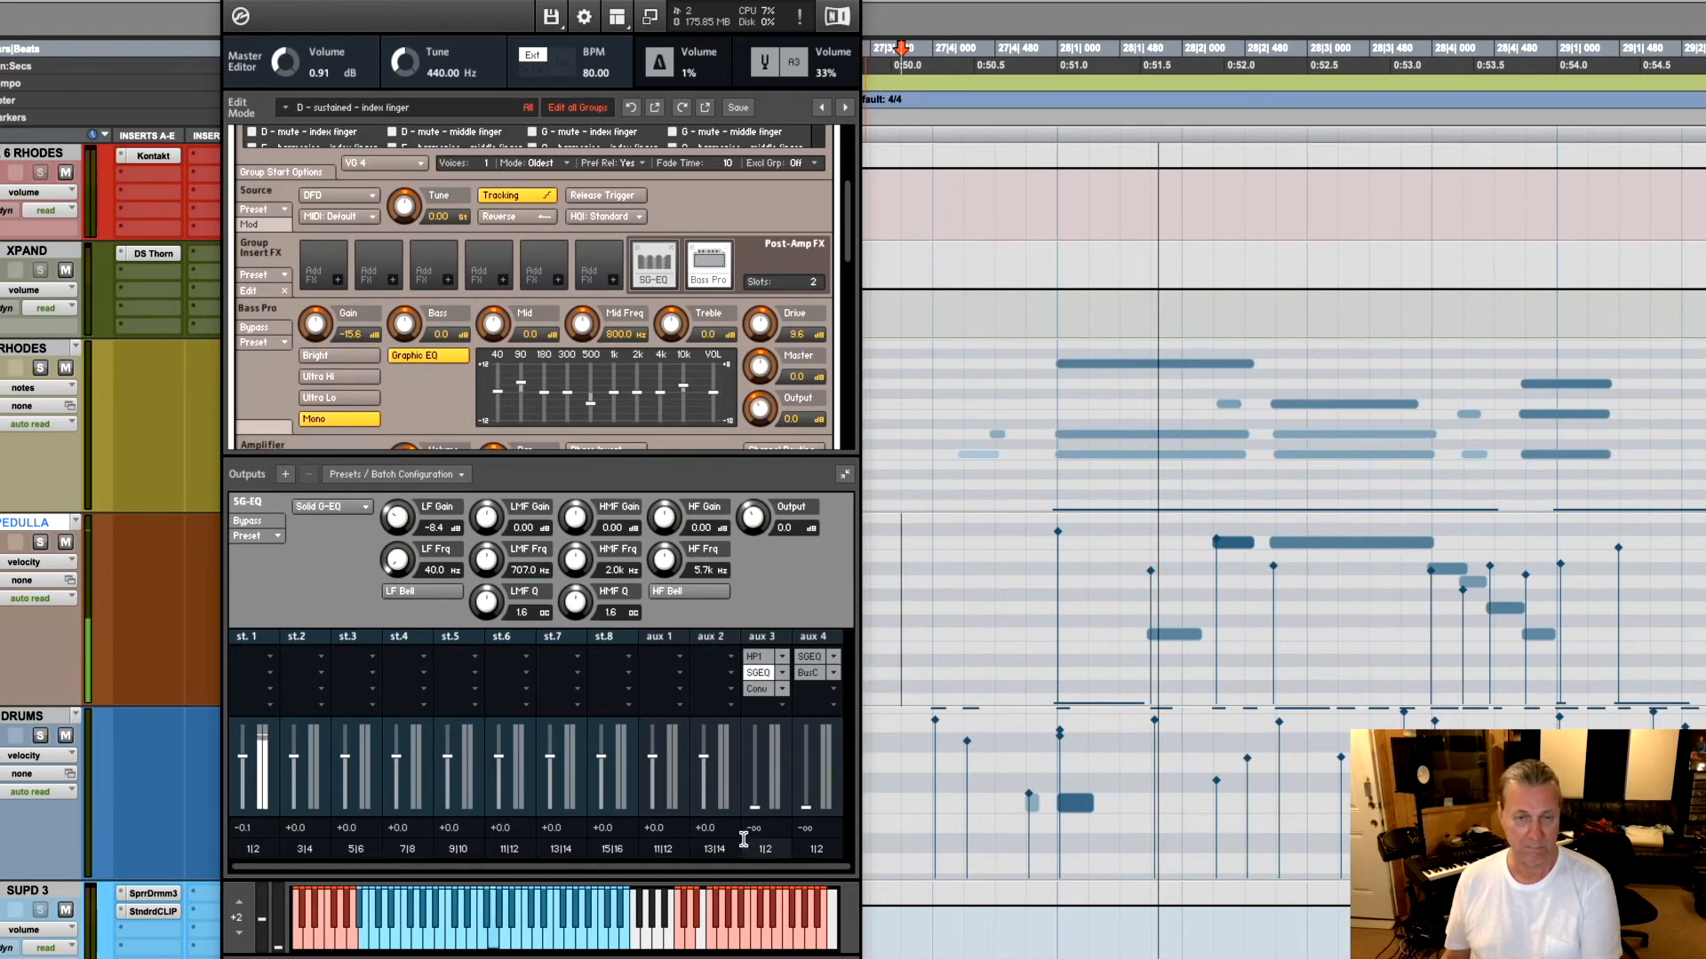
drag(753, 795, 753, 750)
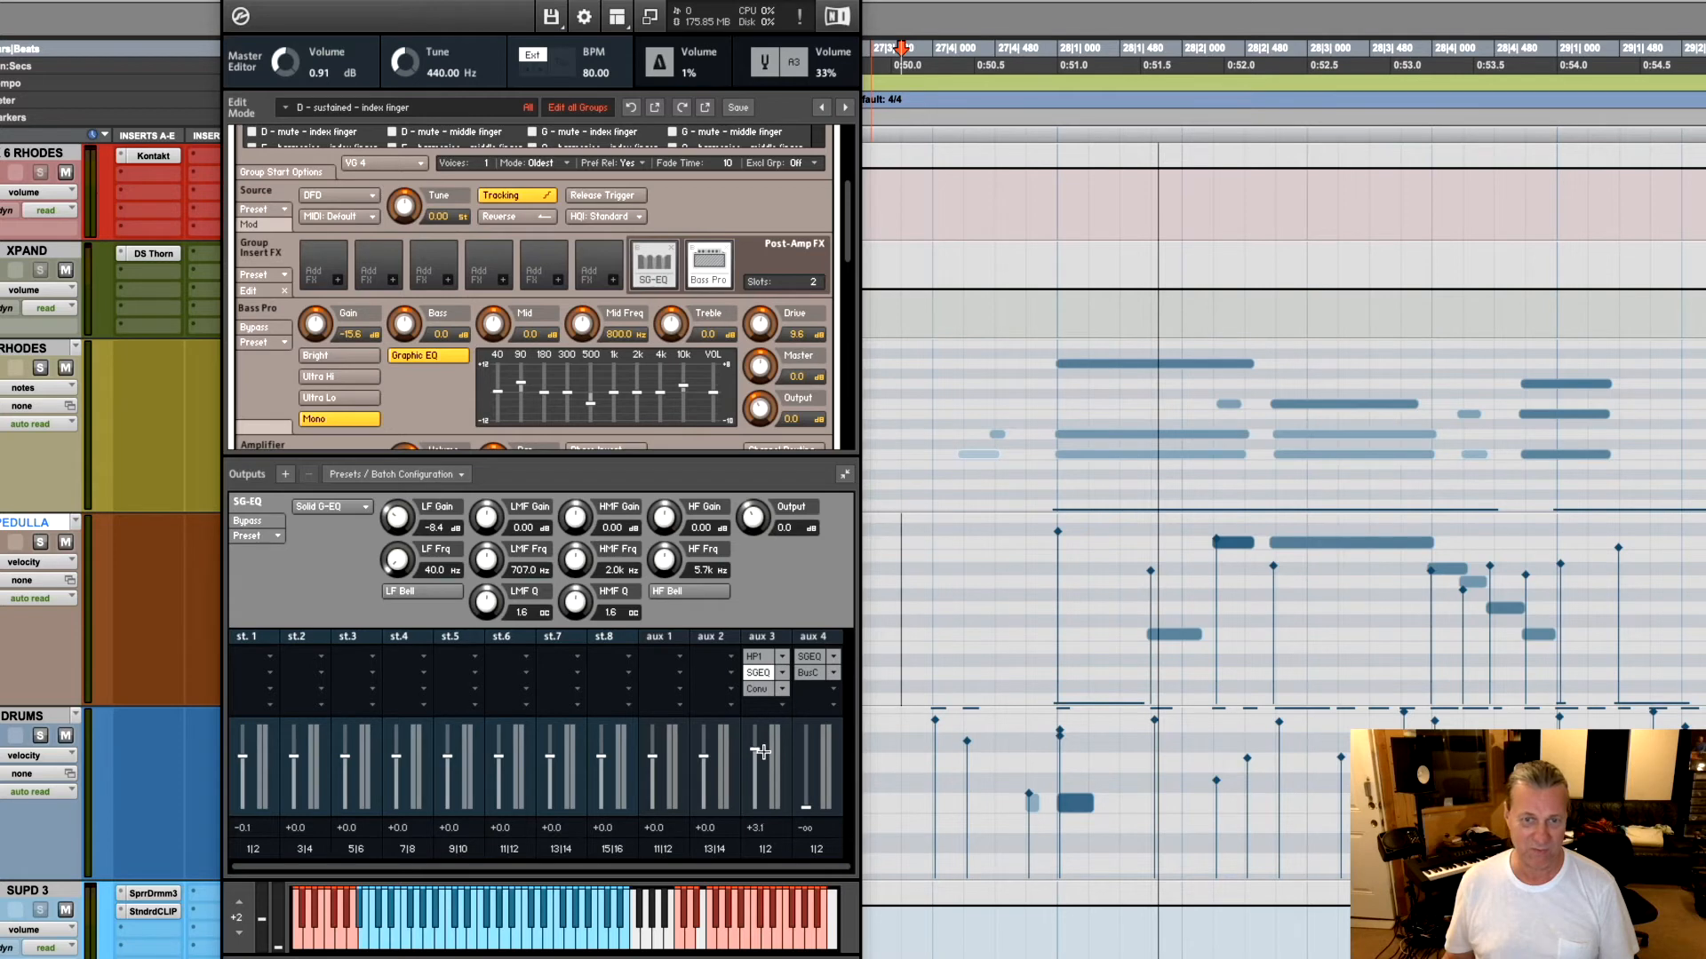
Ease the aux 3 return level down slightly to about +2.2 dB
drag(762, 750, 773, 762)
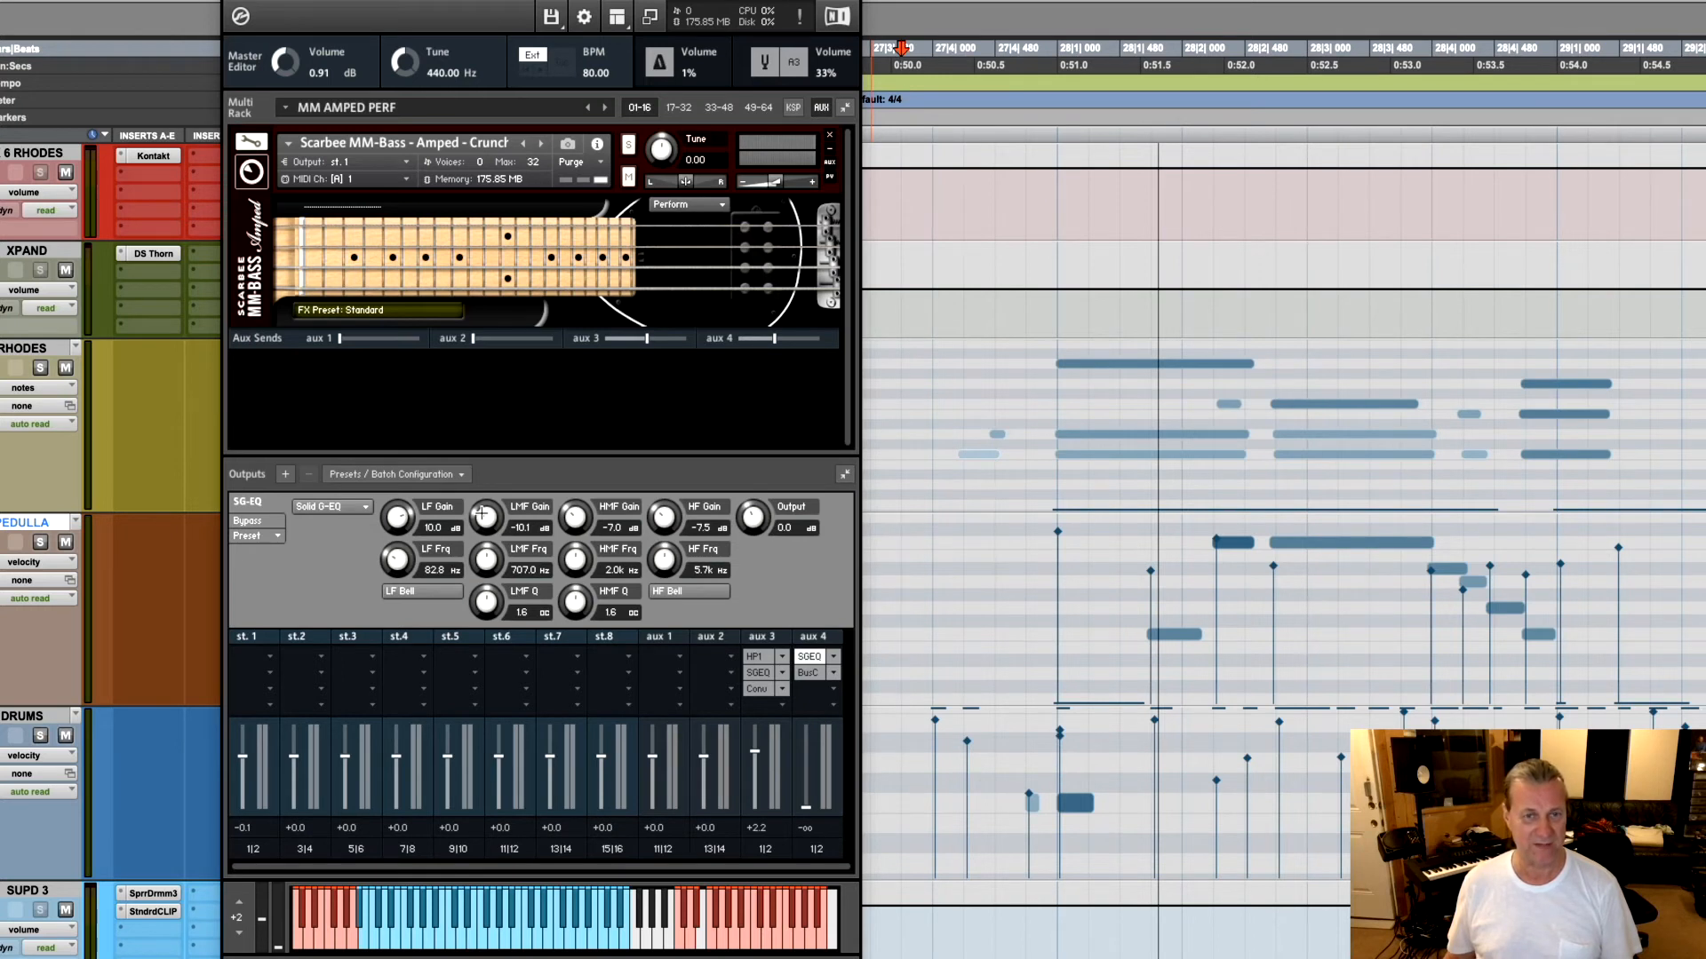
mouse_move(554, 542)
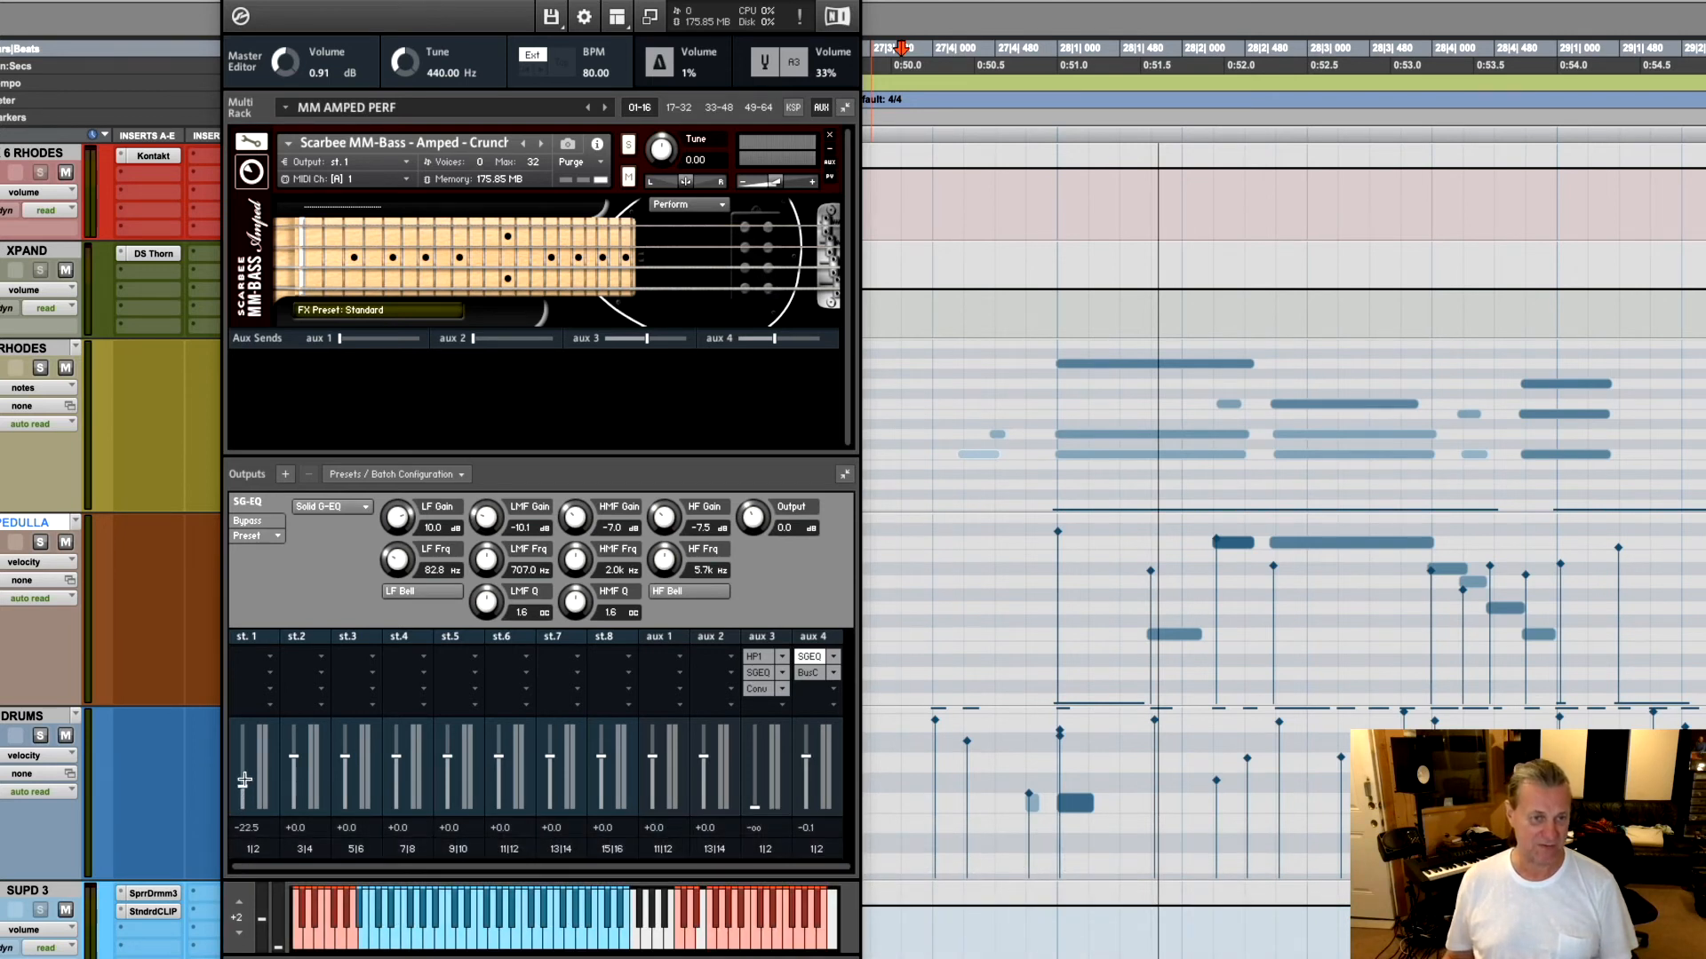
Raise the st.1 dry bass fader back into the mix at about +0.4 dB
drag(246, 780, 245, 754)
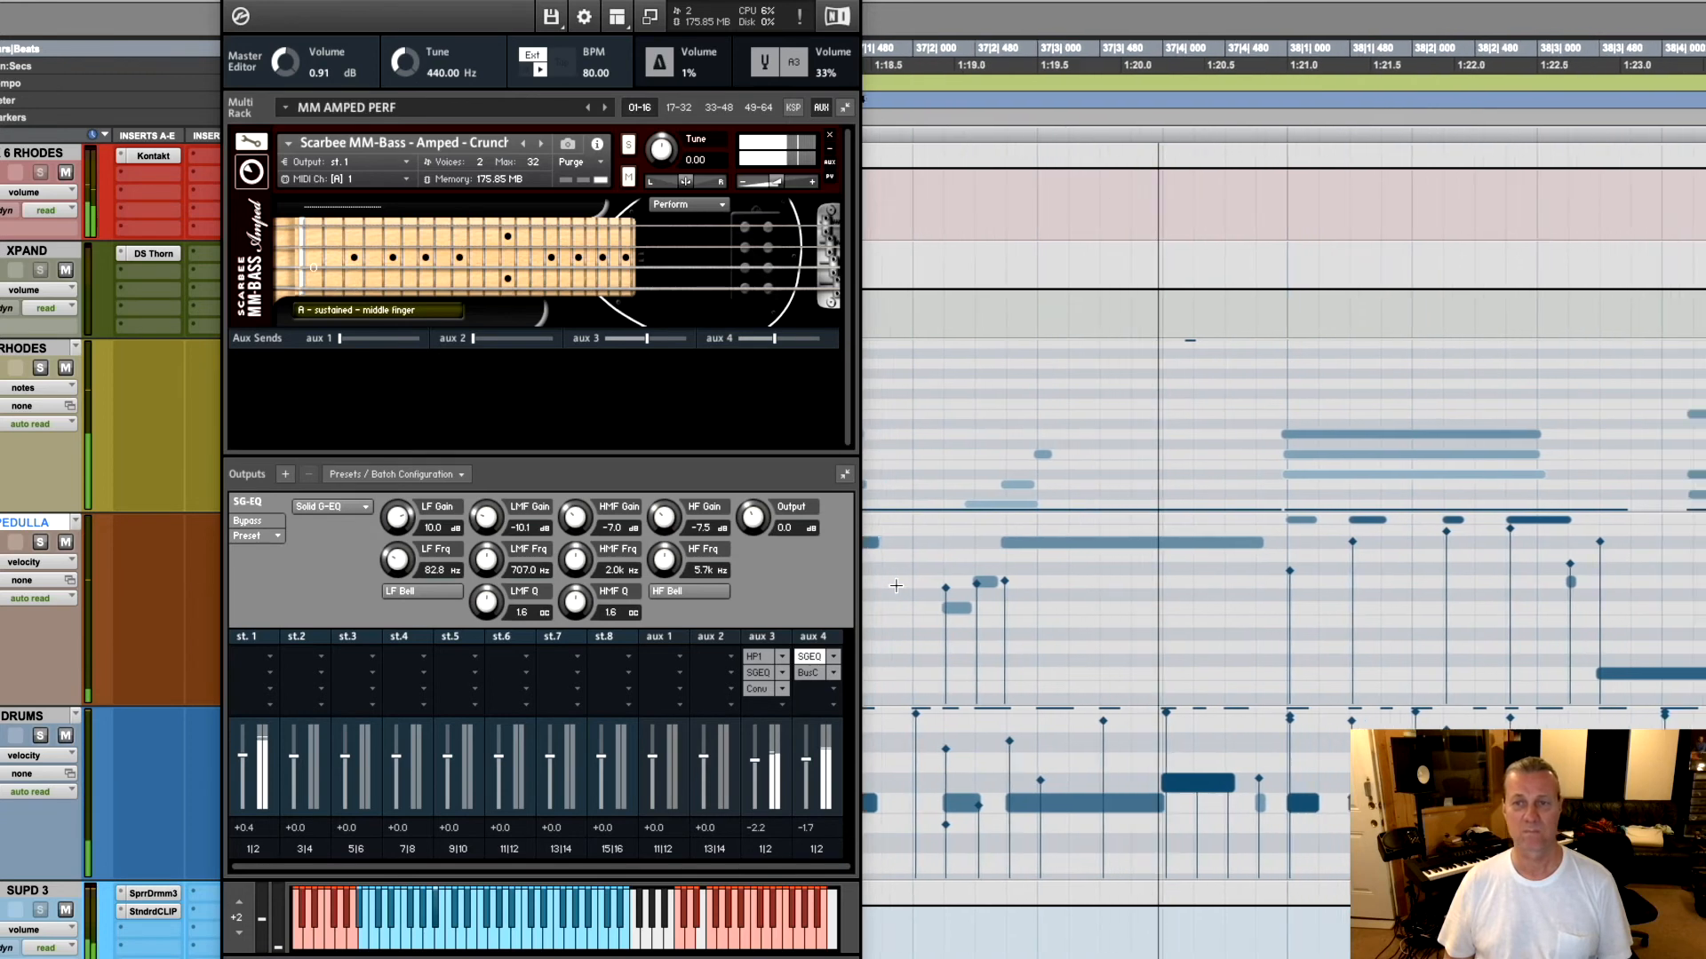
Scroll the rack view rightward across the outputs while only the dry bass plays
scroll(right, 3)
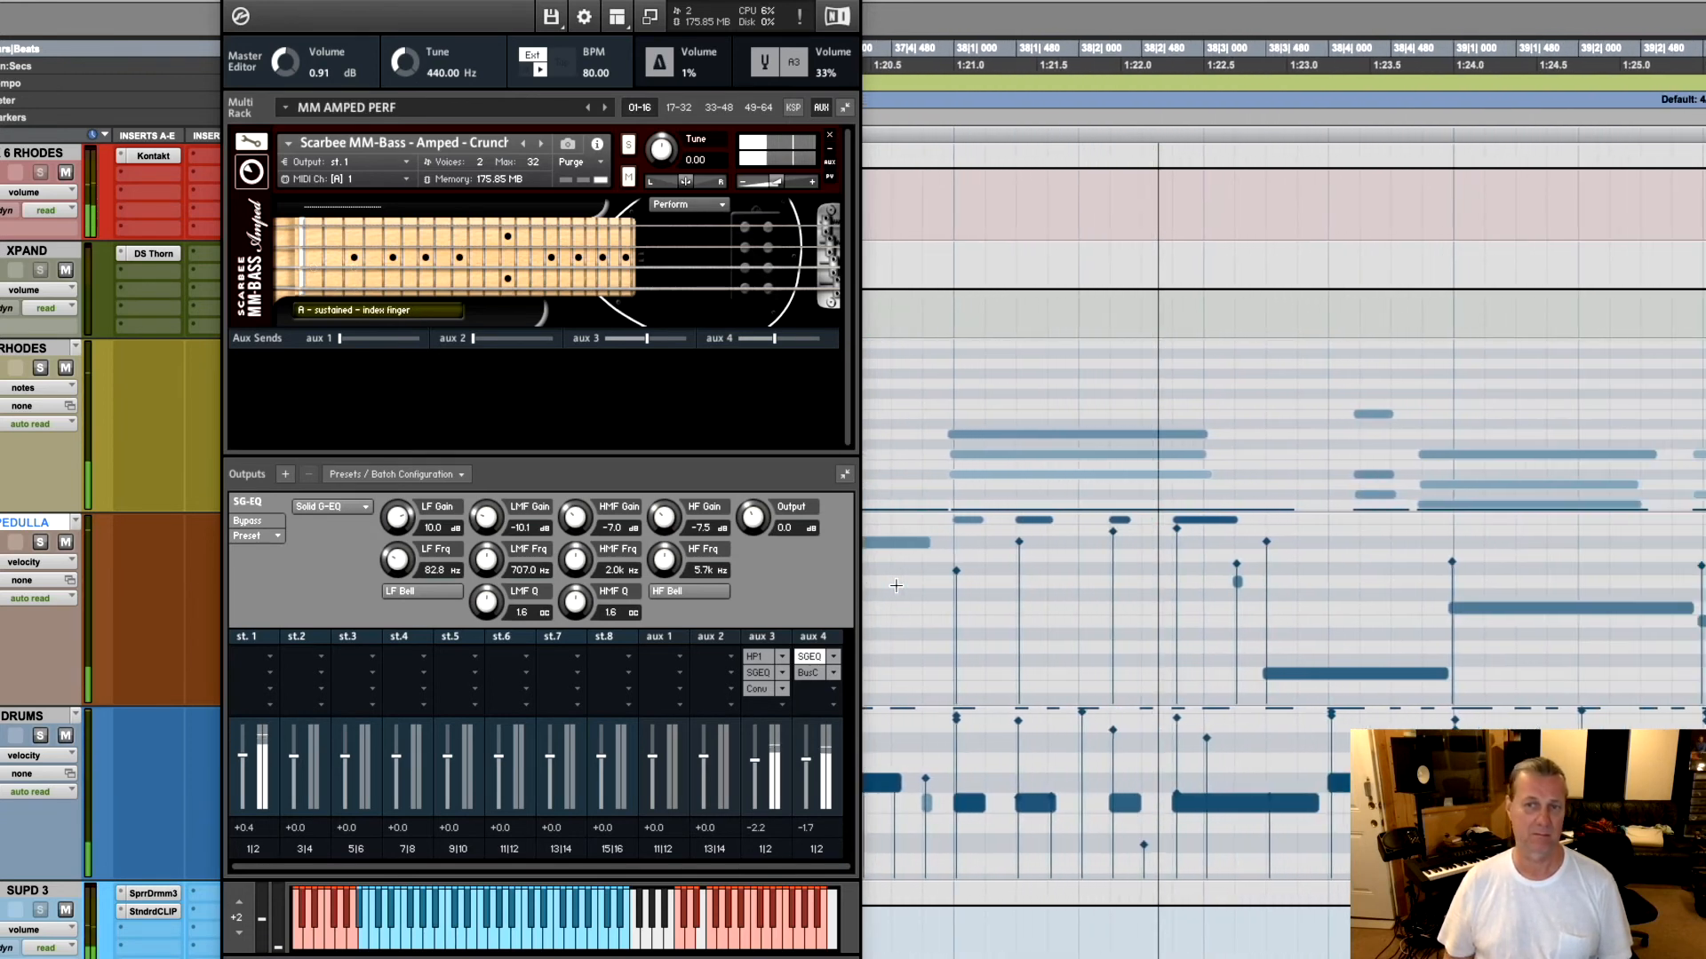
scroll(right, 3)
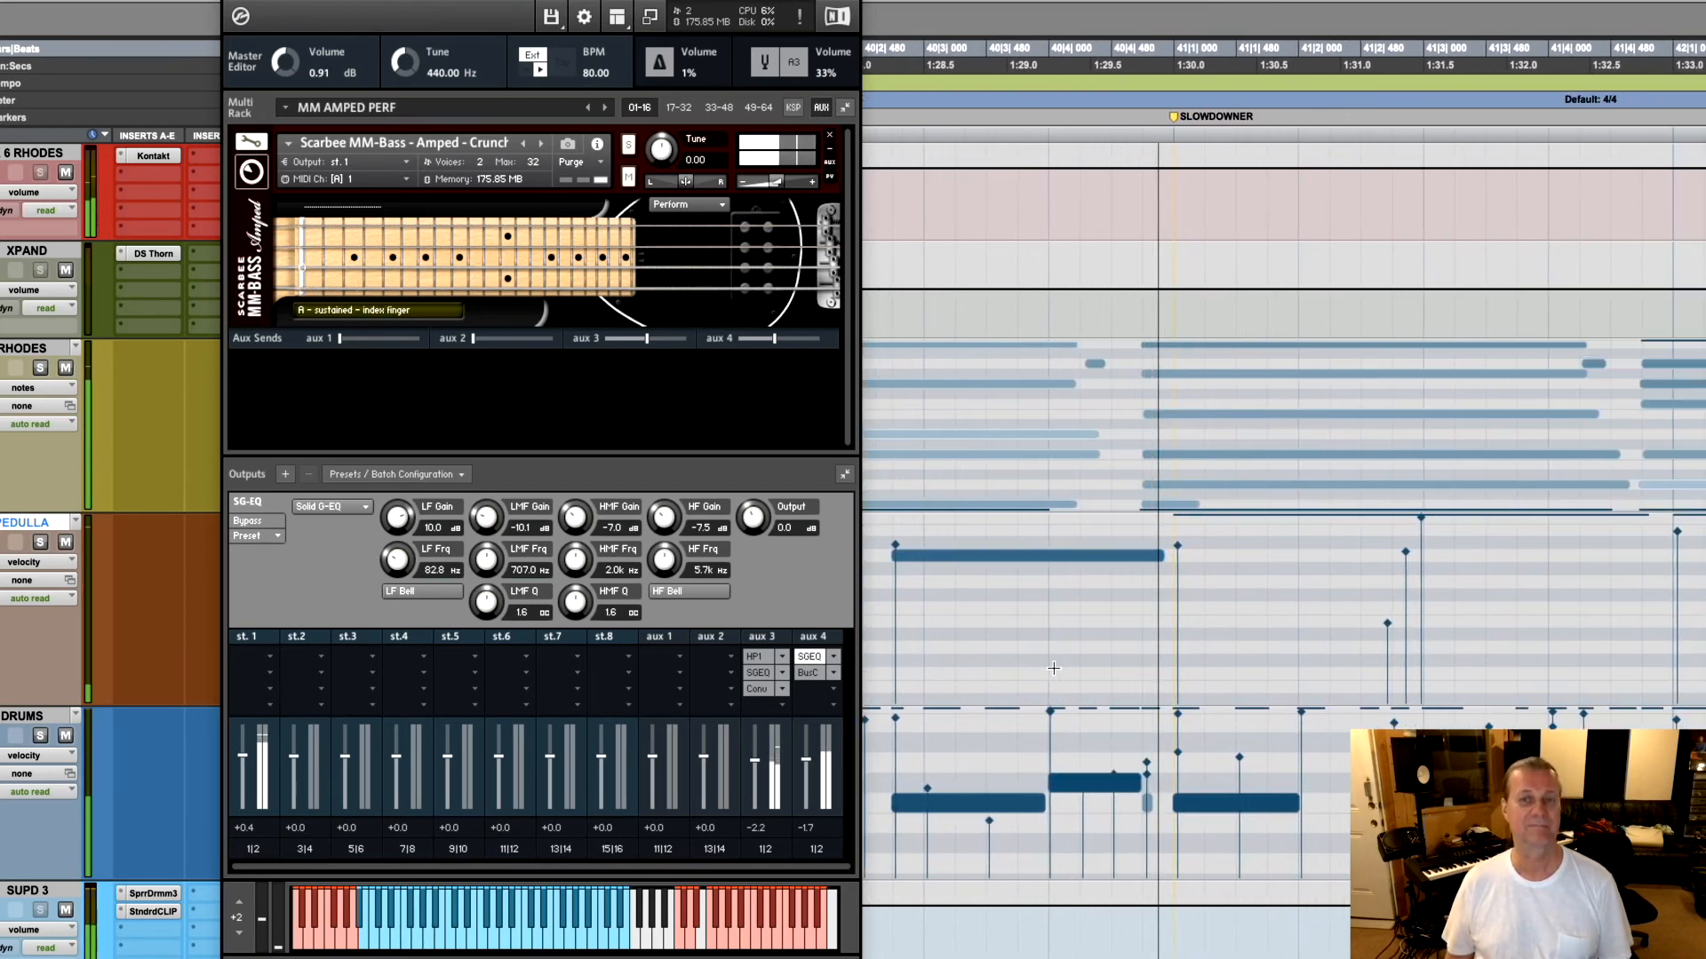
scroll(right, 3)
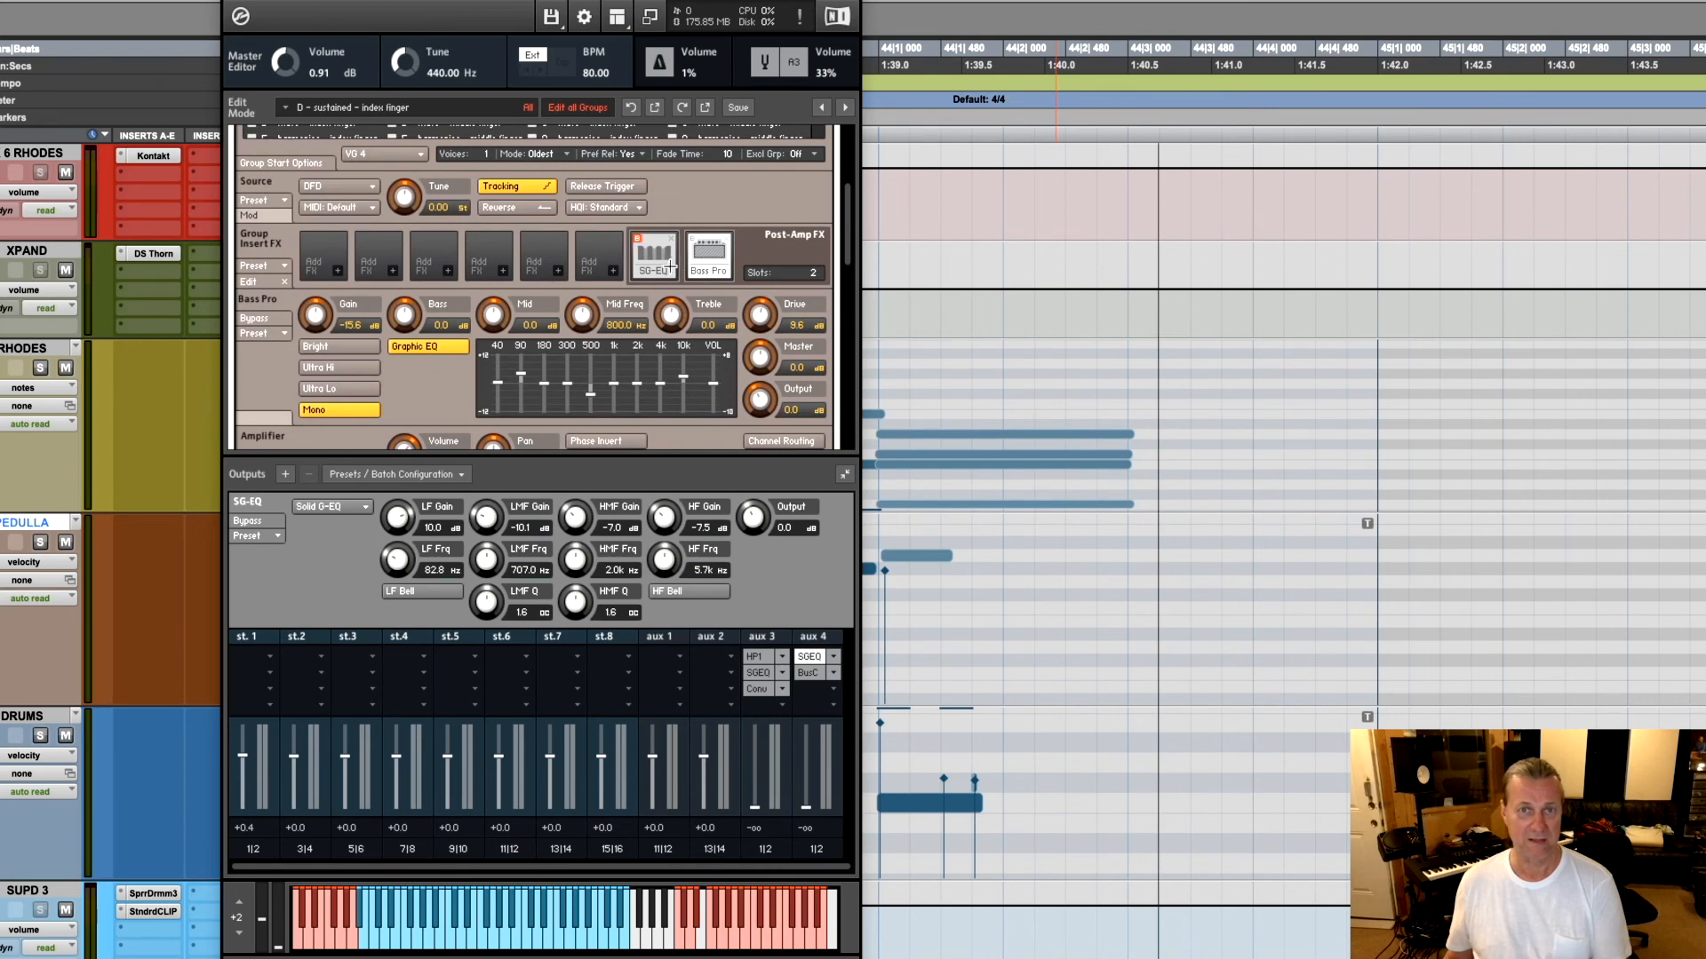
Close Edit mode via the wrench to return to the MM-Bass Amped performance panel
click(254, 318)
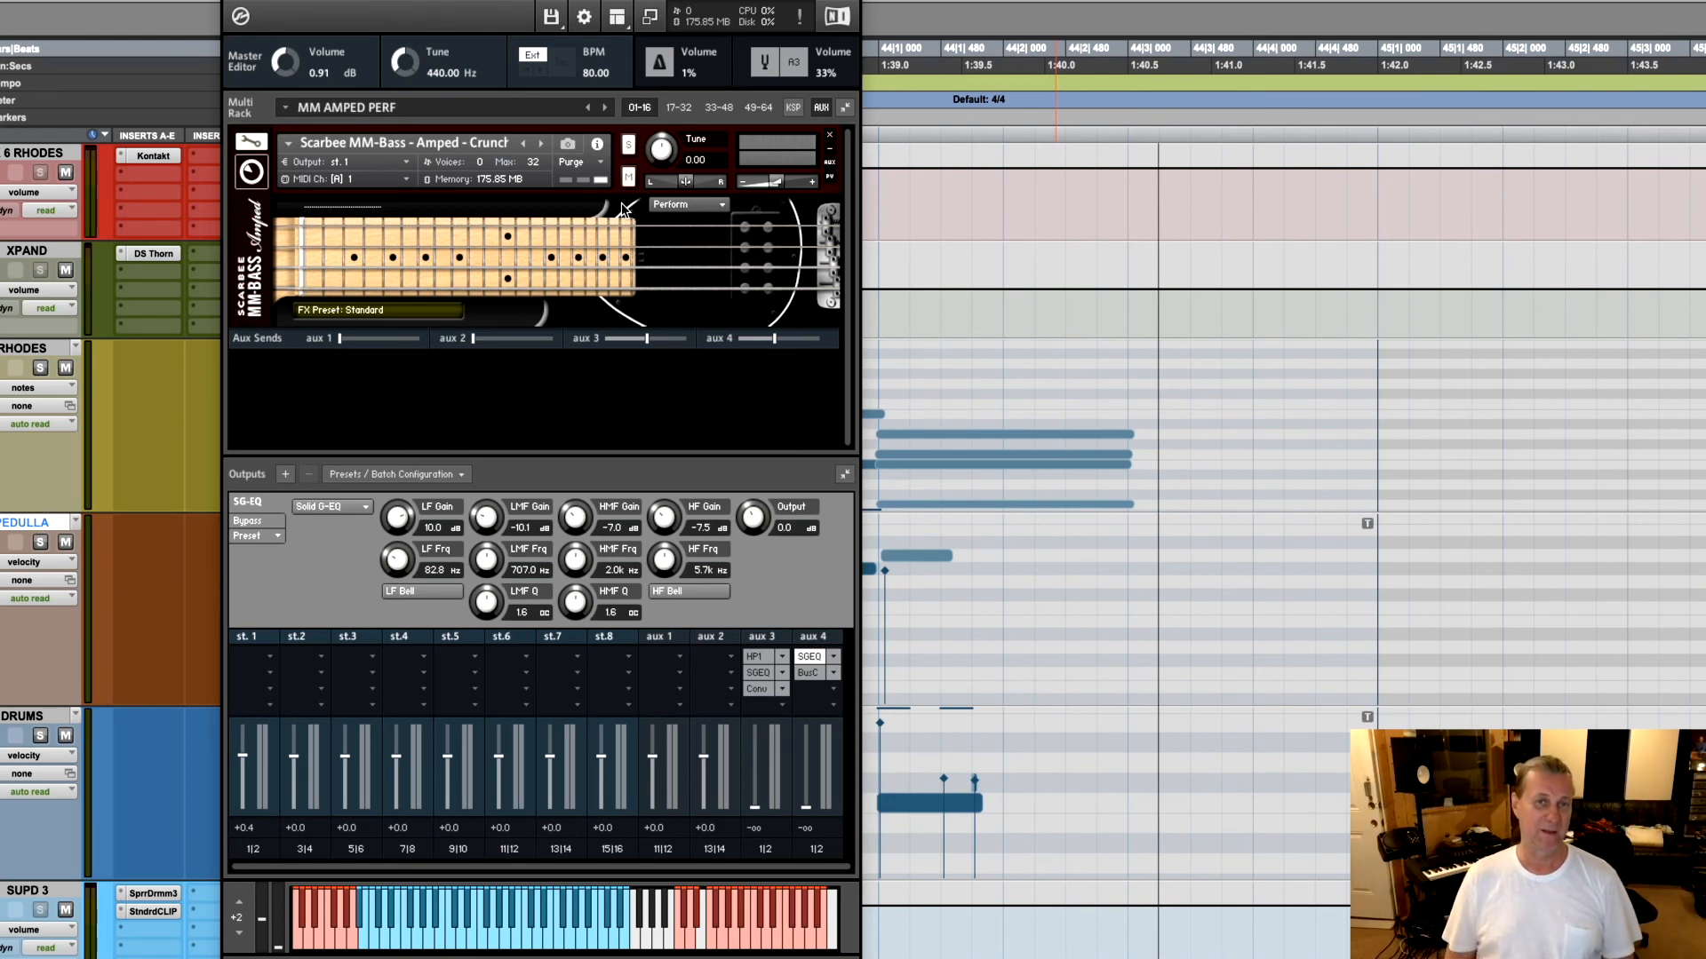
mouse_move(492, 400)
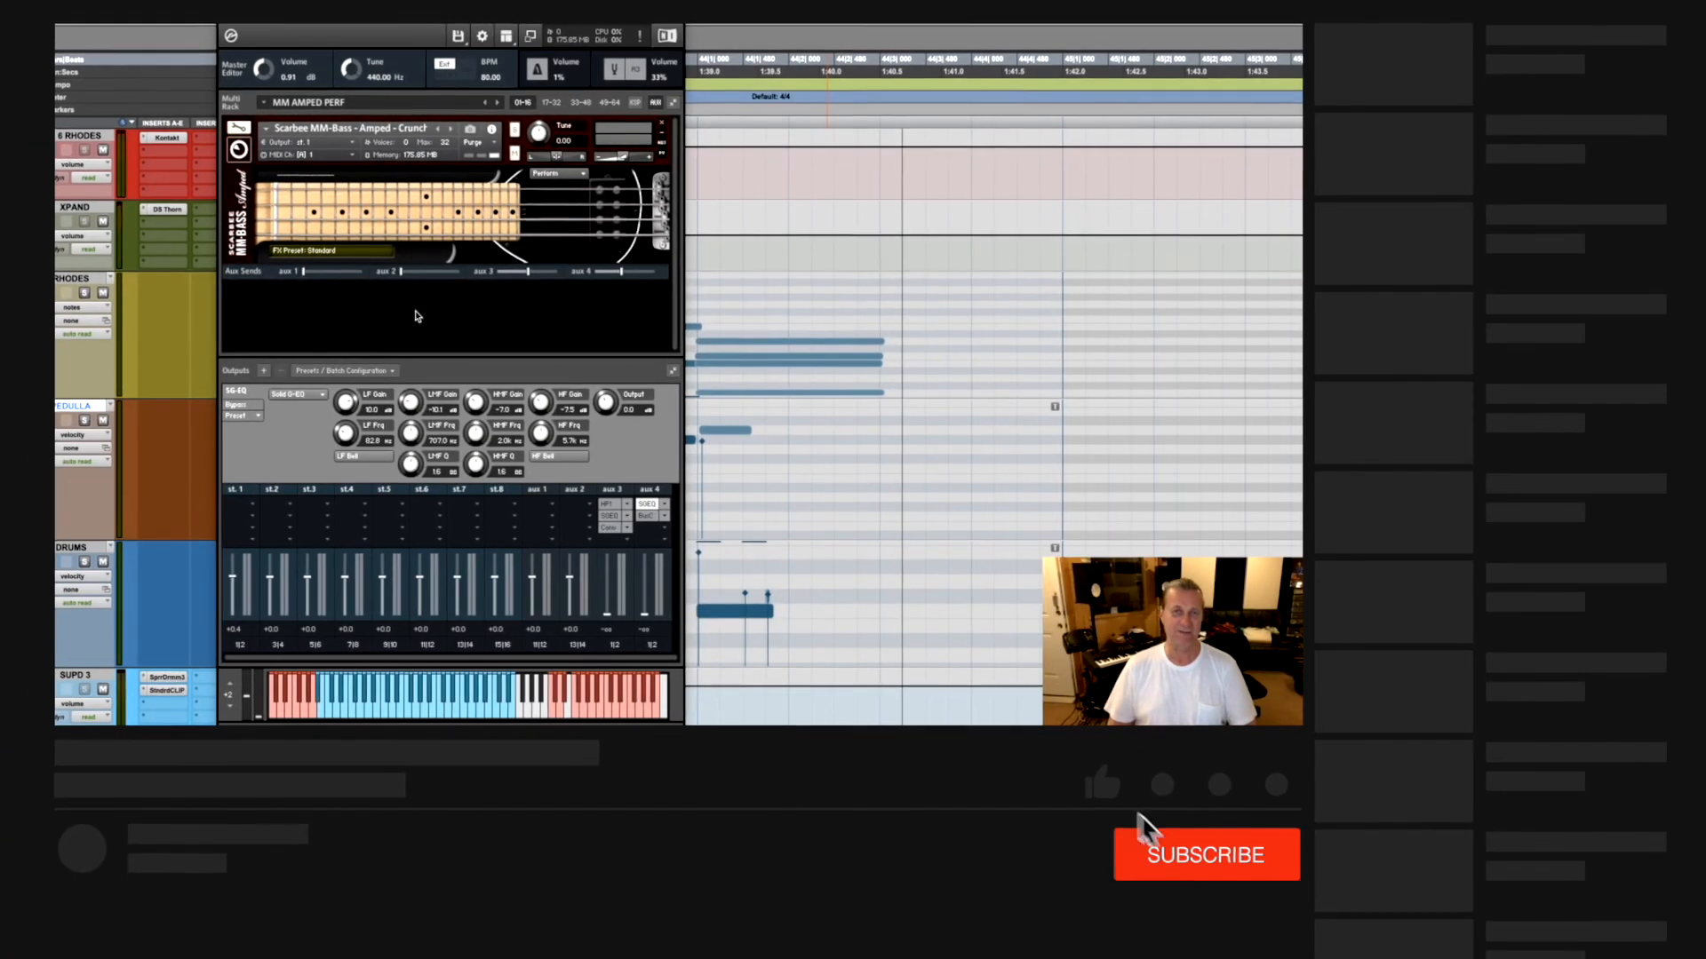
click(1204, 855)
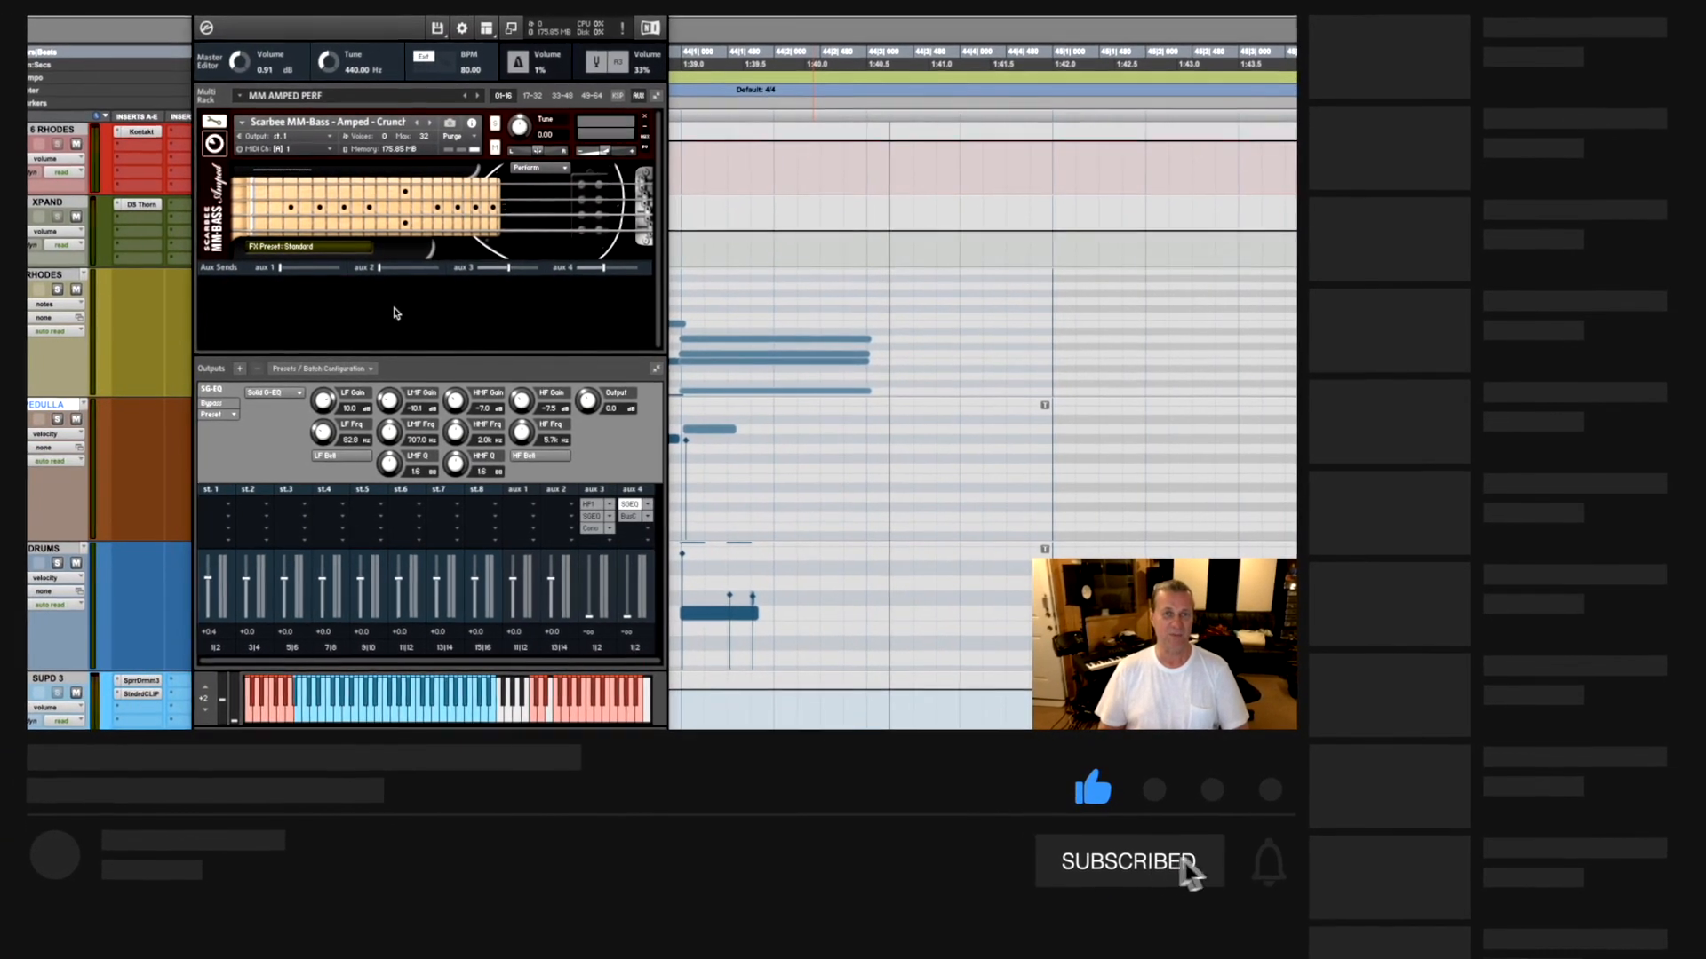